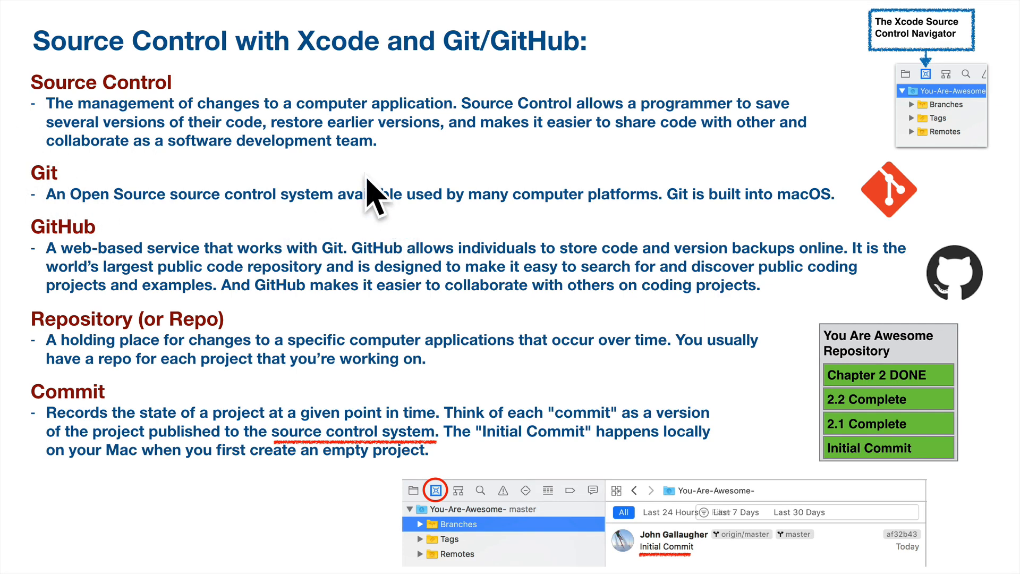
mouse_move(342, 172)
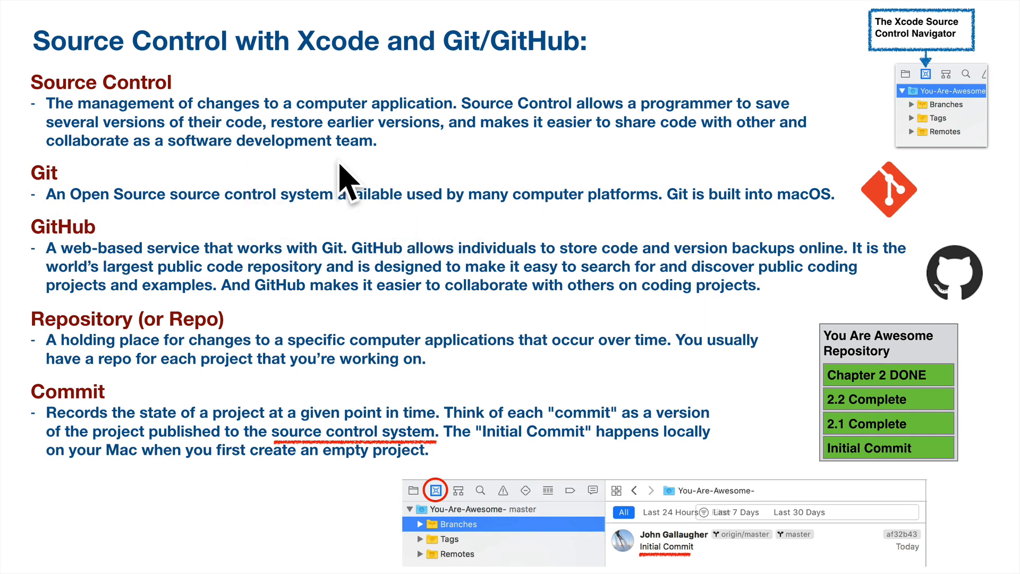
mouse_move(282, 227)
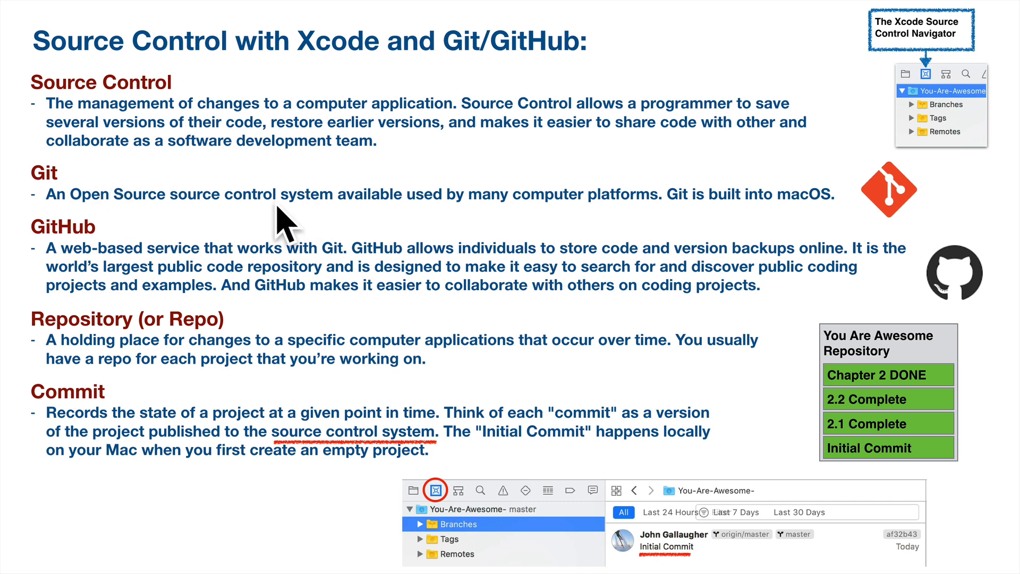
mouse_move(429, 216)
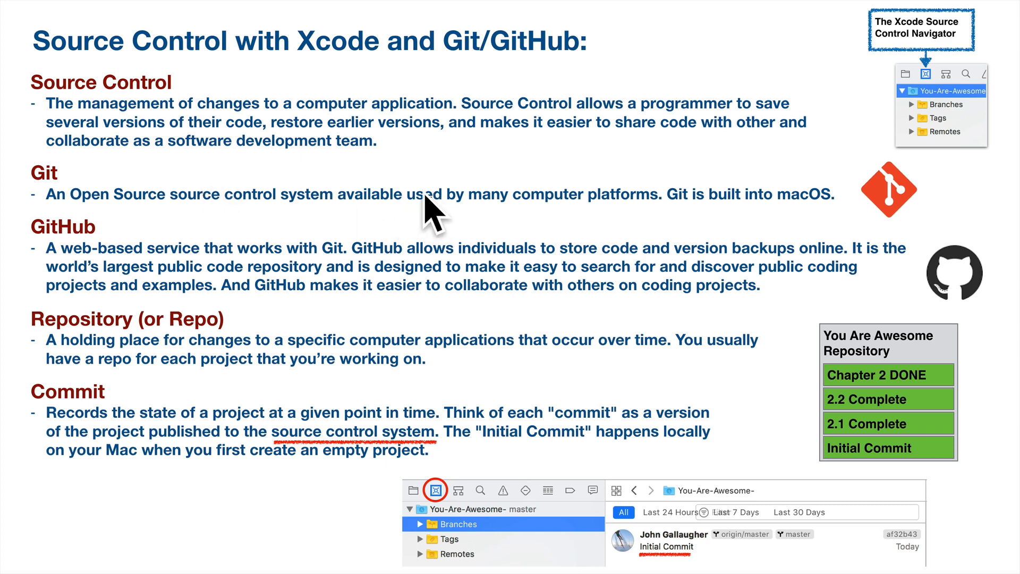
mouse_move(393, 273)
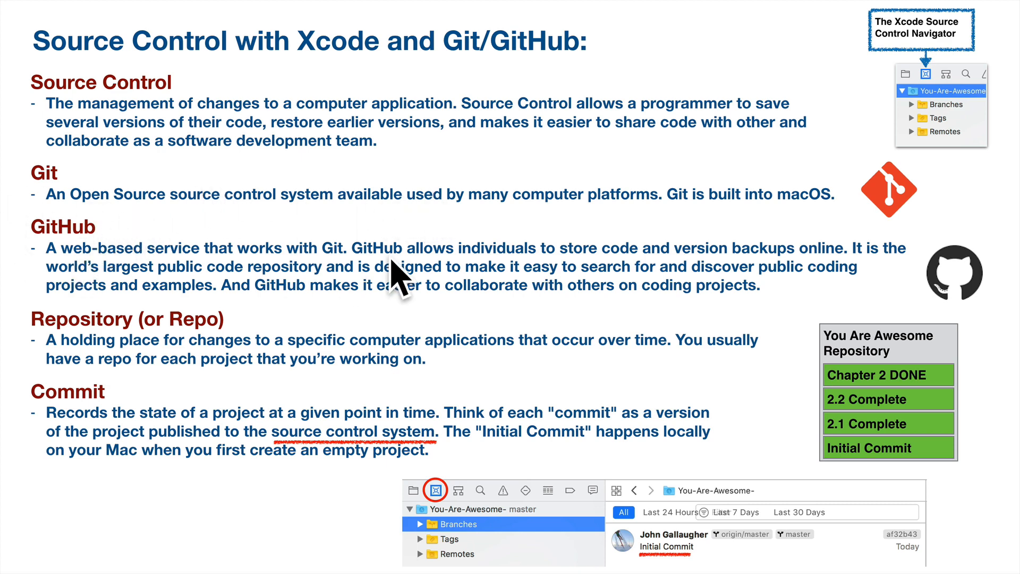
mouse_move(263, 252)
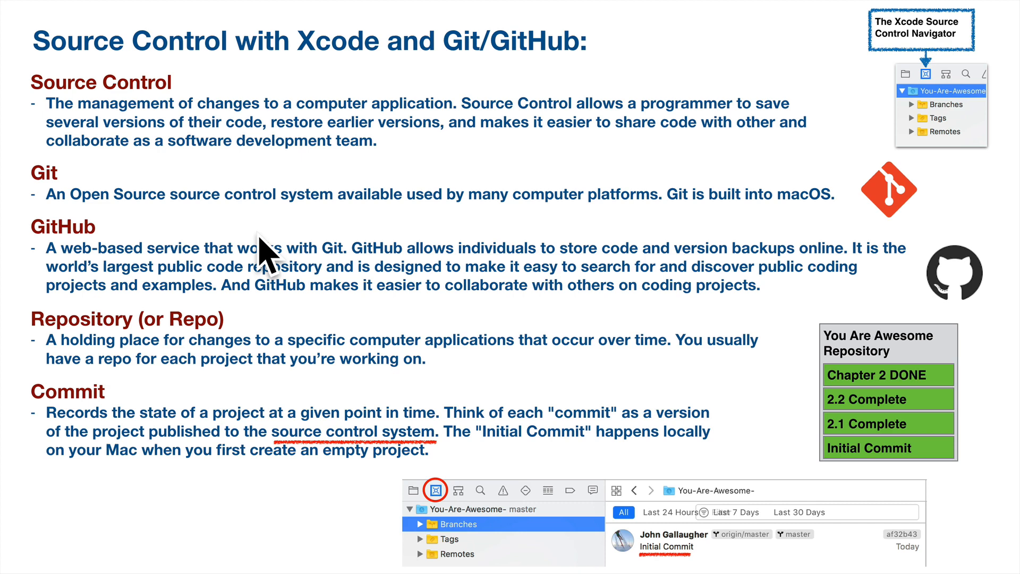
mouse_move(480, 241)
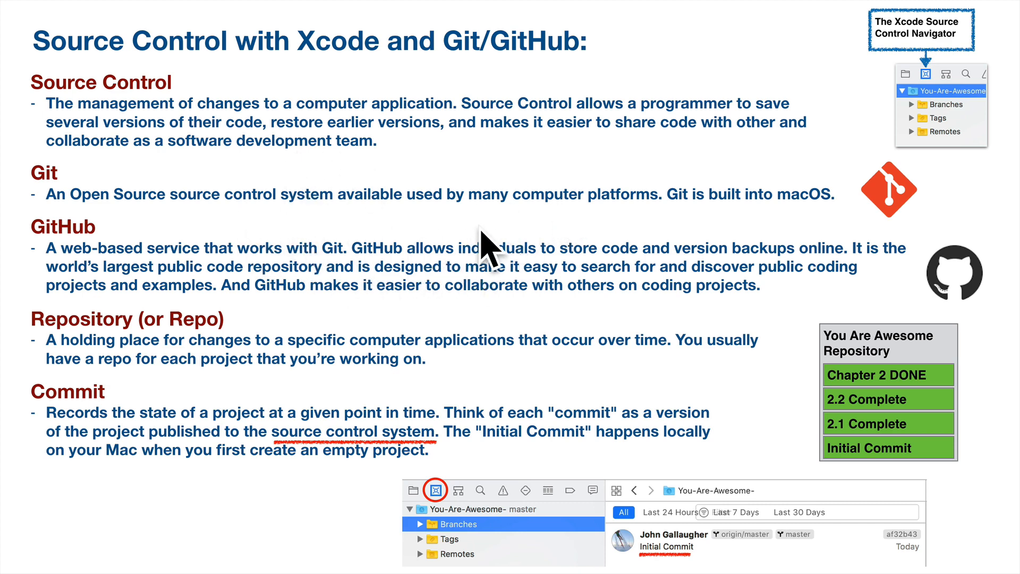
mouse_move(236, 239)
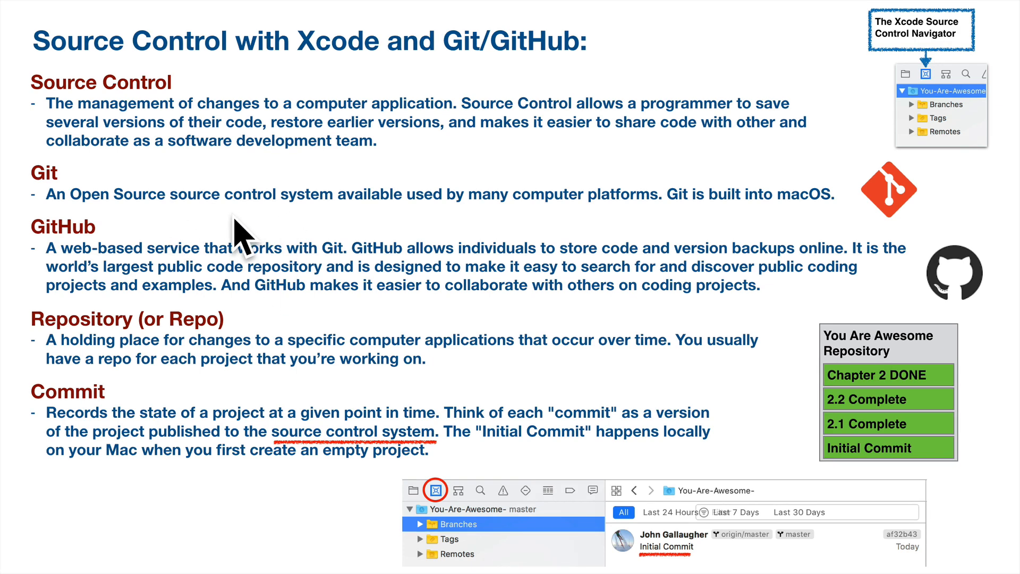
mouse_move(465, 259)
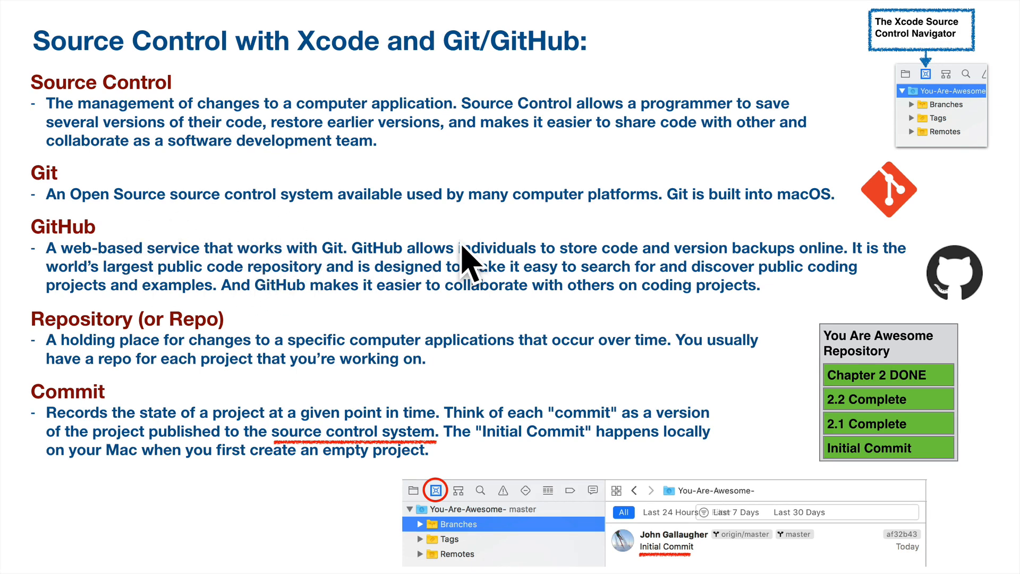
mouse_move(182, 416)
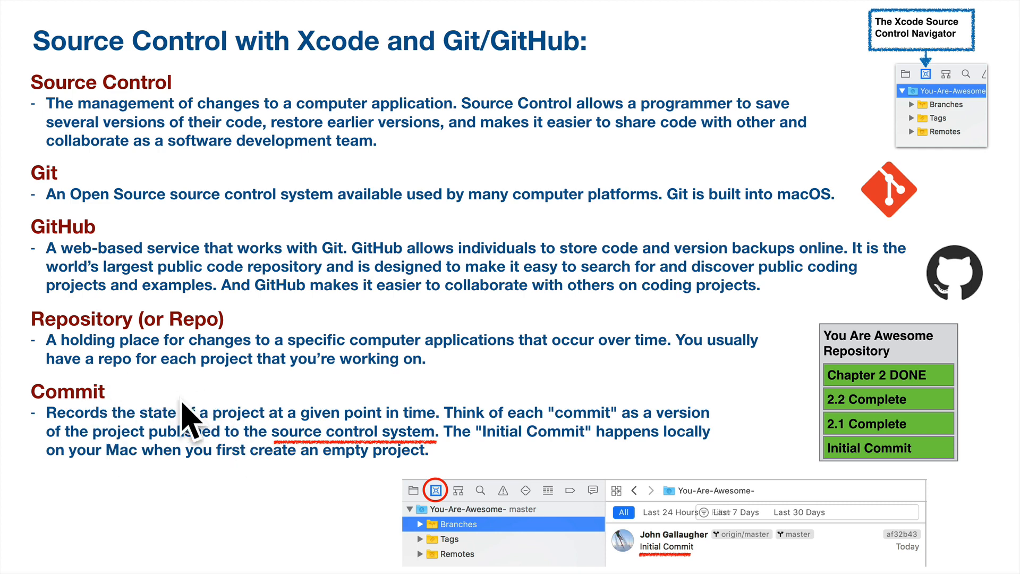
mouse_move(366, 308)
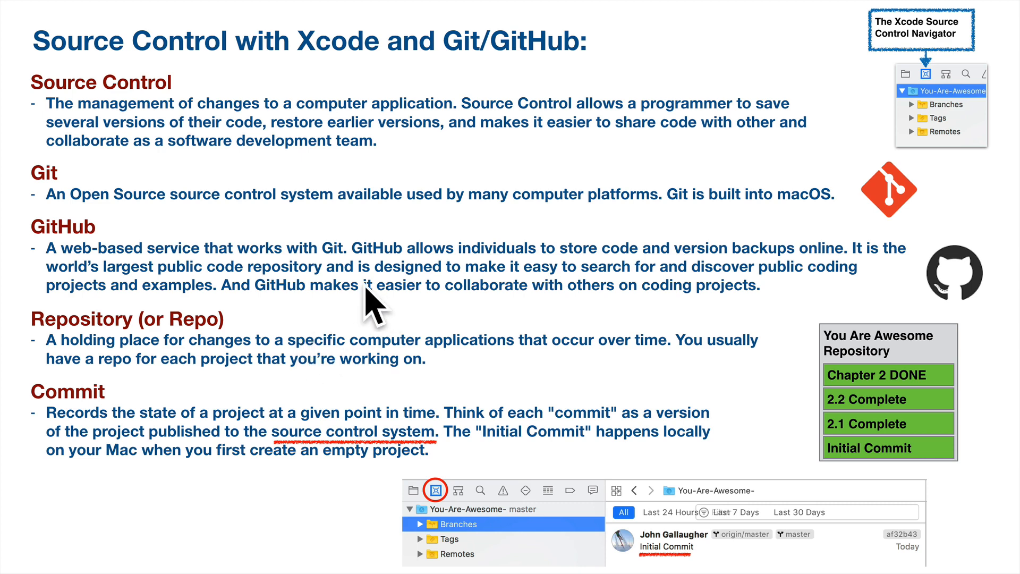
mouse_move(56, 395)
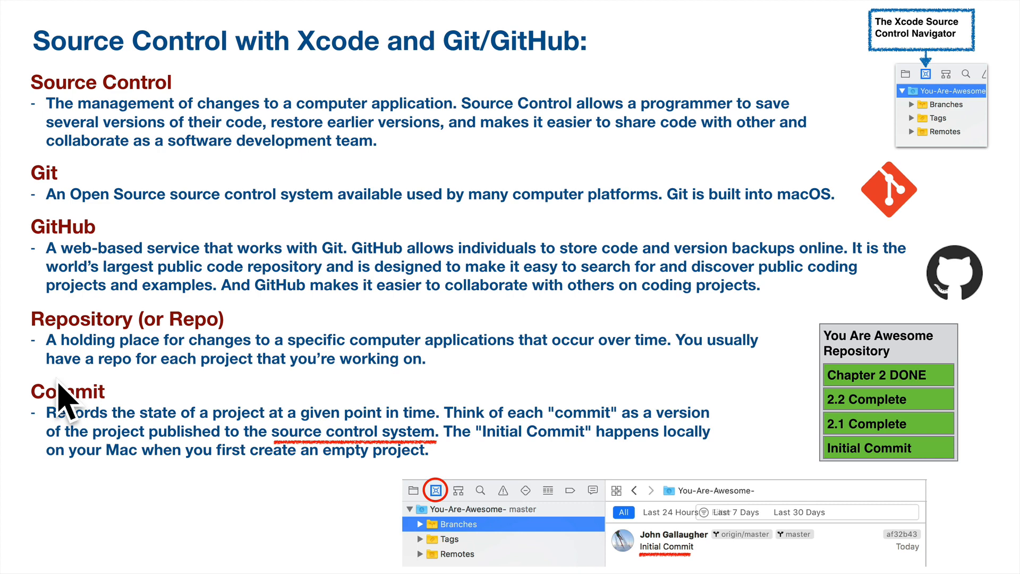
mouse_move(214, 344)
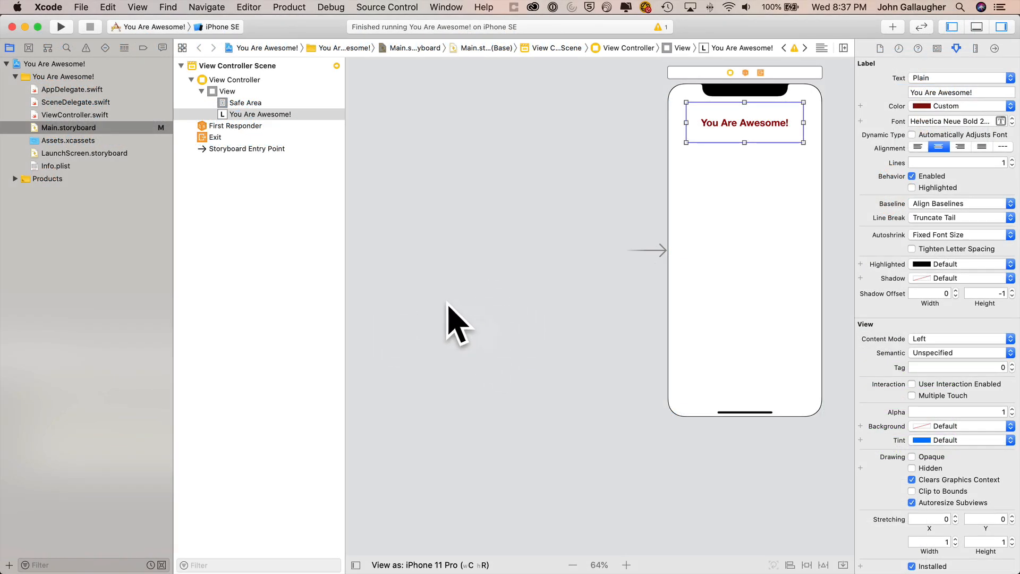
mouse_move(447, 334)
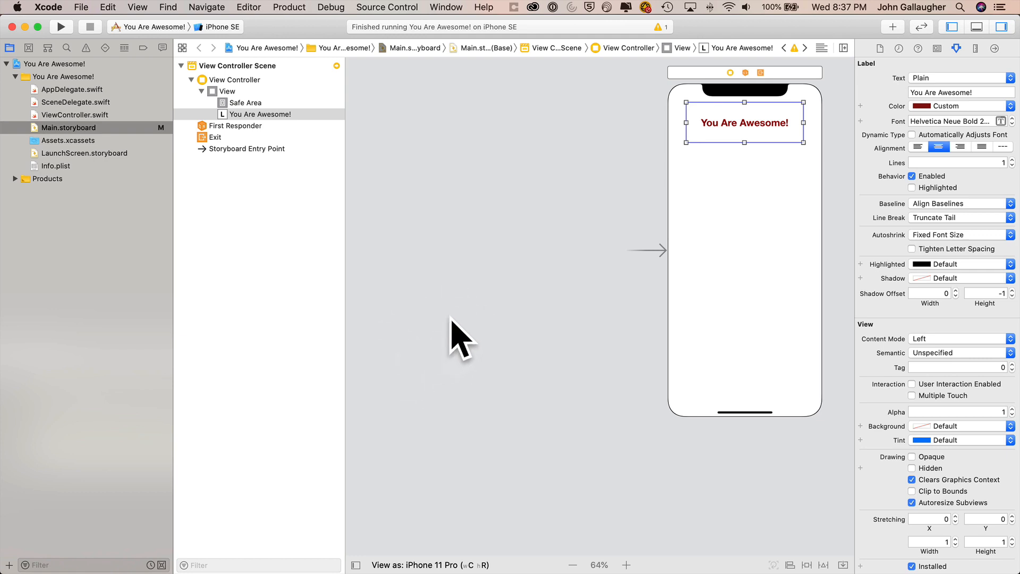
mouse_move(420, 355)
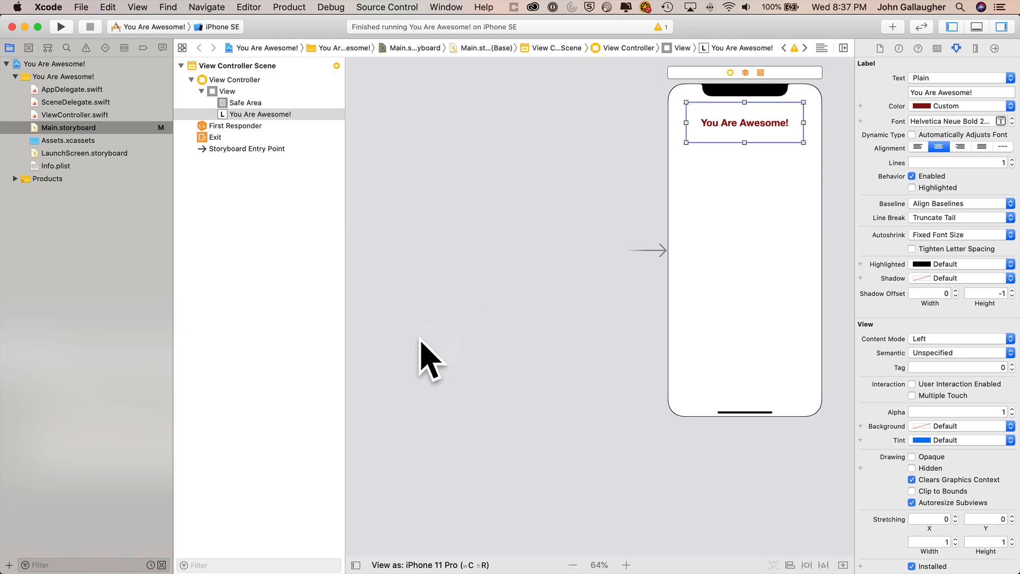
mouse_move(452, 285)
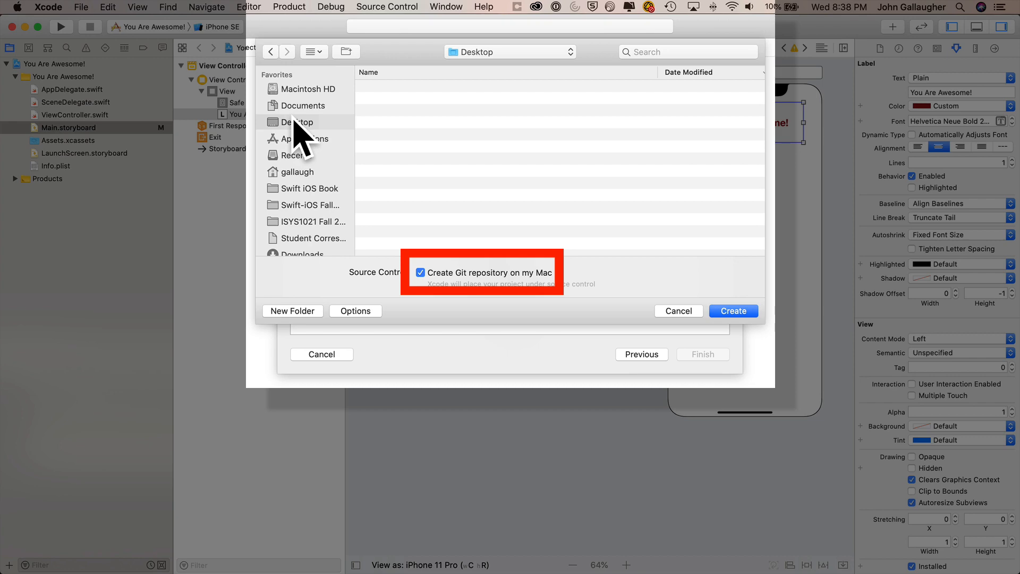
Select master (current) under the You Are Awesome! repository's Branches to list its Initial Commit
left_click(733, 311)
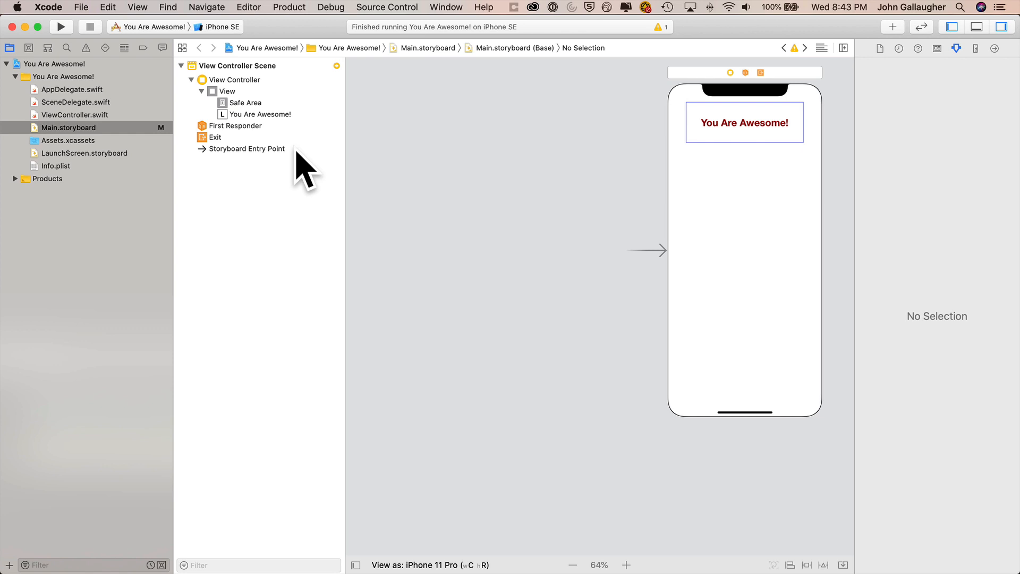
mouse_move(77, 114)
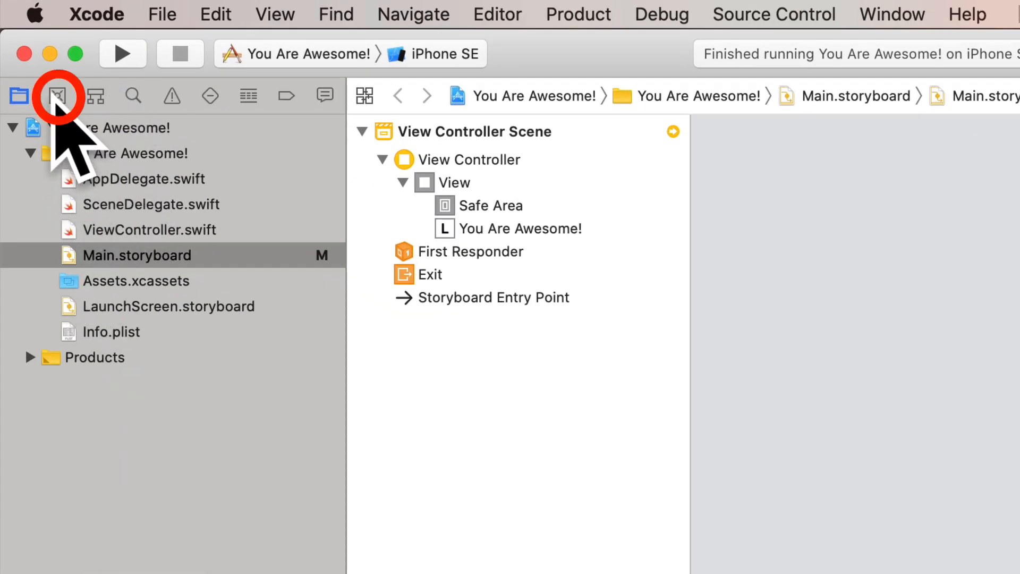
mouse_move(53, 96)
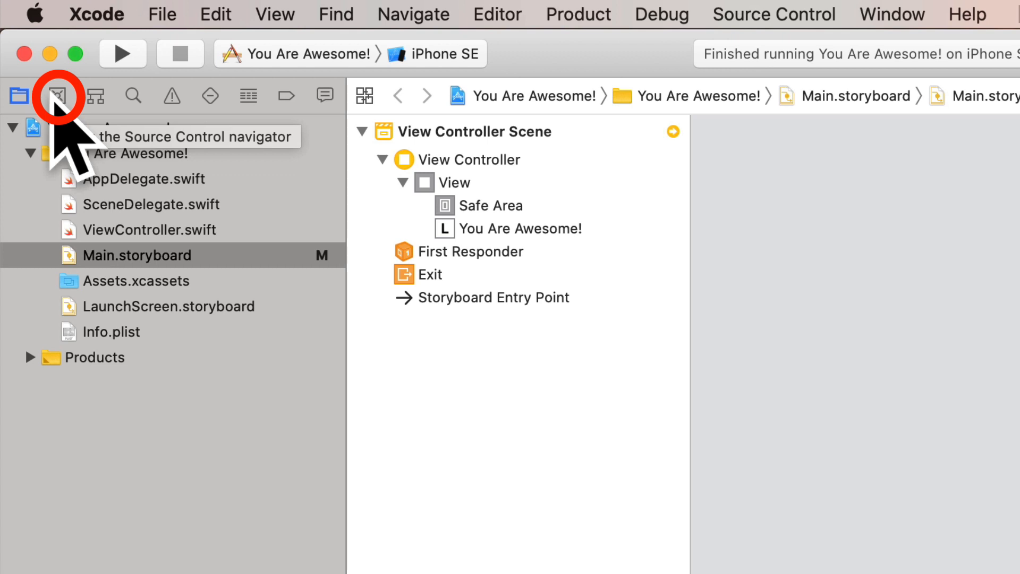
left_click(57, 95)
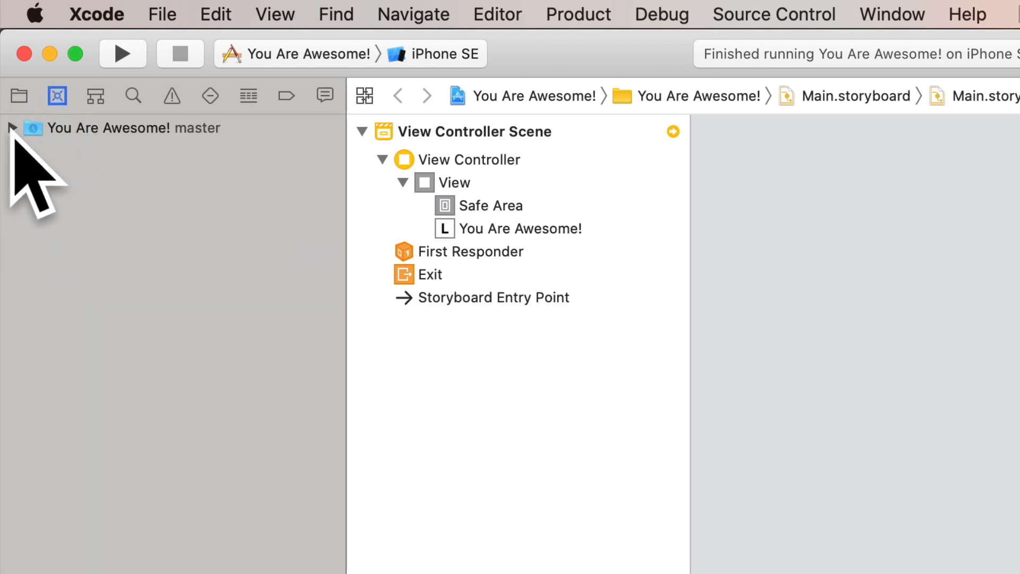
left_click(15, 128)
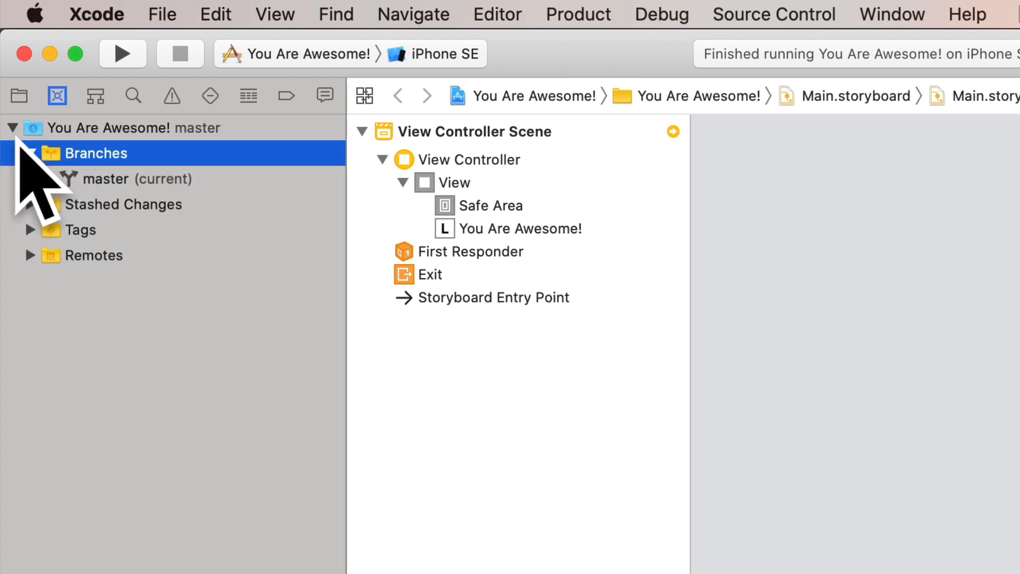
left_click(31, 153)
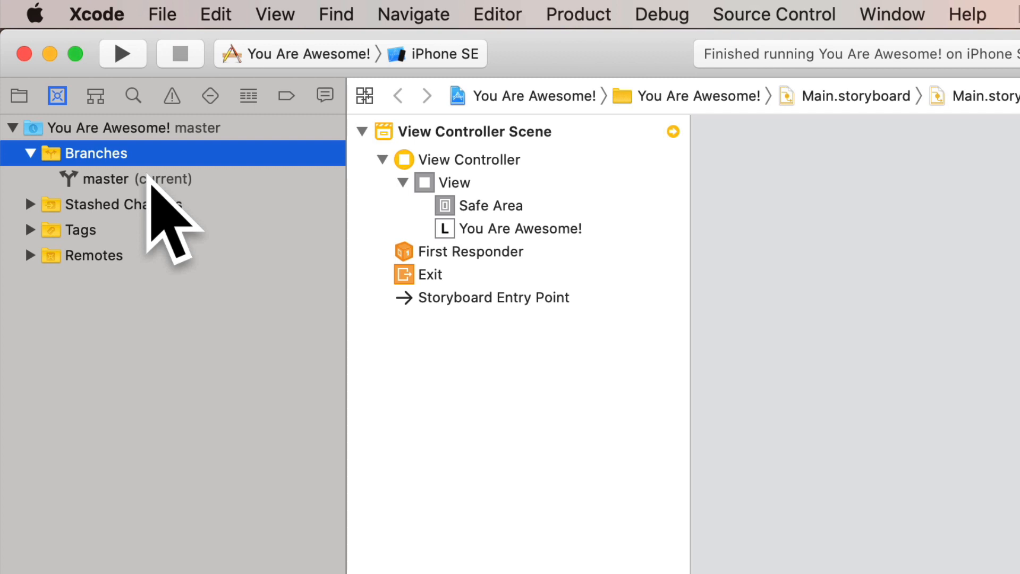
mouse_move(128, 186)
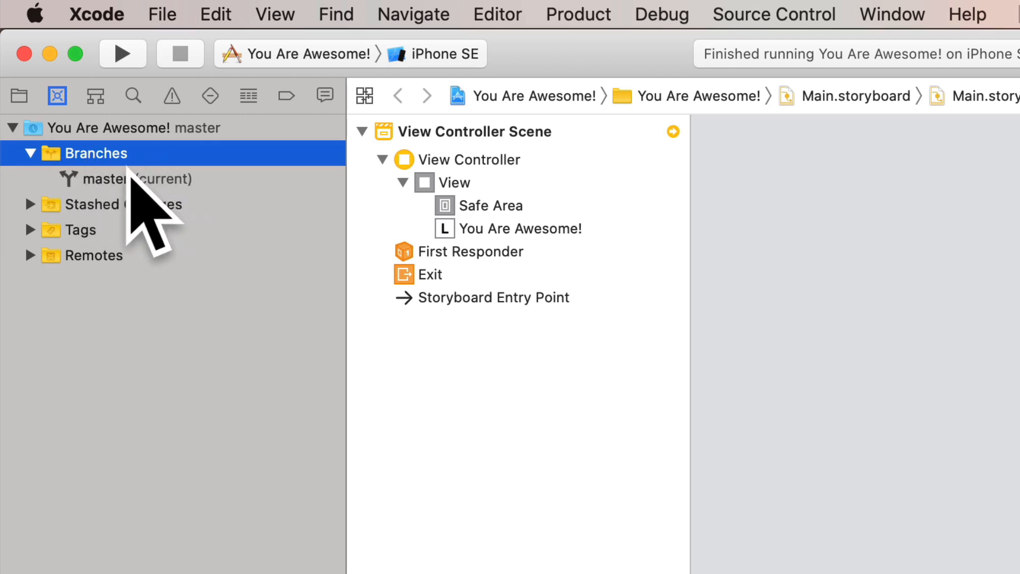
left_click(106, 178)
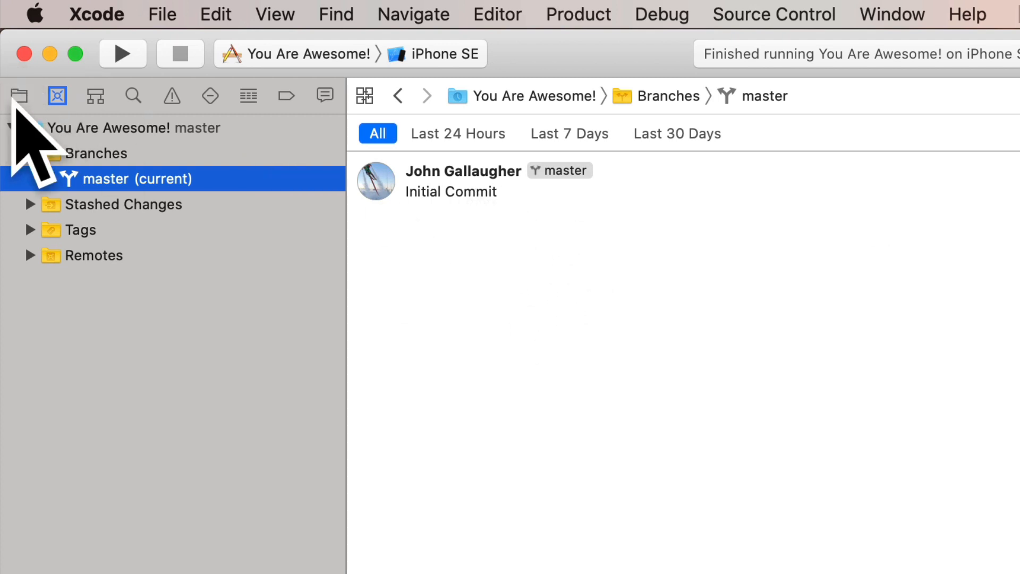
Show the project file list with Main.storyboard's M badge and bring up Source Control commands
left_click(19, 95)
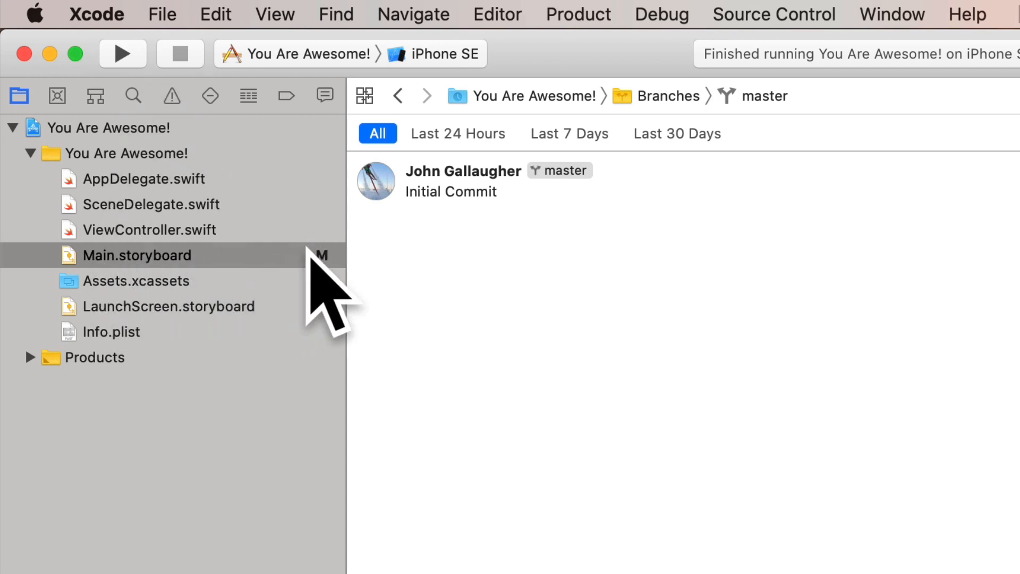
mouse_move(329, 285)
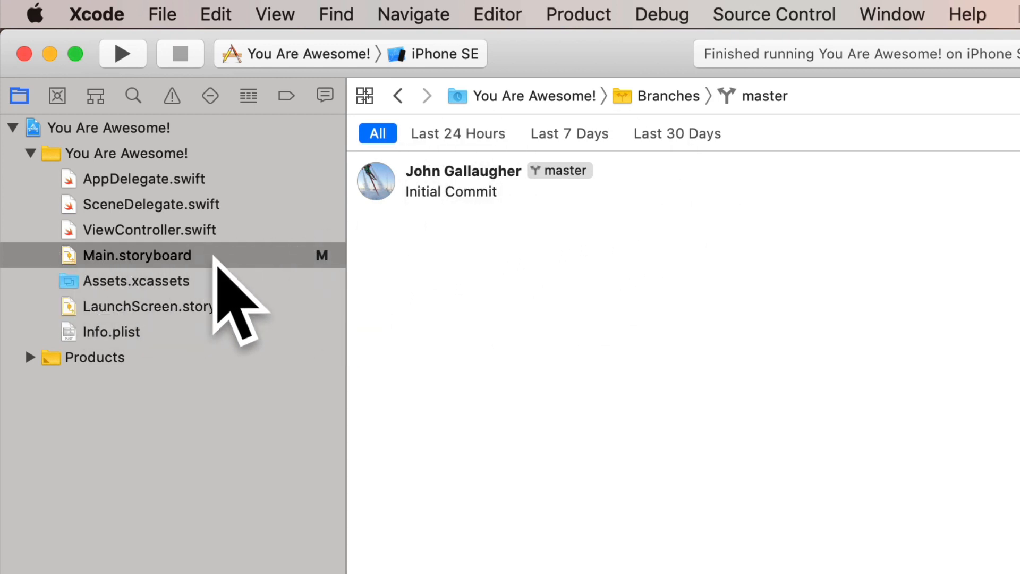
mouse_move(289, 286)
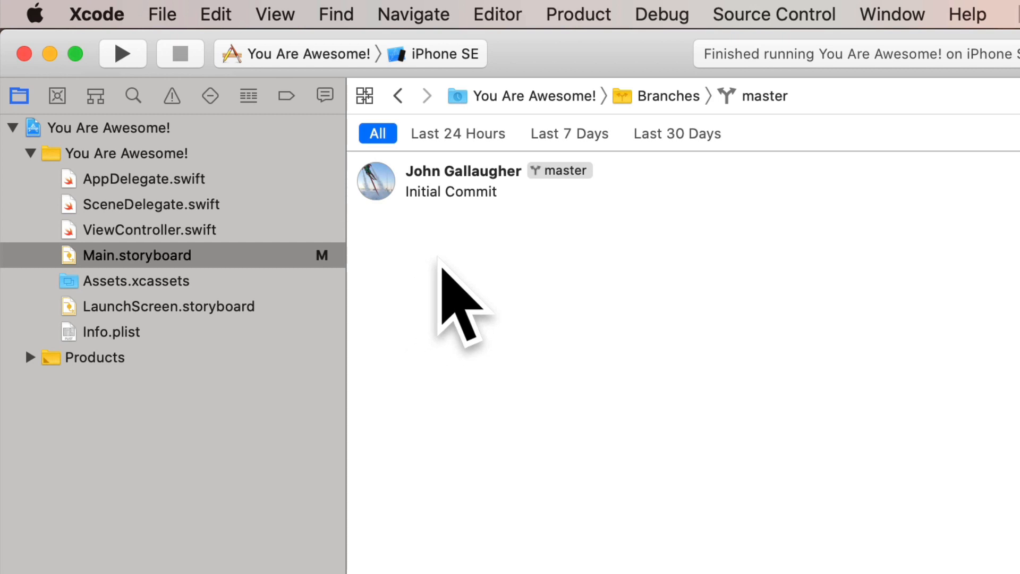
mouse_move(168, 214)
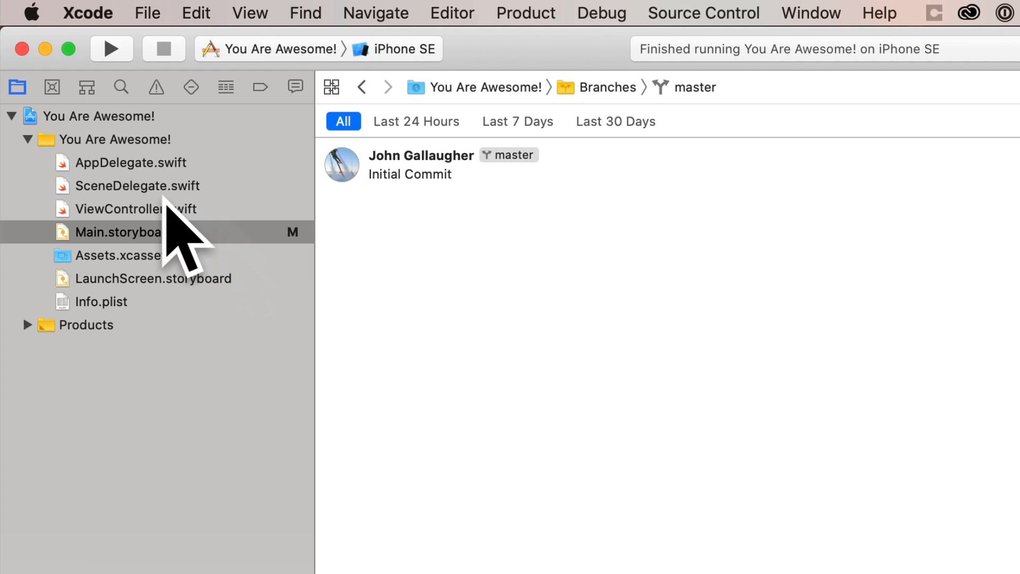
left_click(386, 6)
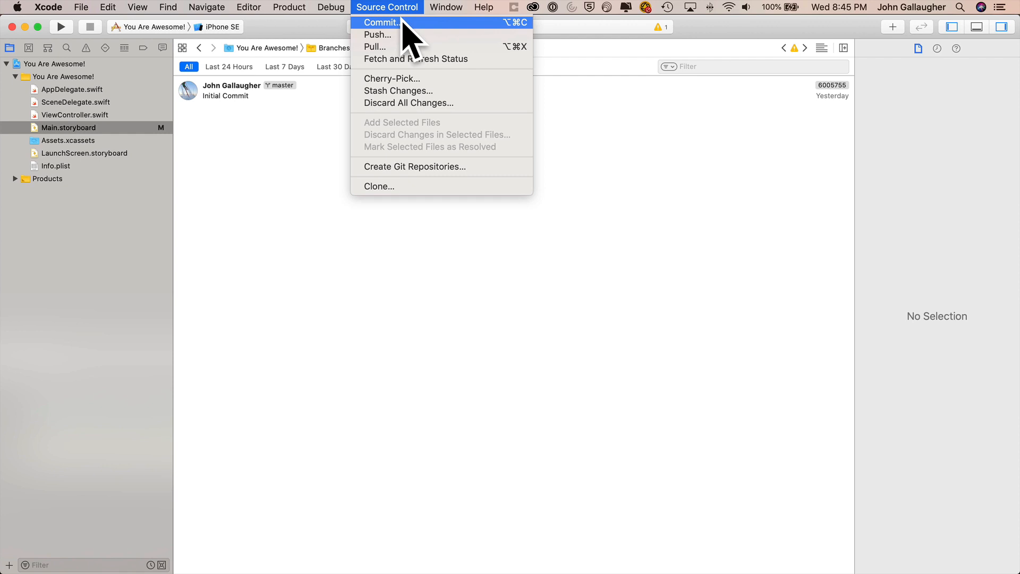
Commit Main.storyboard with the message 'Completed 2.1'
left_click(387, 23)
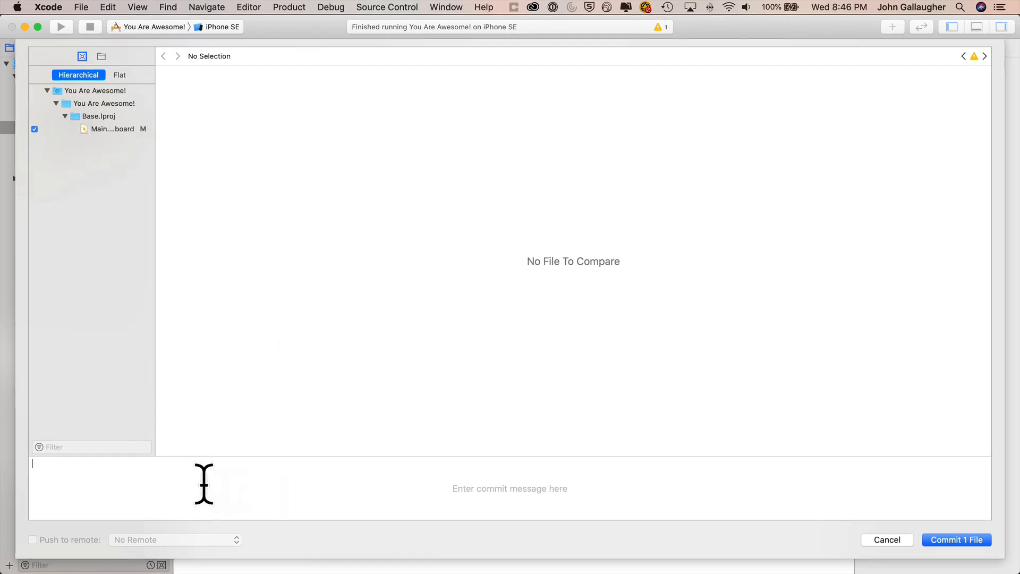
type("Completed 2.1")
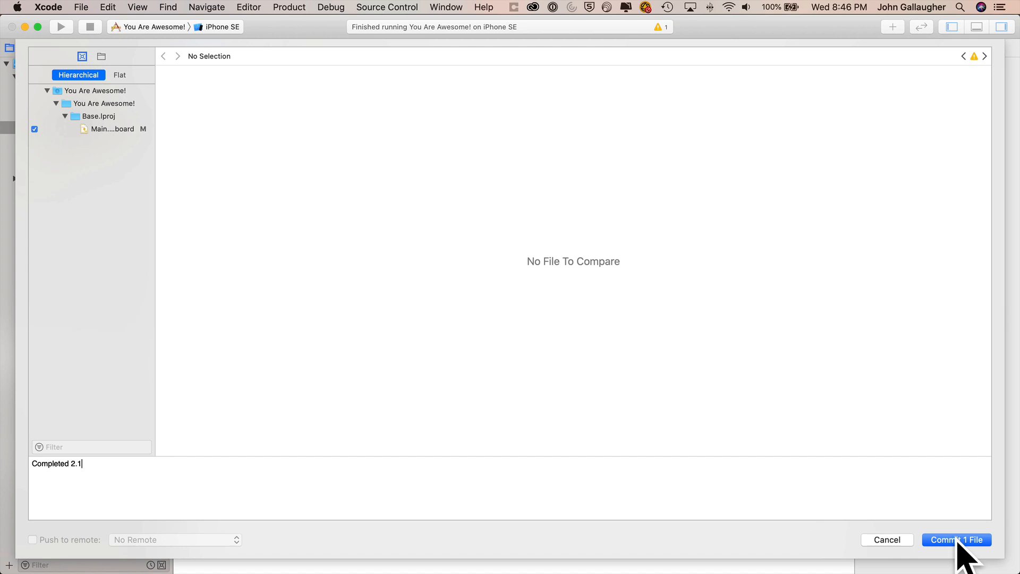
left_click(954, 540)
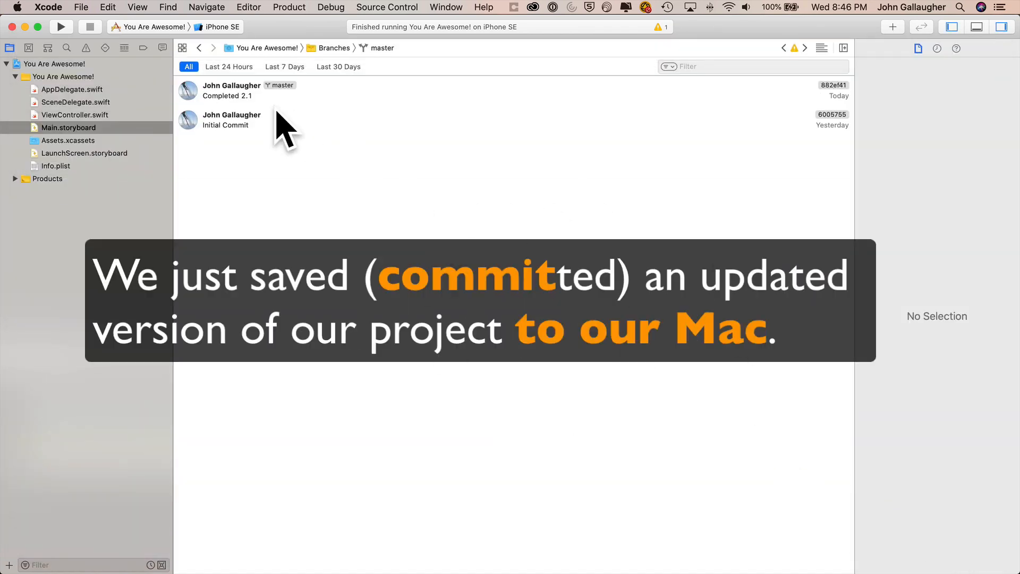
mouse_move(258, 121)
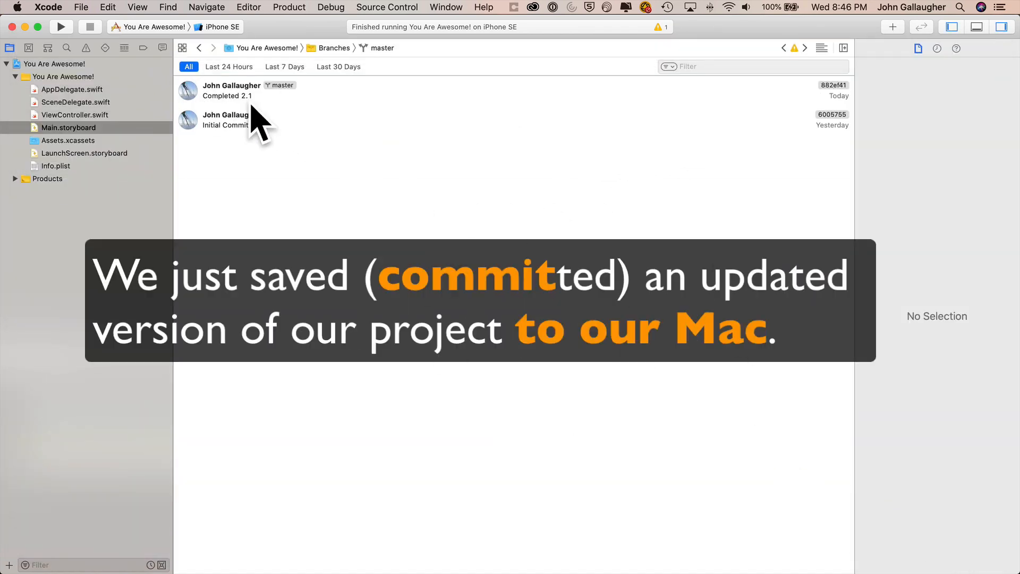
mouse_move(242, 104)
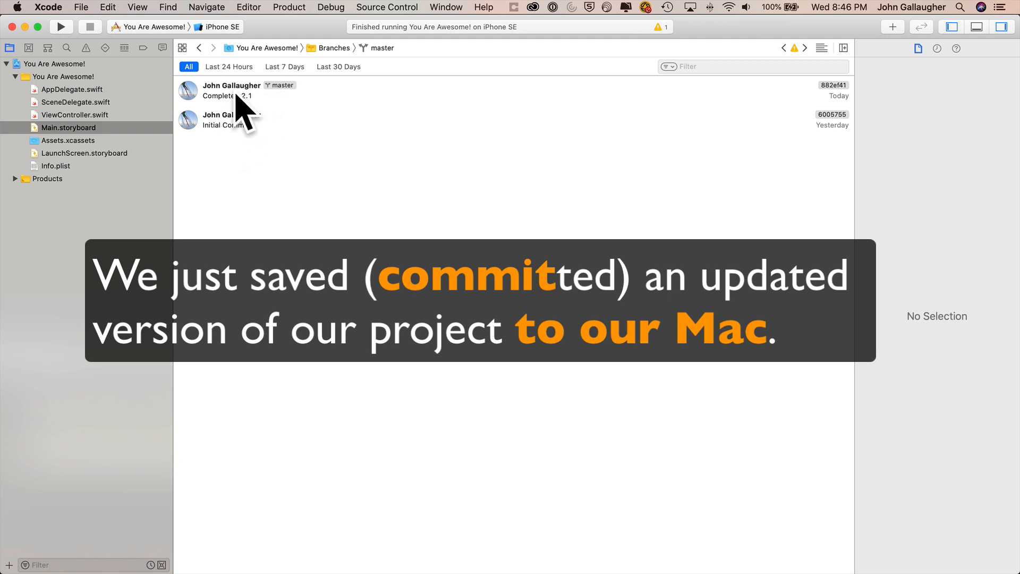
mouse_move(136, 151)
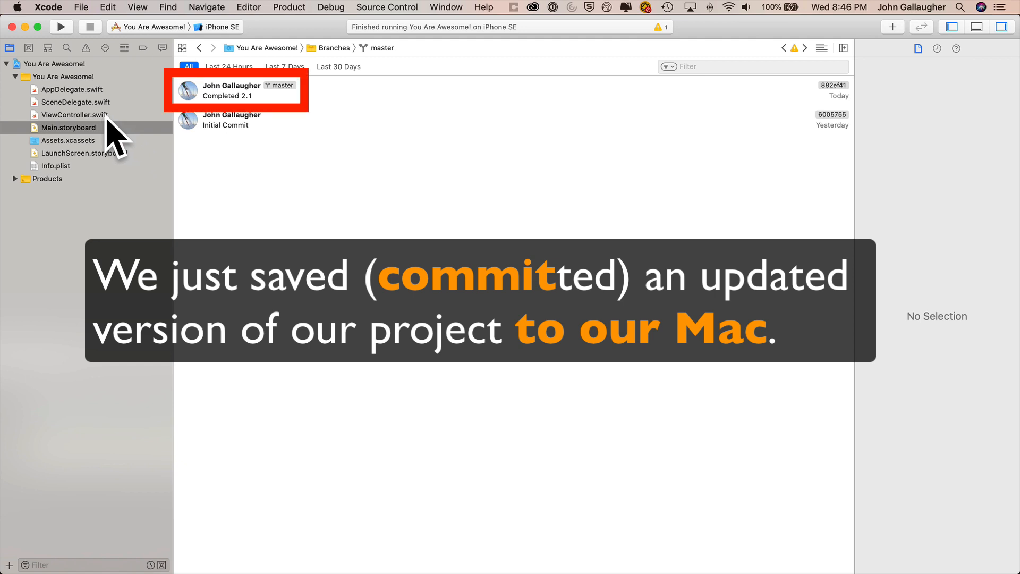
mouse_move(312, 159)
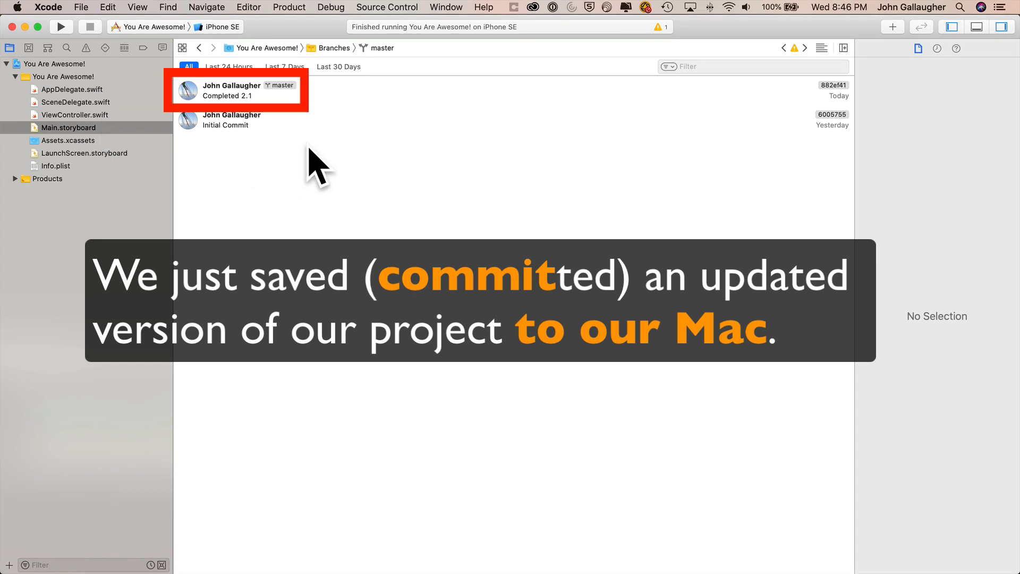
mouse_move(408, 264)
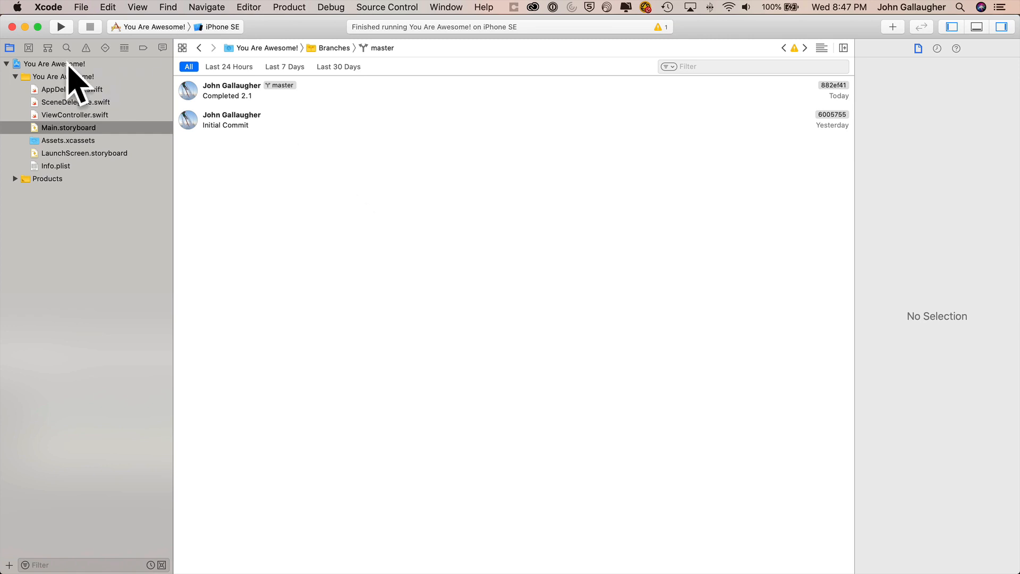
Select the You Are Awesome! repository in Source Control and show its context menu
left_click(41, 47)
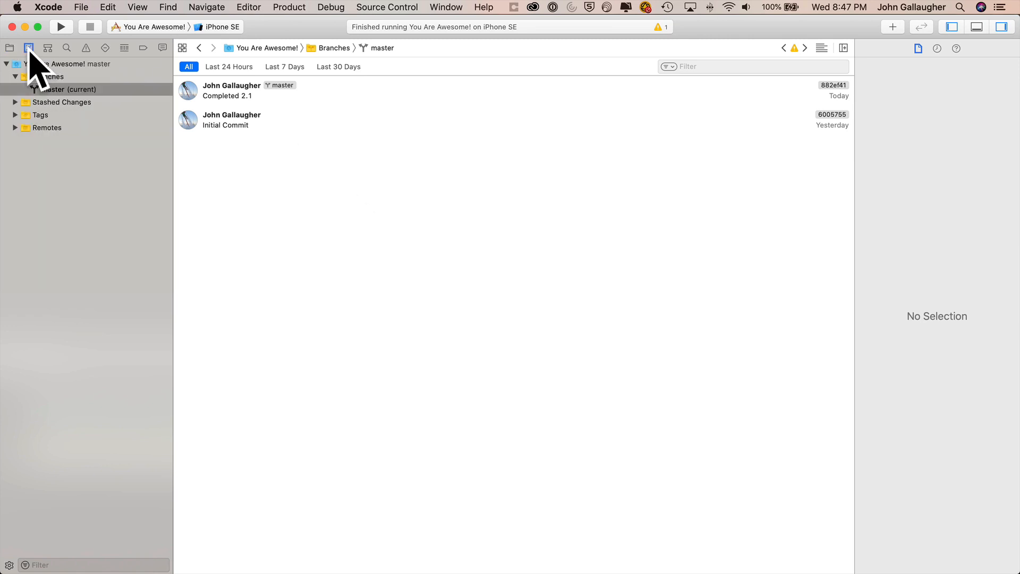
left_click(64, 64)
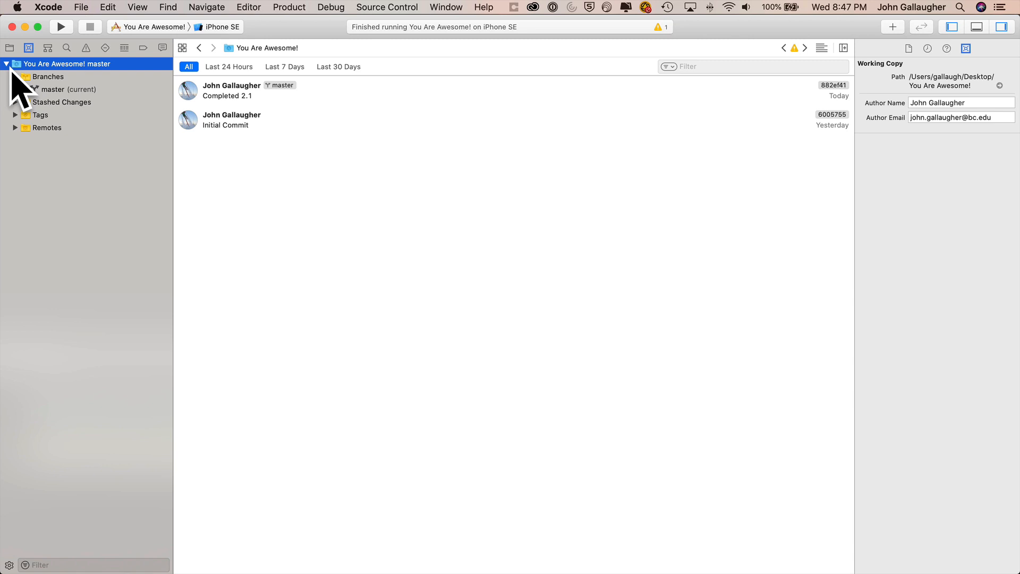
right_click(58, 64)
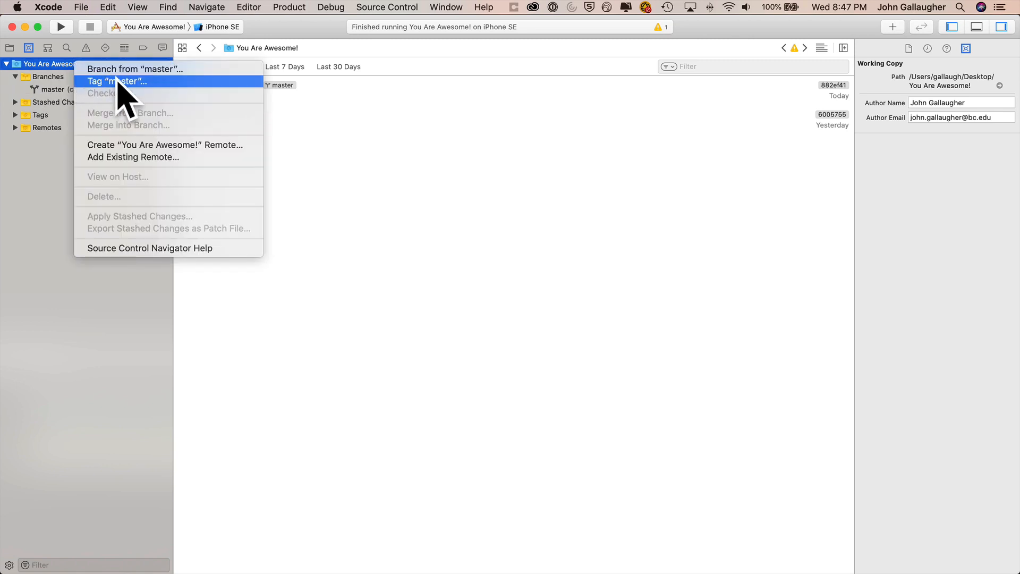
mouse_move(168, 189)
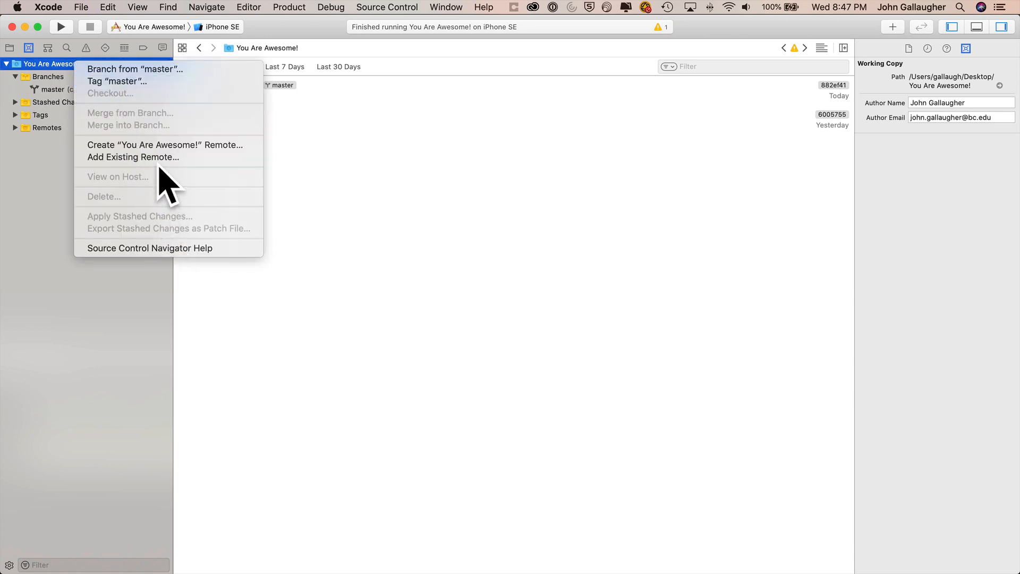
mouse_move(158, 157)
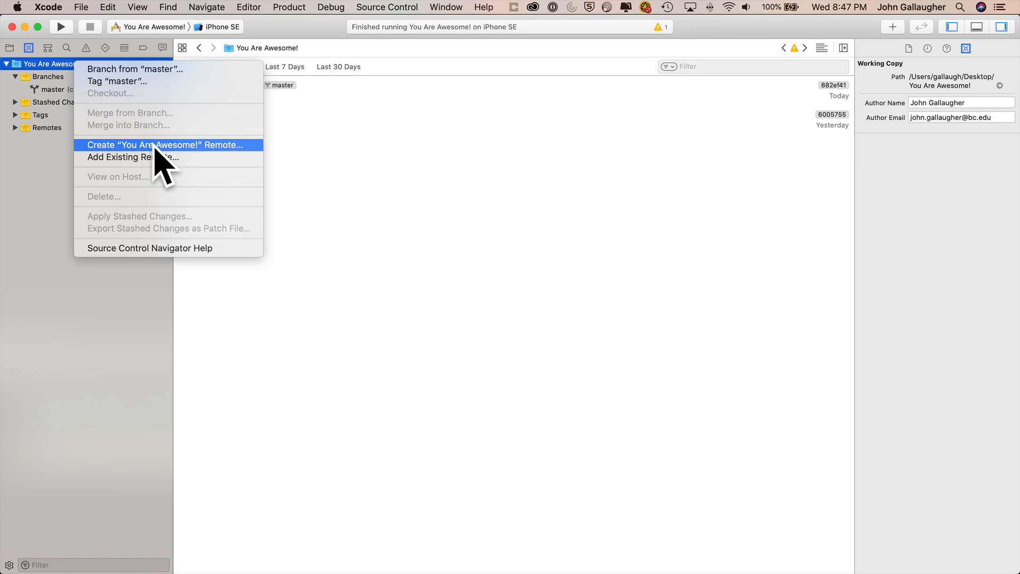
Create a public GitHub remote 'You Are Awesome!' described 'This is a project for Chapter 2 in gallaugher.com/swift' and push
left_click(164, 145)
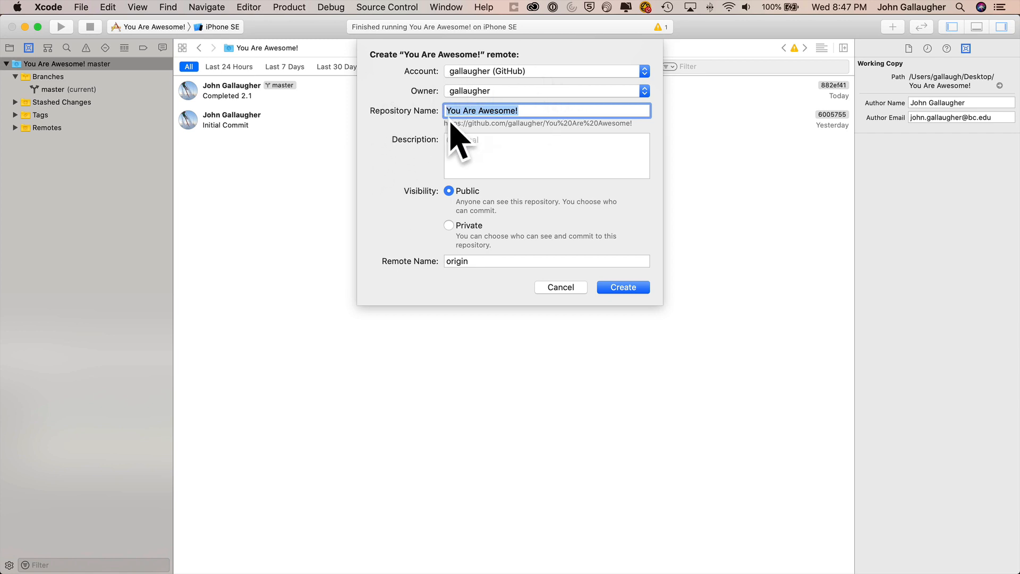
left_click(546, 155)
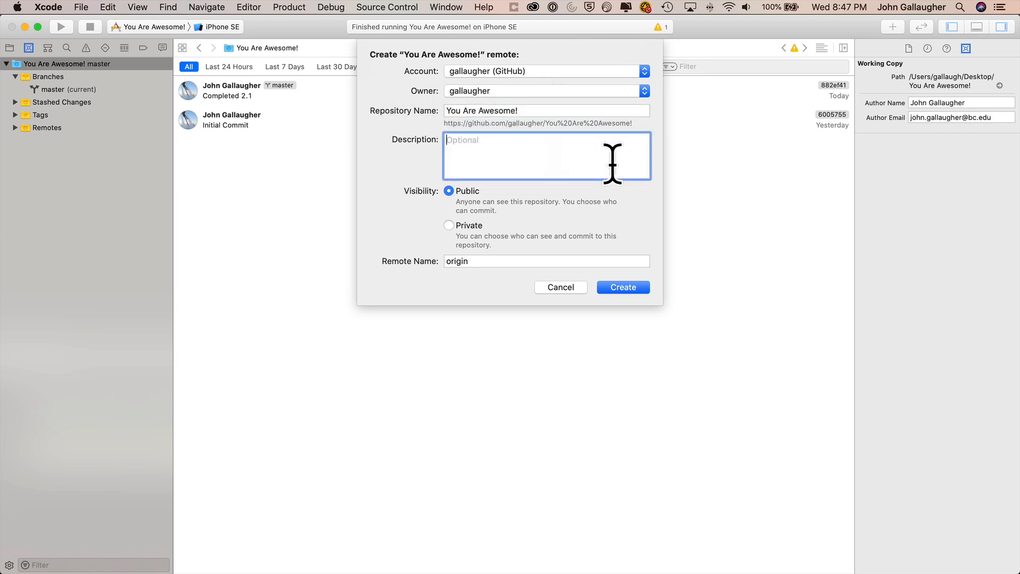
type("This is a")
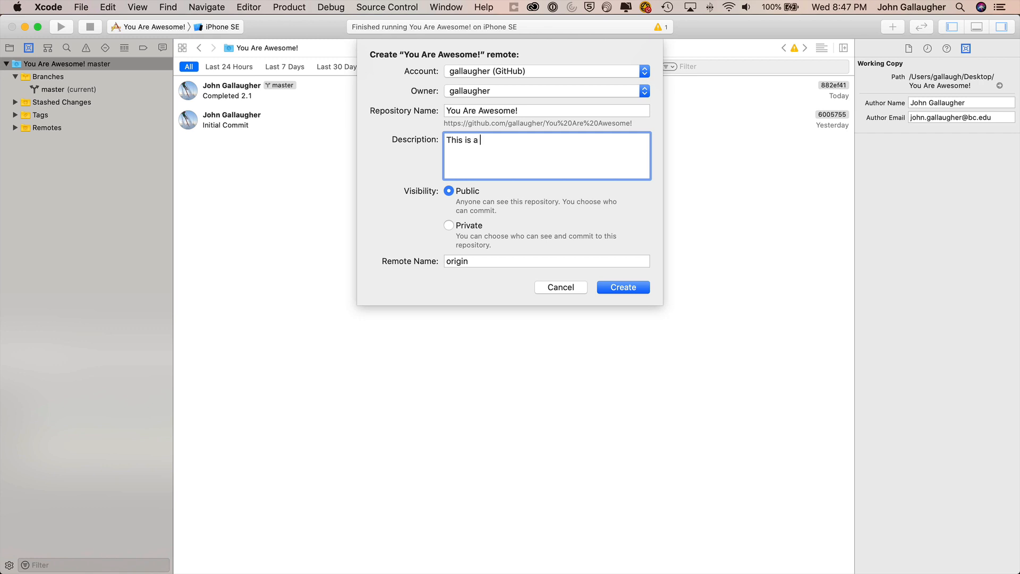
type("project for Ch")
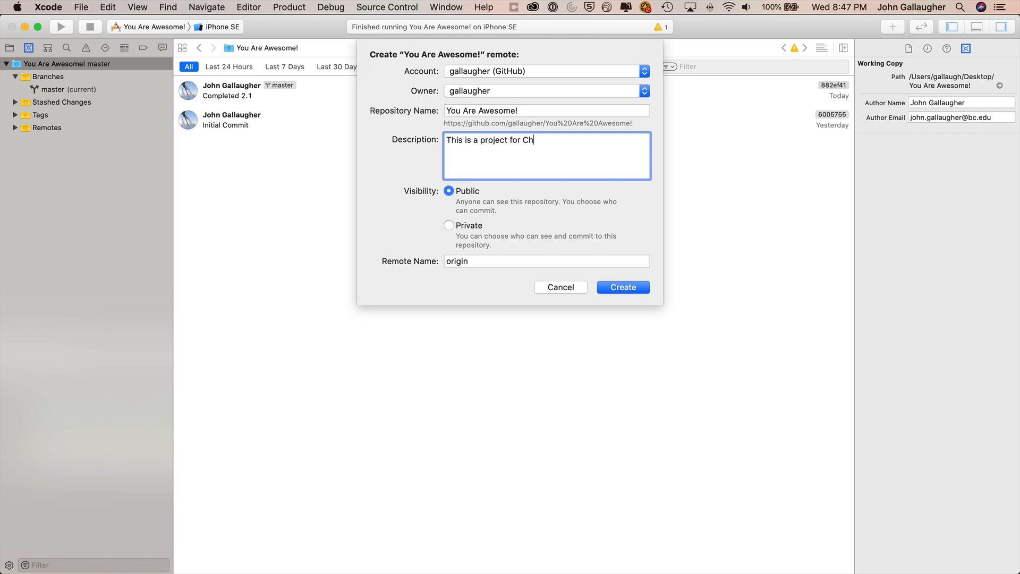
type("apter 2 in gallaugh")
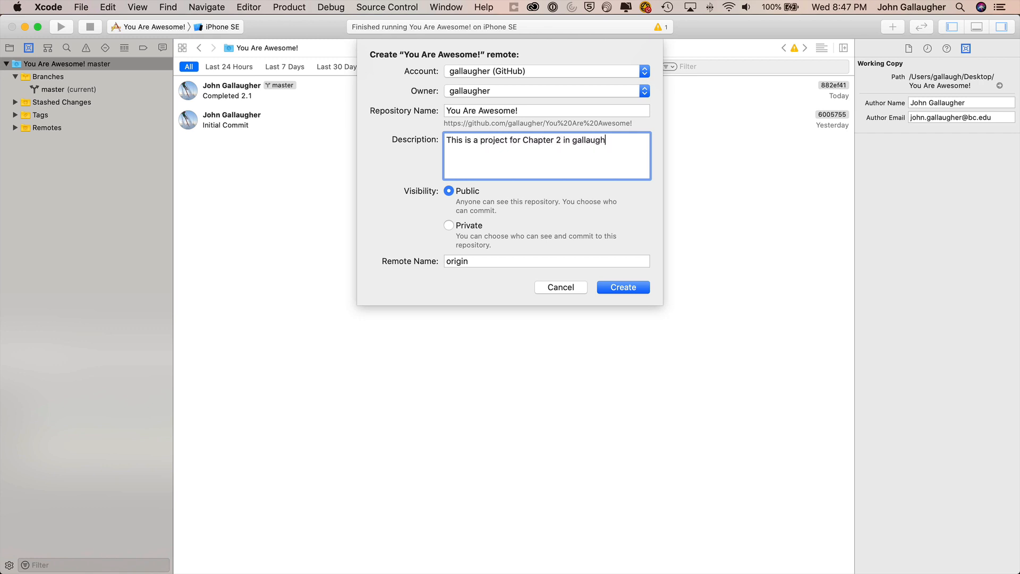
type(".com/b")
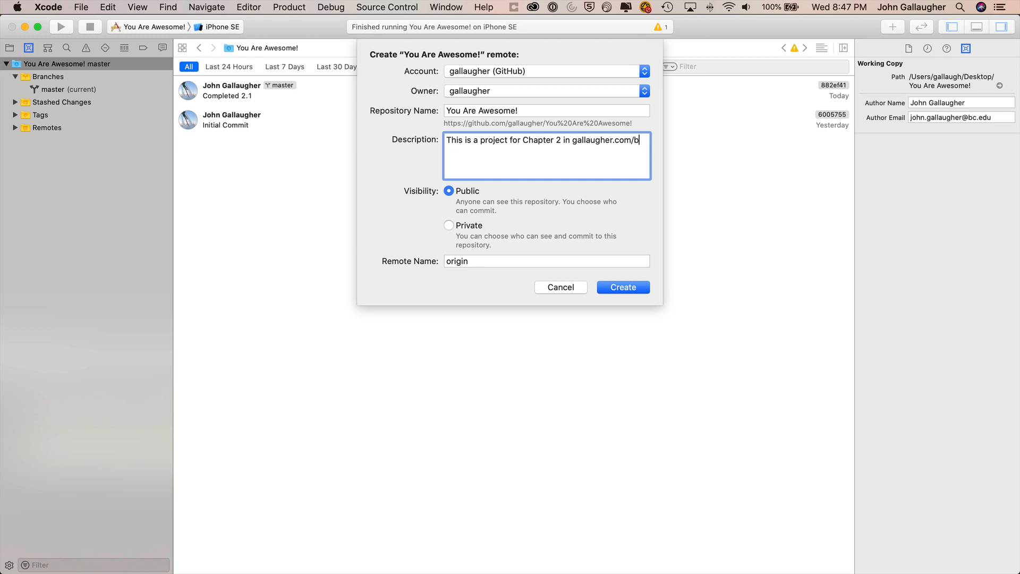
type("swift")
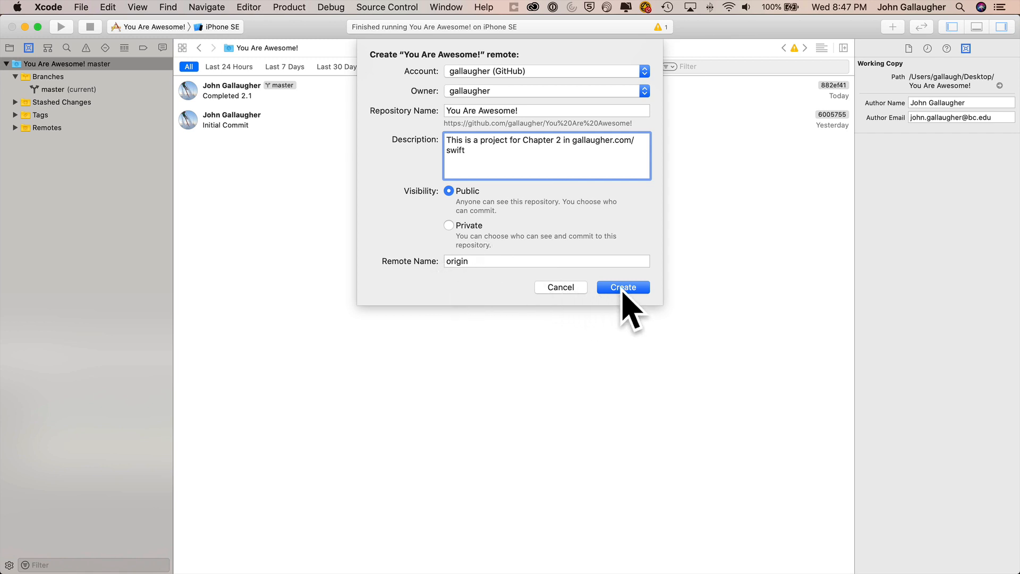
left_click(623, 287)
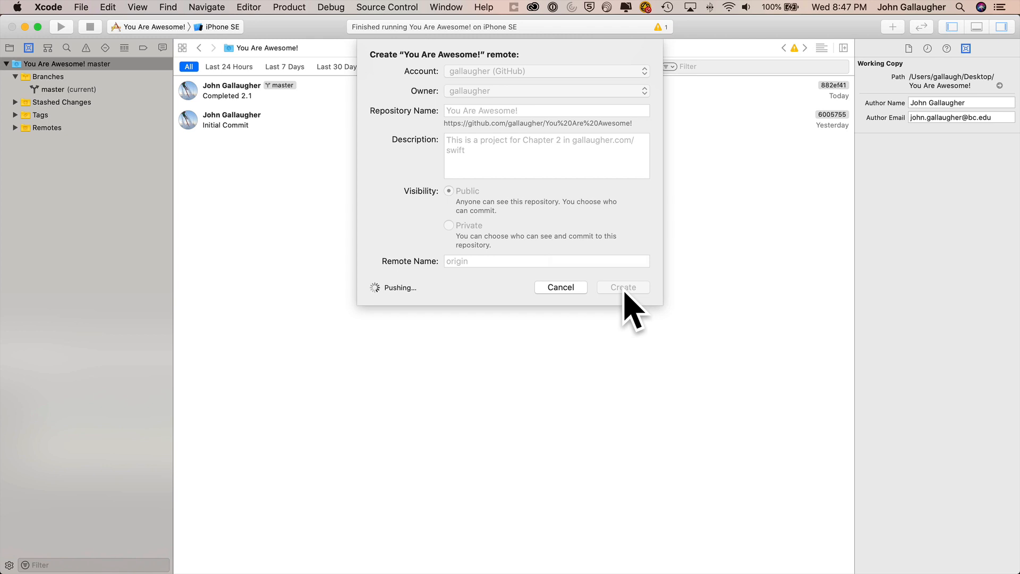
left_click(623, 287)
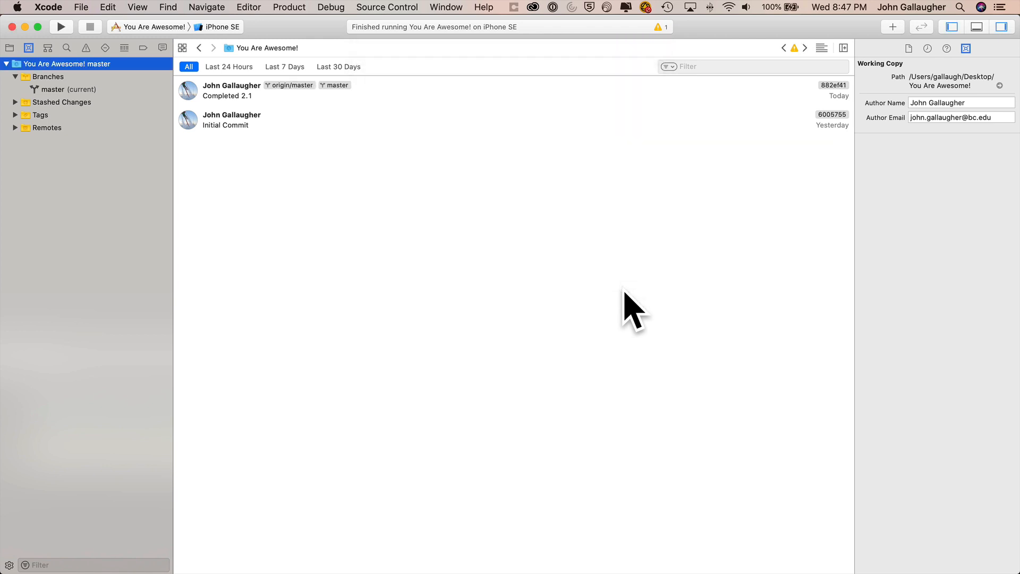
mouse_move(506, 211)
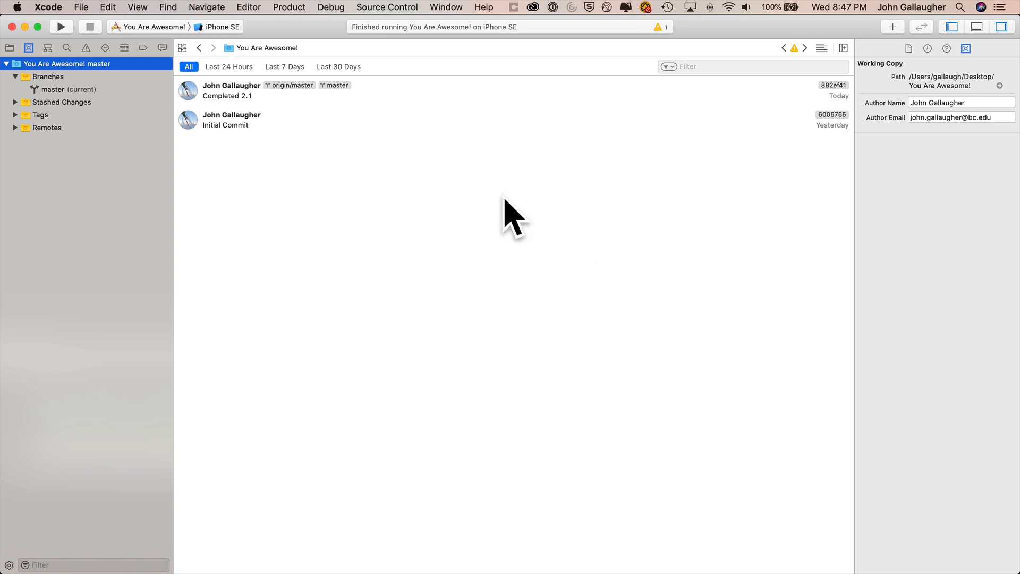
Push the local master commits to origin/master via Source Control > Push
left_click(386, 6)
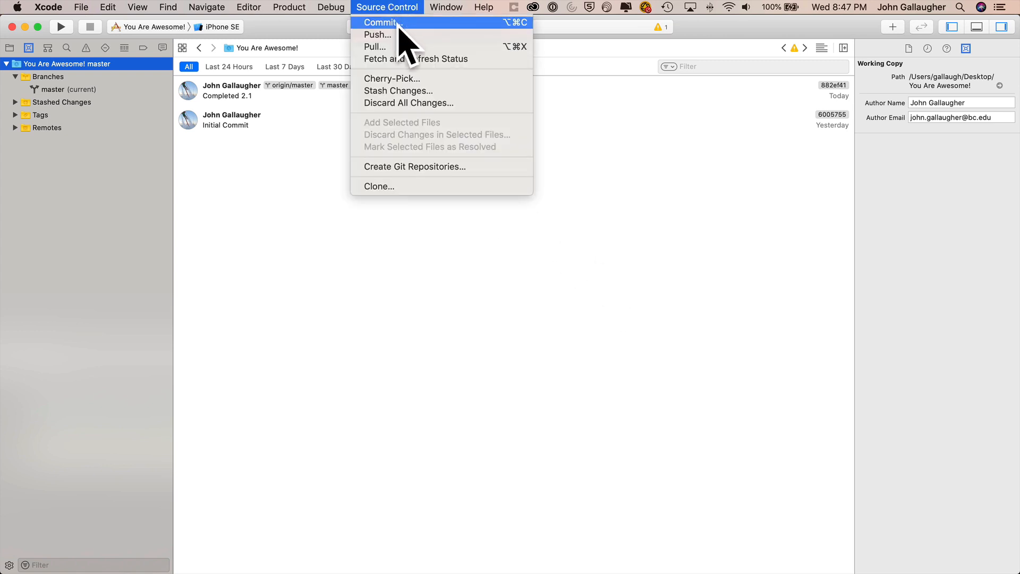
left_click(376, 34)
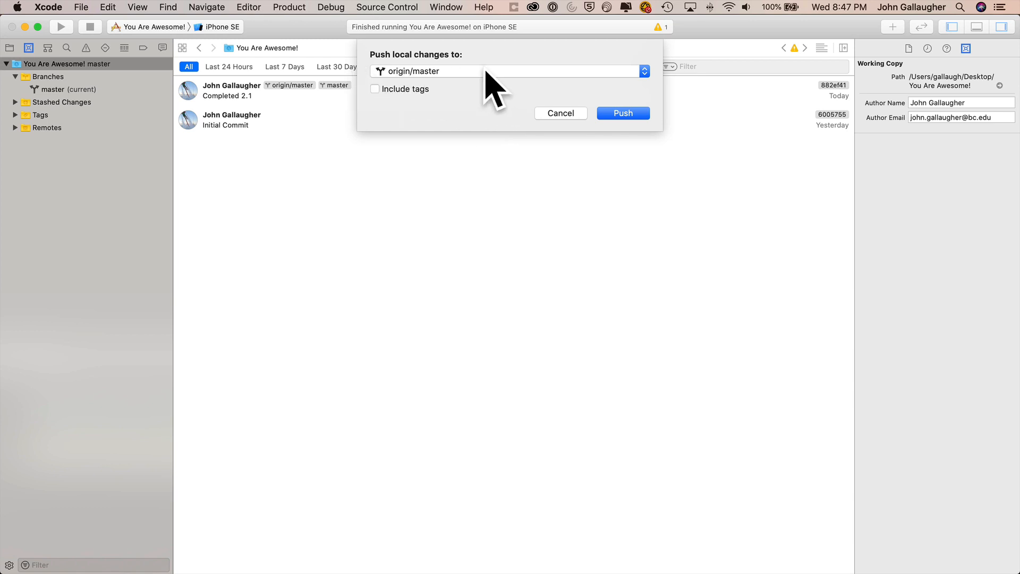
mouse_move(512, 89)
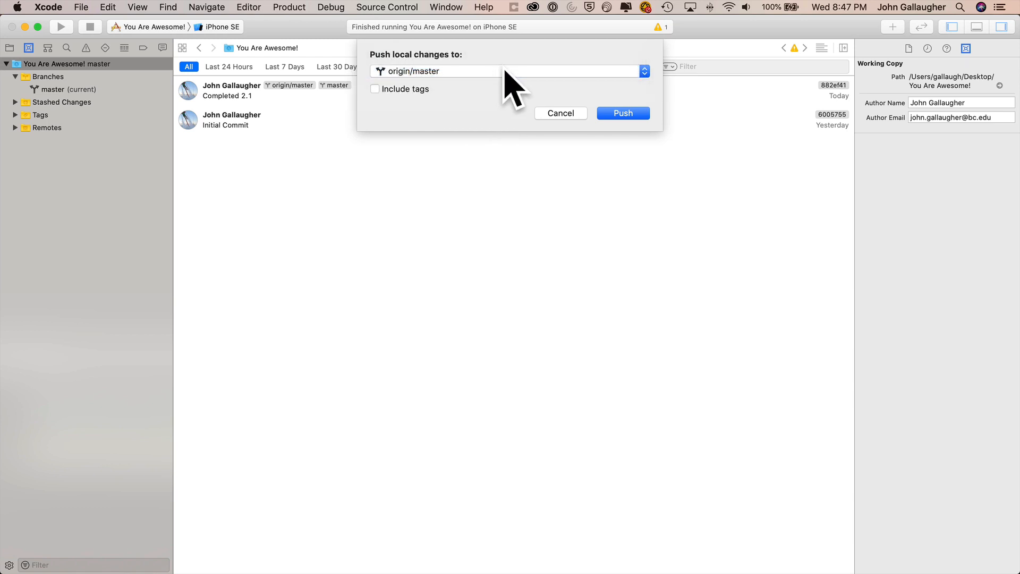
mouse_move(451, 87)
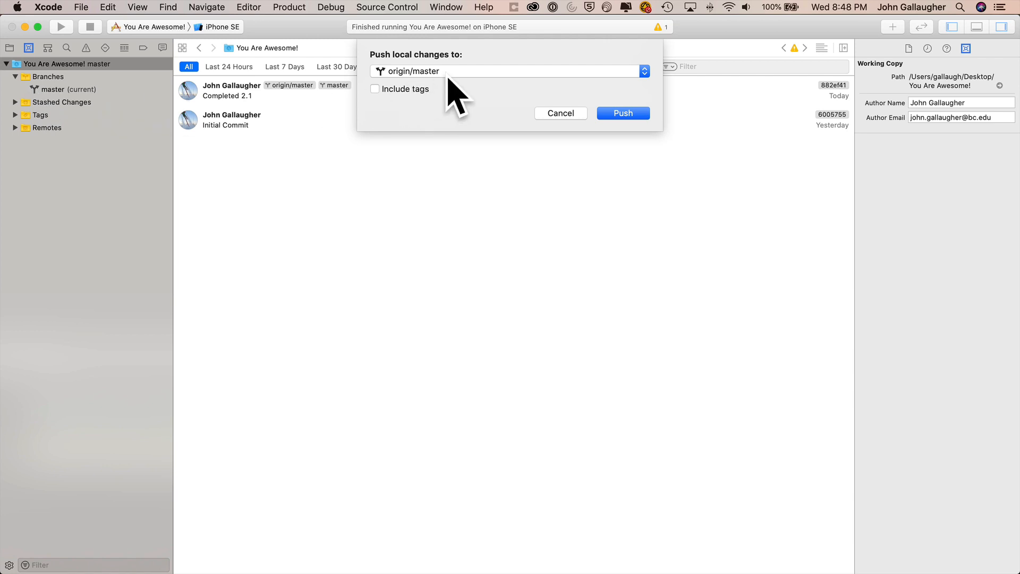
left_click(623, 112)
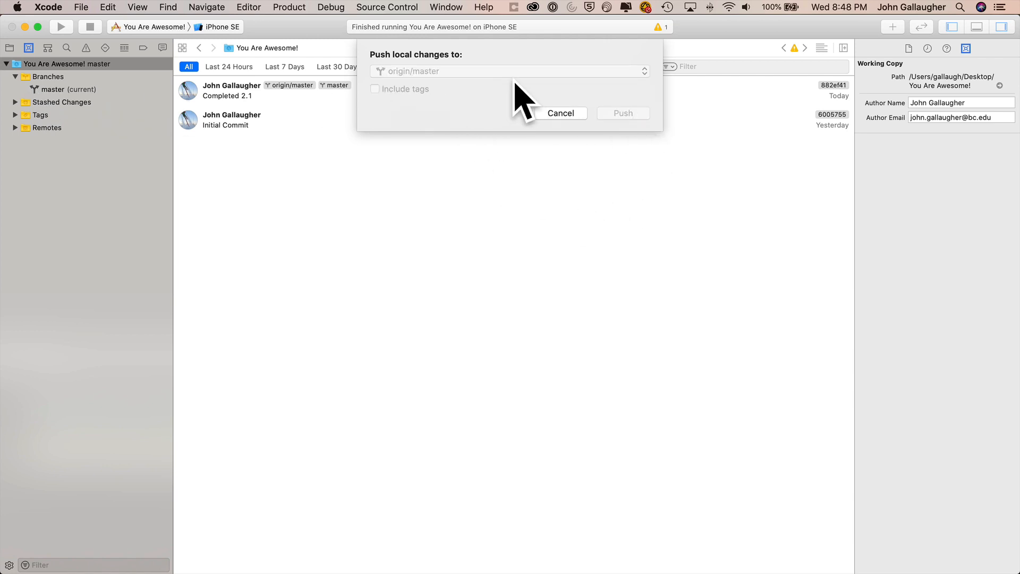
left_click(561, 112)
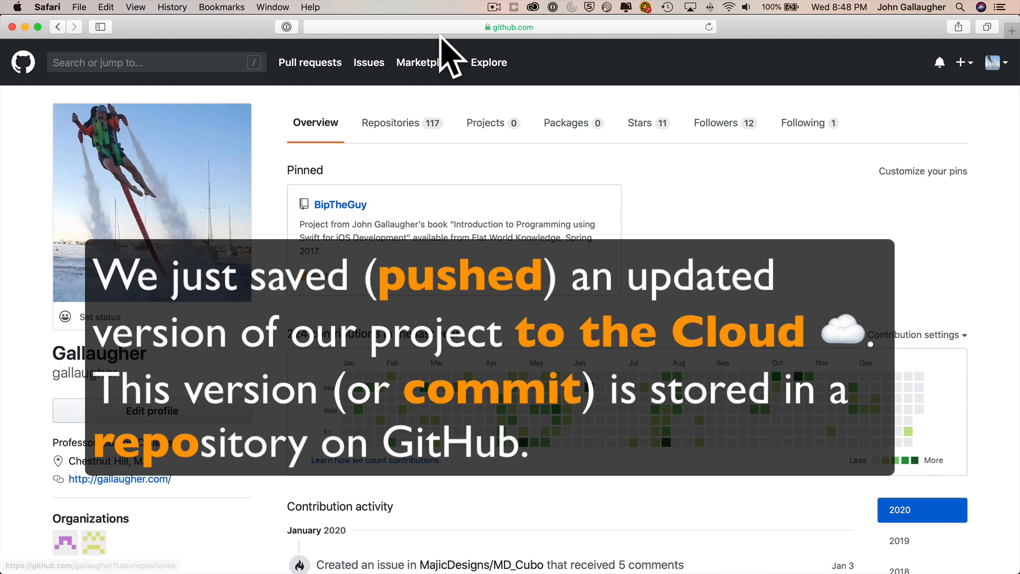
Open the You-Are-Awesome- repository from the GitHub profile's repositories and review its file list
left_click(509, 27)
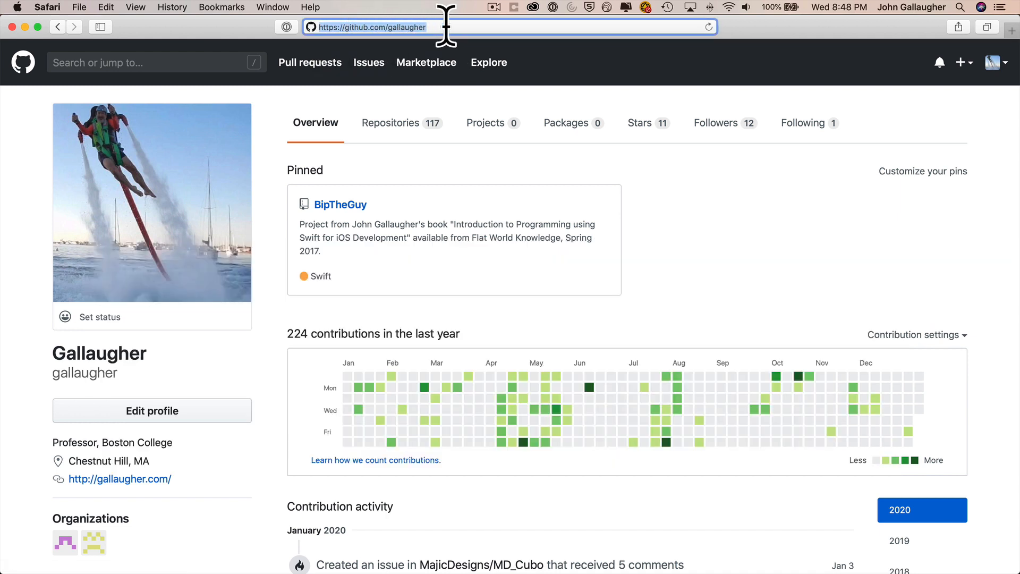
mouse_move(411, 129)
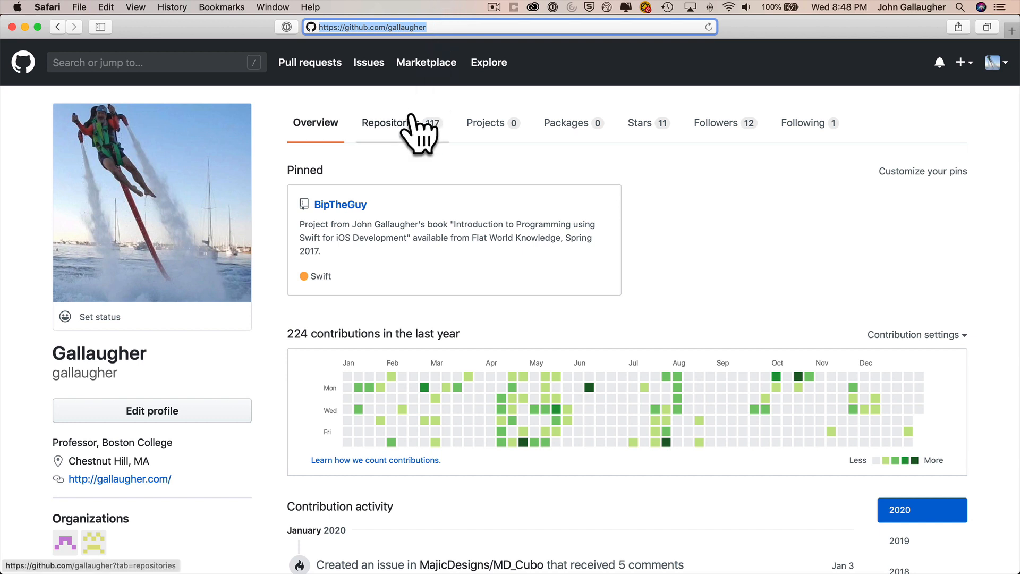
left_click(387, 123)
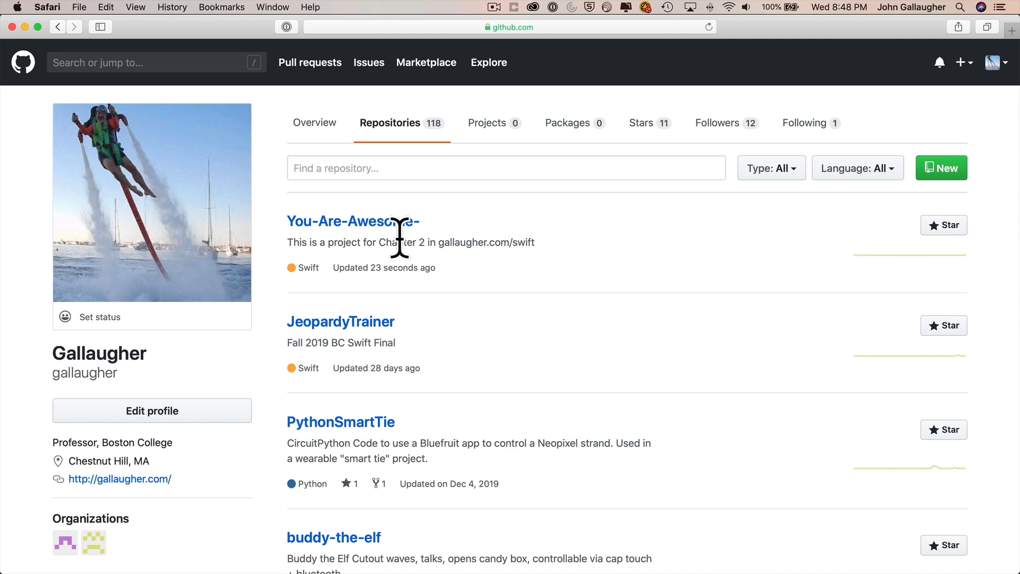
mouse_move(308, 237)
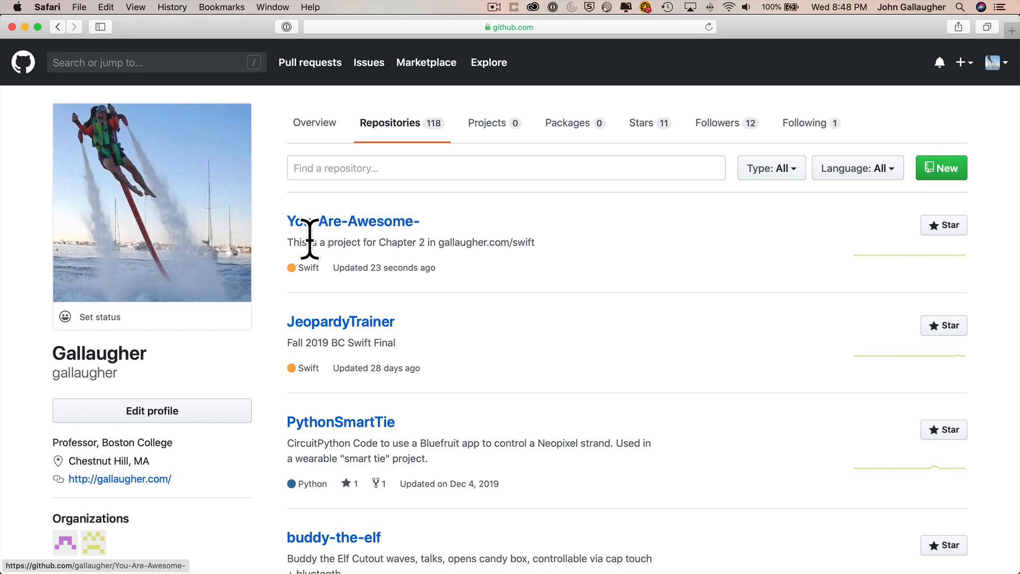
mouse_move(297, 241)
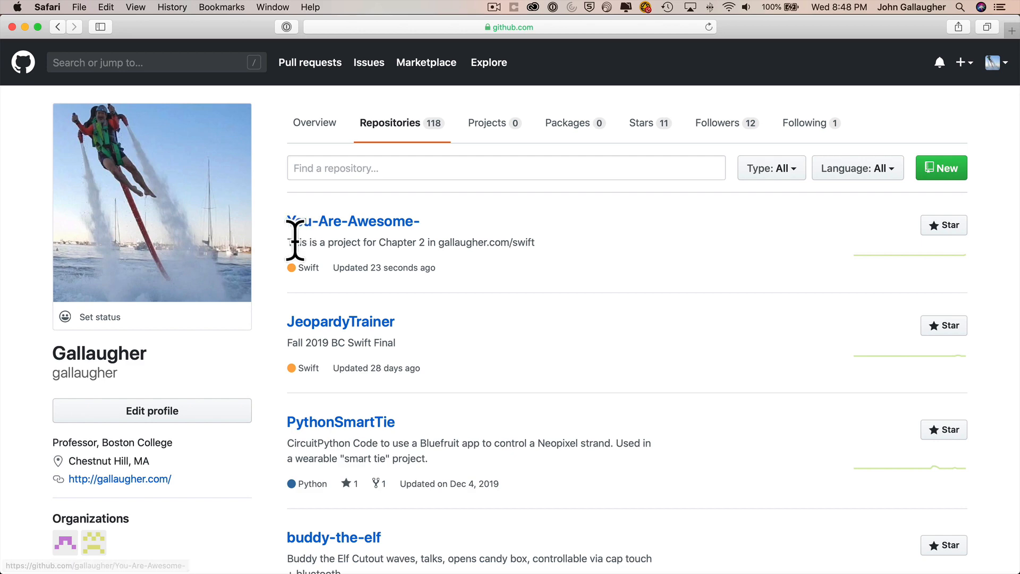
left_click(352, 221)
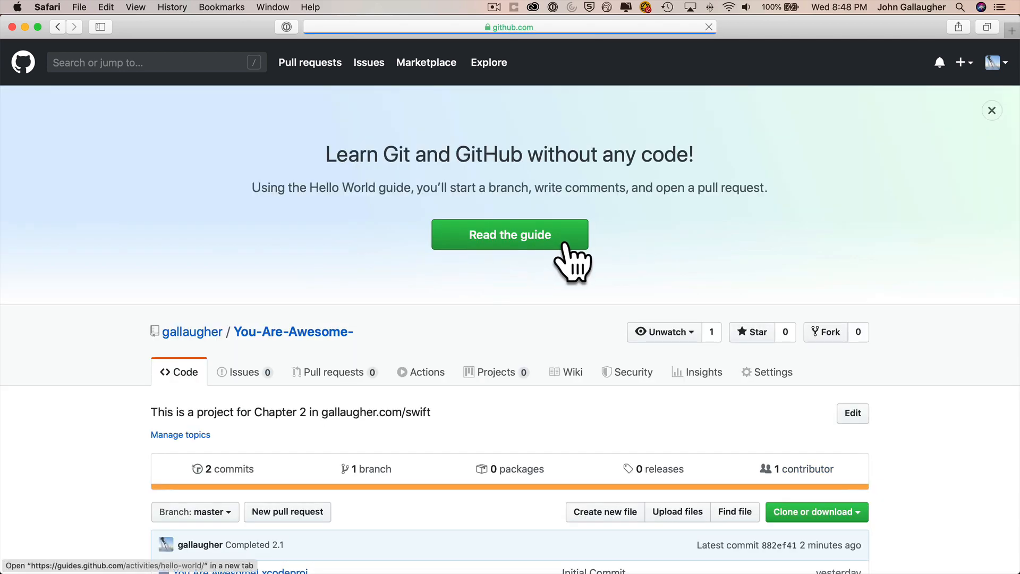
scroll("down", 3)
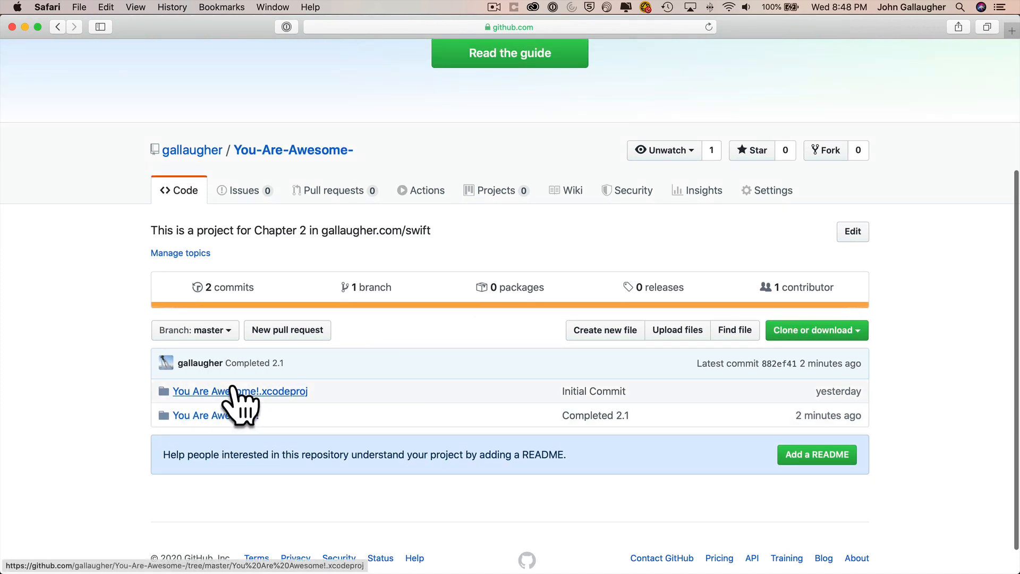
scroll("down", 3)
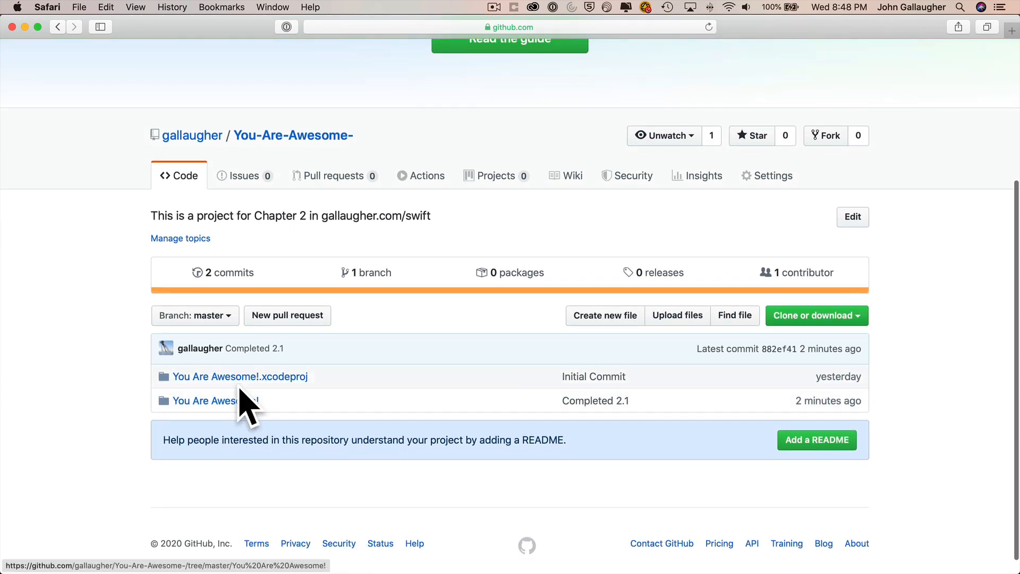
mouse_move(241, 410)
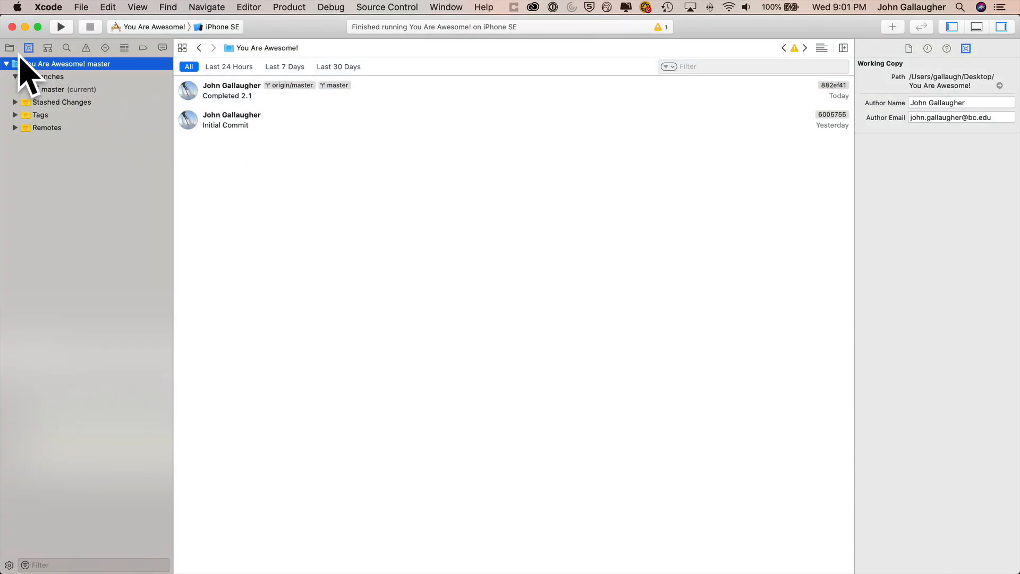
Rename the Main.storyboard label from 'You Are Awesome!' to 'GiddyUp!'
left_click(9, 46)
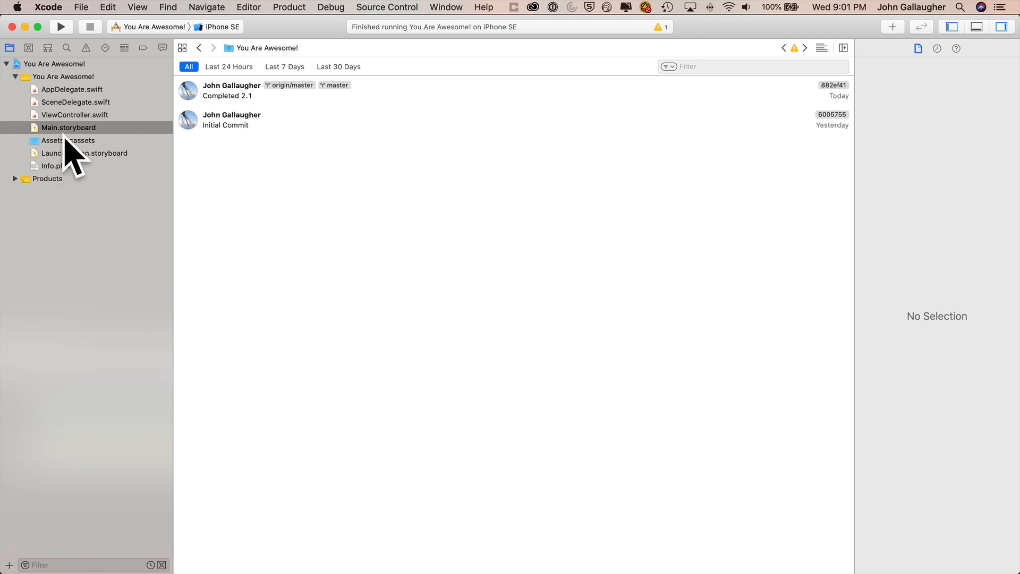
left_click(68, 128)
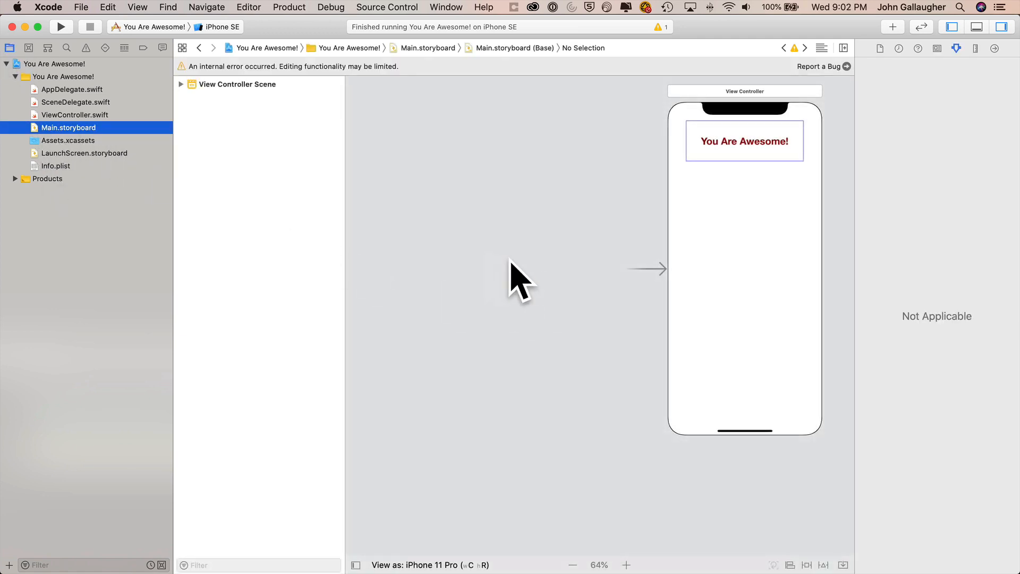
left_click(629, 564)
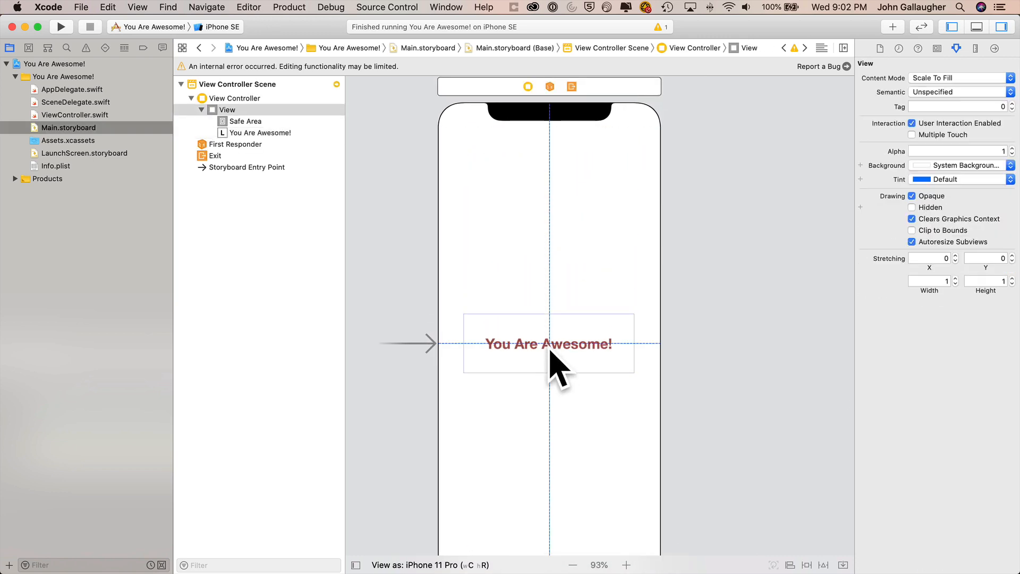
left_click(548, 344)
type("G")
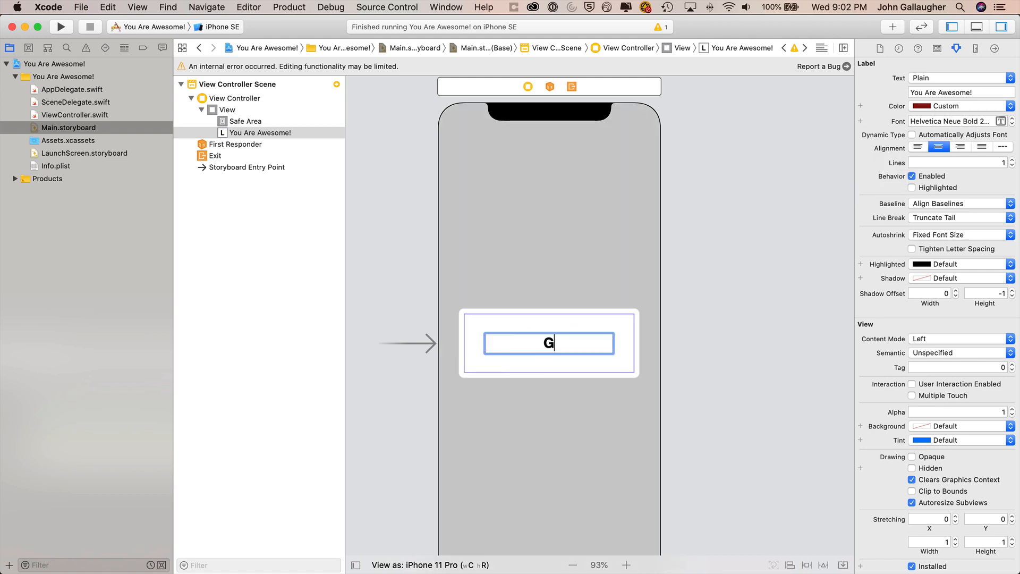
type("iddyUp!")
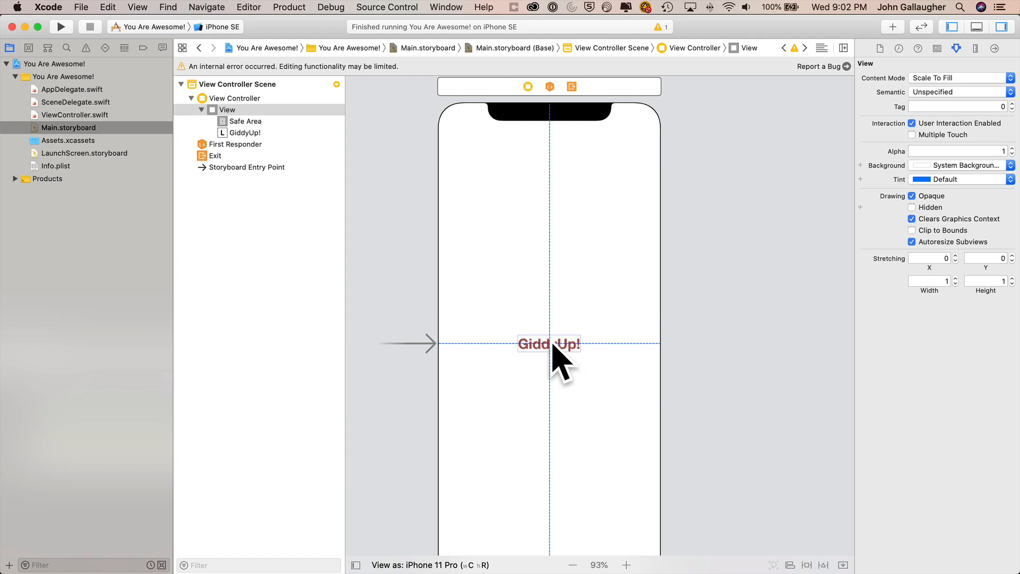
Set the GiddyUp! label's text Color to green in the Attributes inspector
left_click(548, 344)
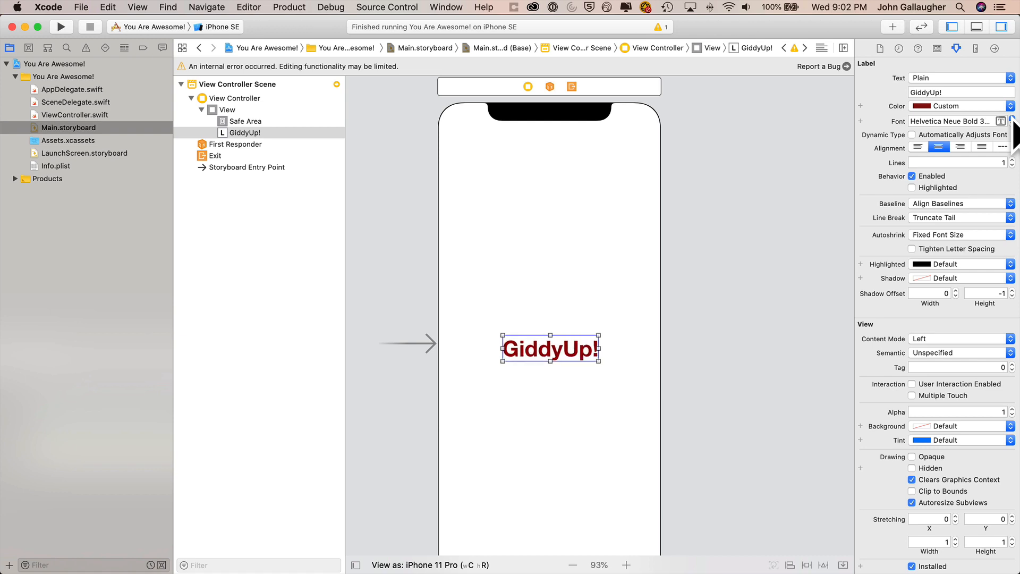
left_click(960, 105)
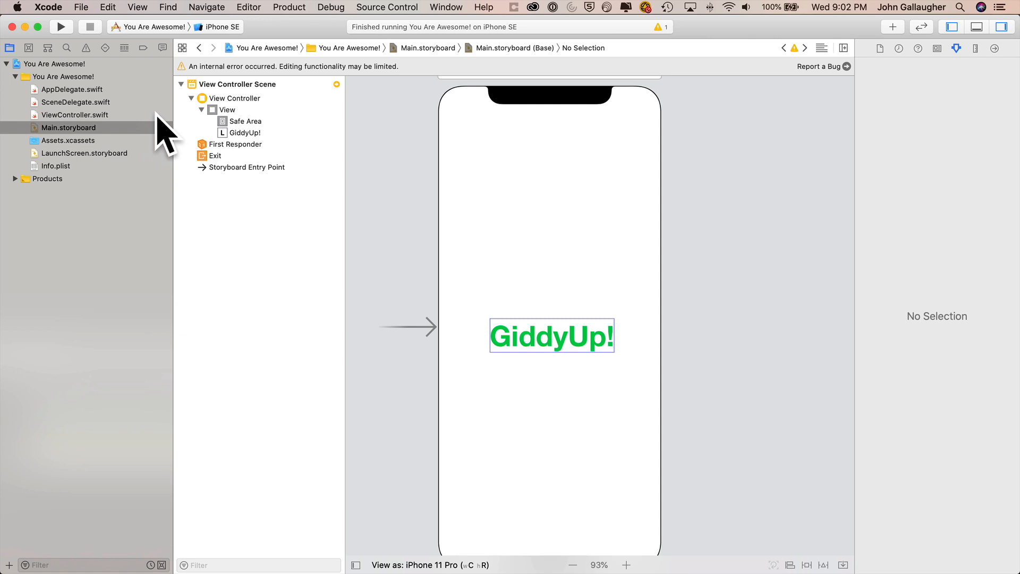
mouse_move(330, 217)
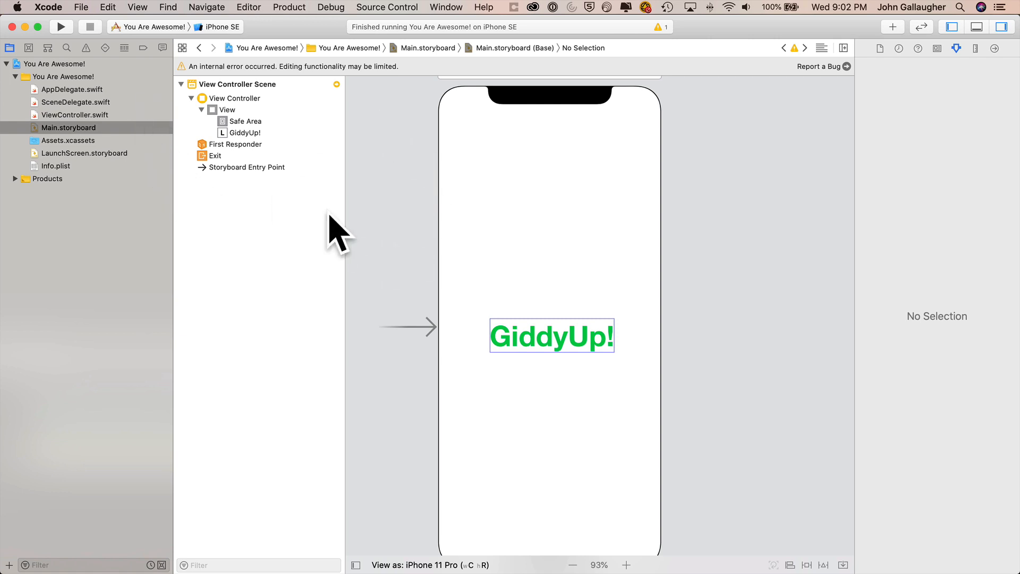
mouse_move(192, 136)
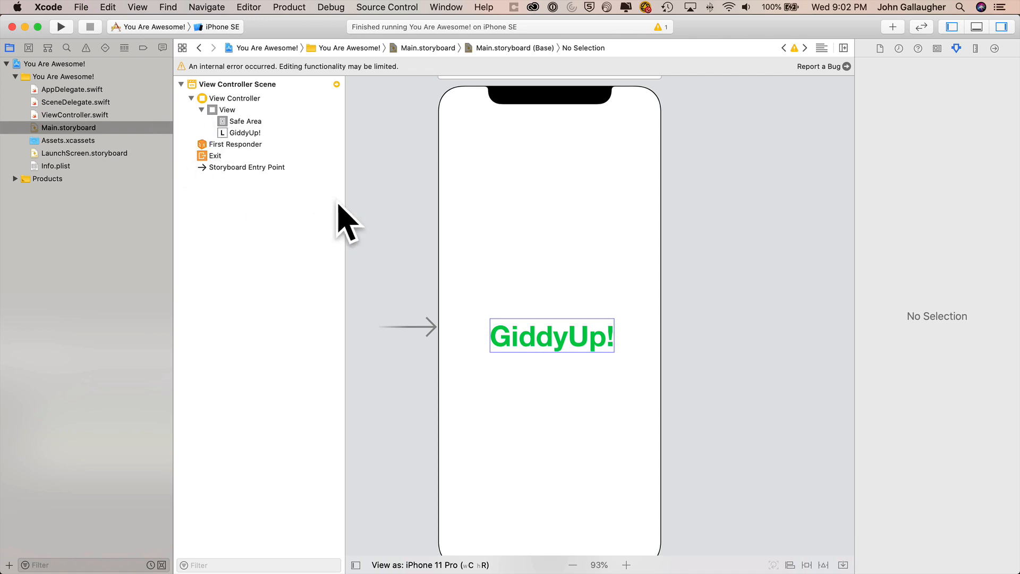
mouse_move(344, 233)
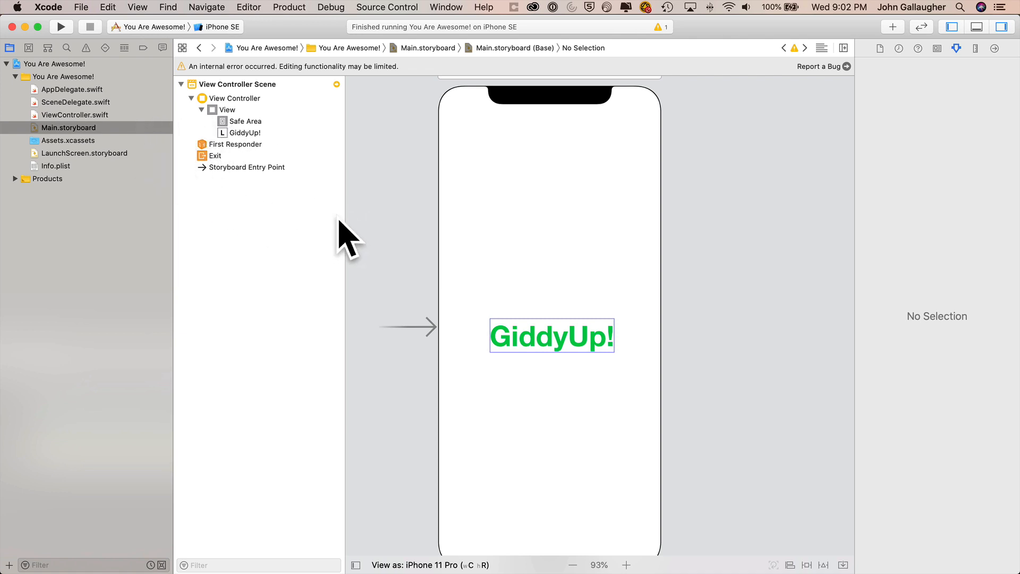
mouse_move(395, 175)
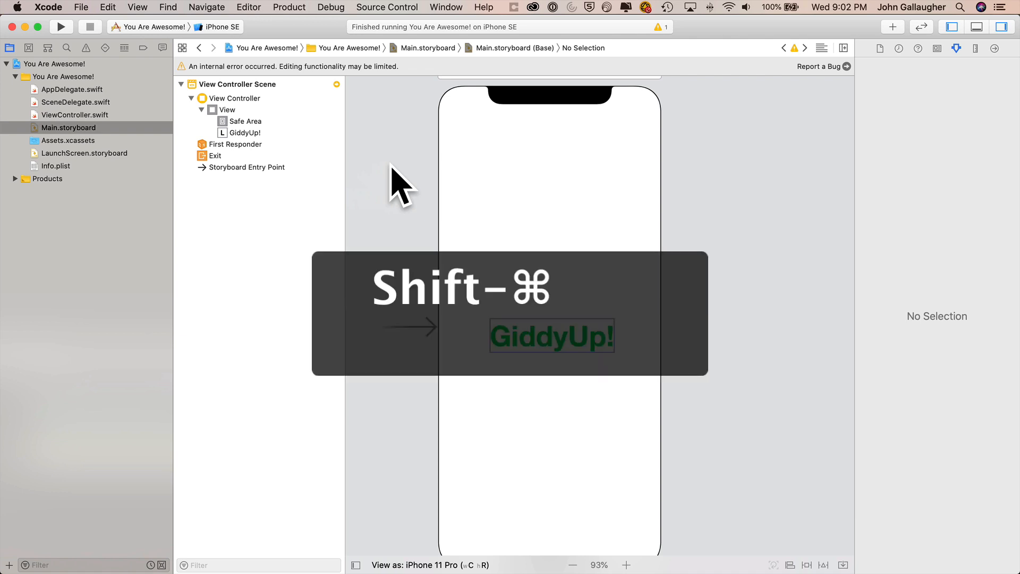
Clean the project's build folder with Shift-Command-K
key("shift+cmd+k")
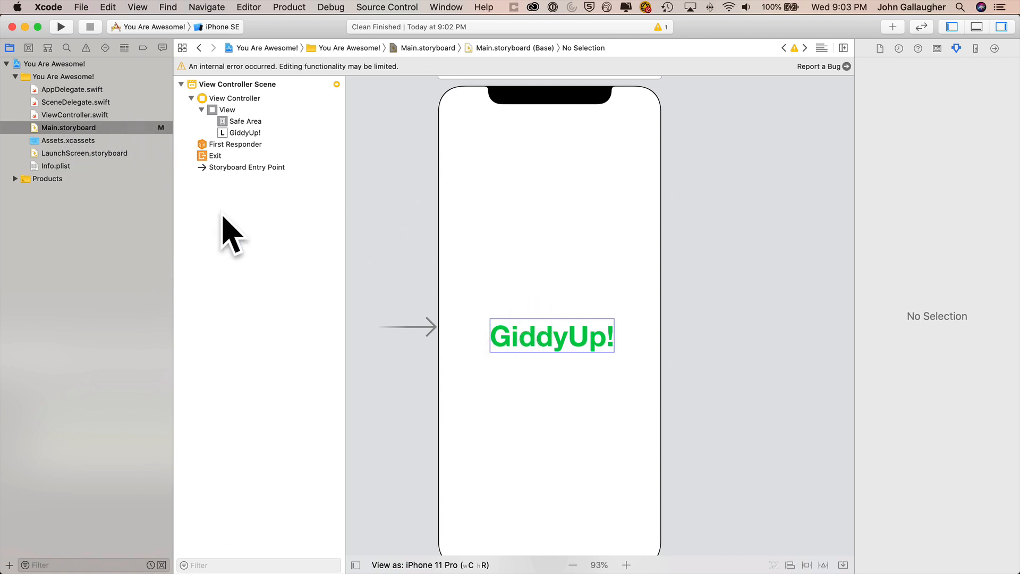
mouse_move(361, 253)
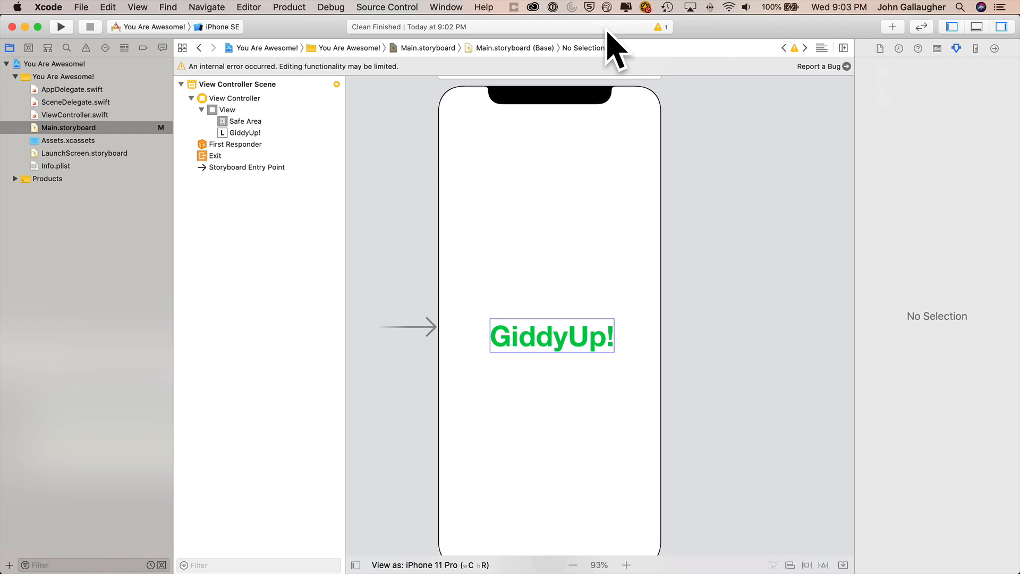
mouse_move(290, 72)
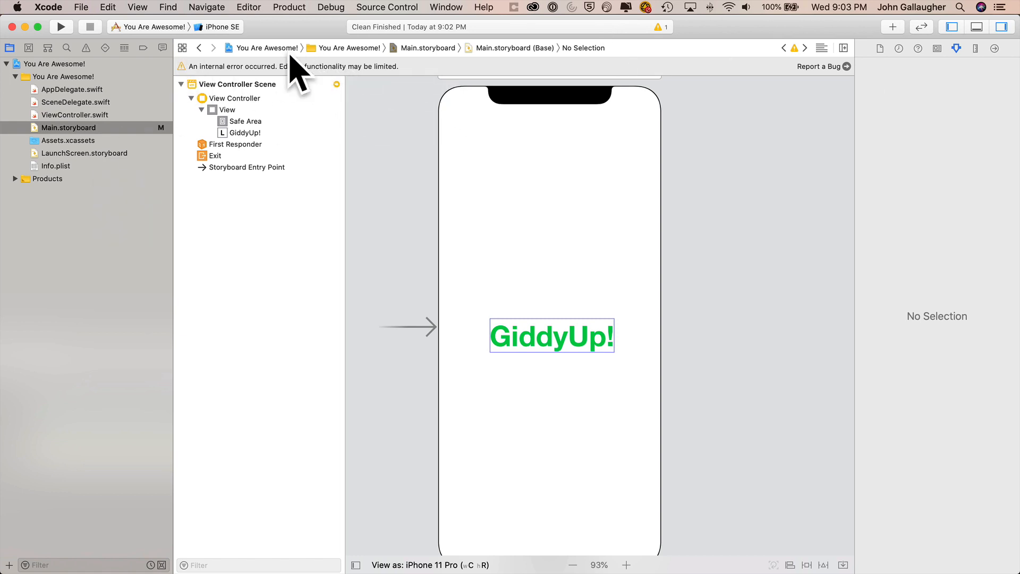
mouse_move(361, 93)
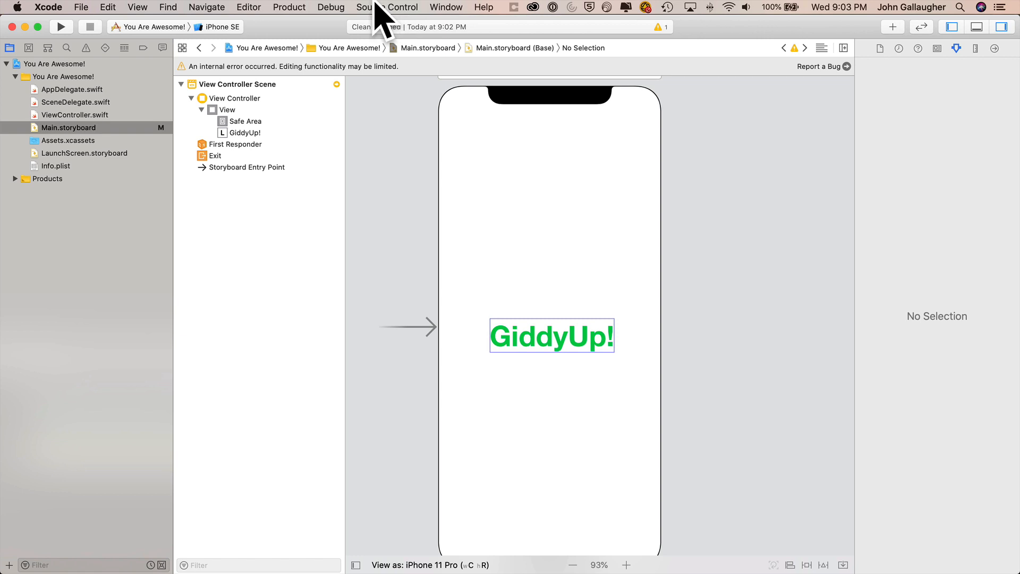
Commit Main.storyboard as 'Changed to GiddyUp!' with Push to remote checked, sending it to origin/master
left_click(386, 6)
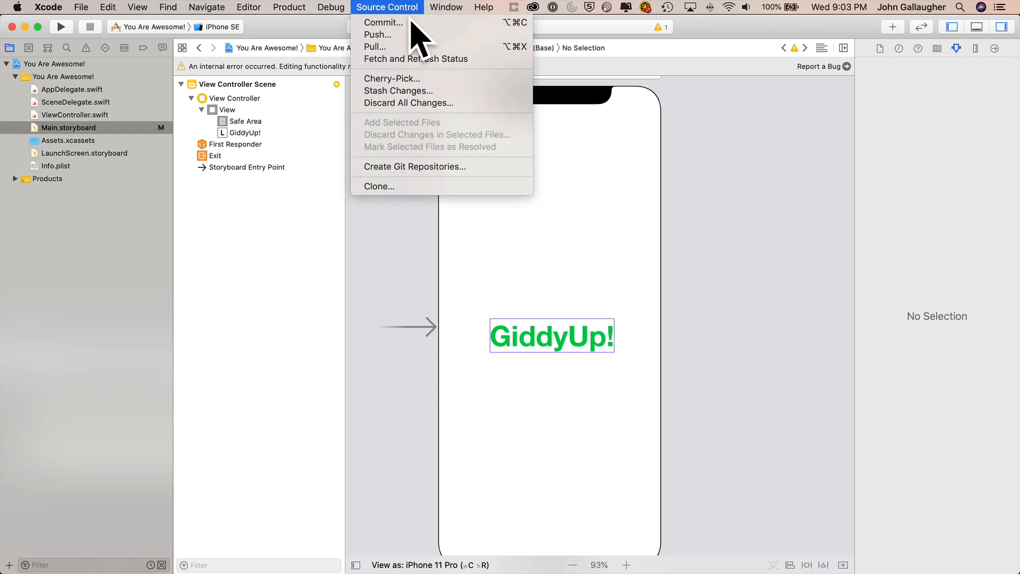
left_click(383, 23)
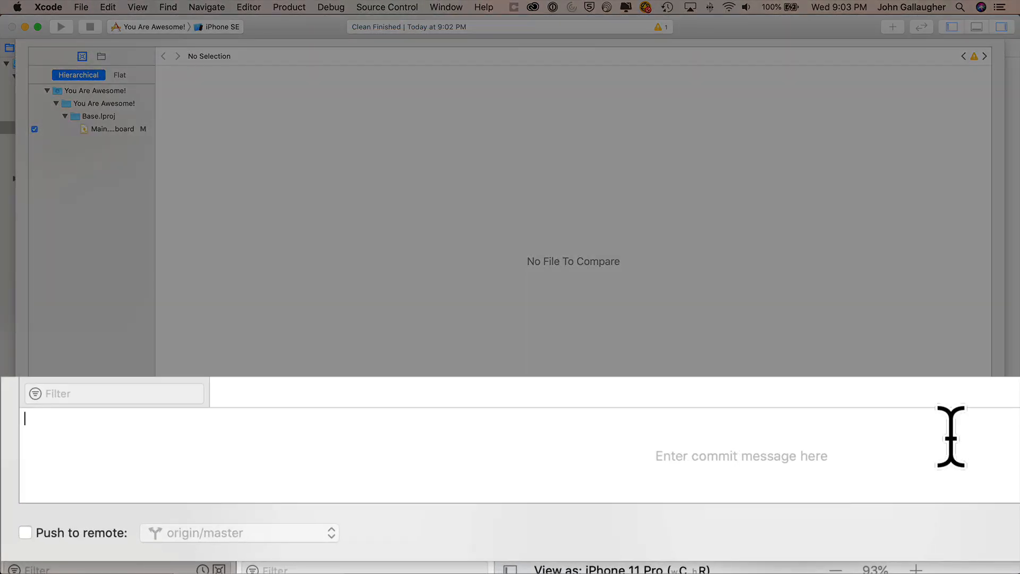
mouse_move(348, 455)
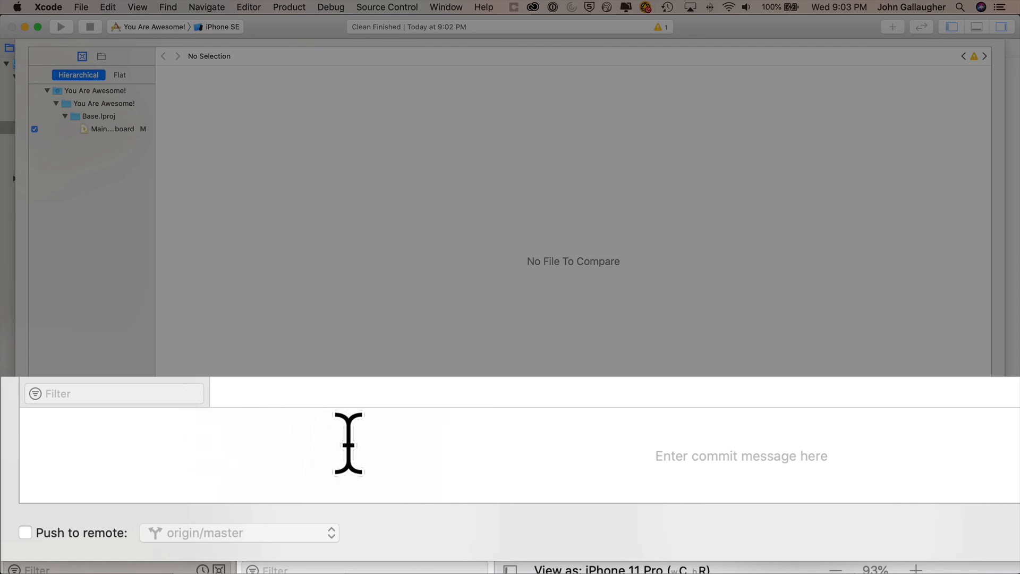
type("Changed to GiddyUp!")
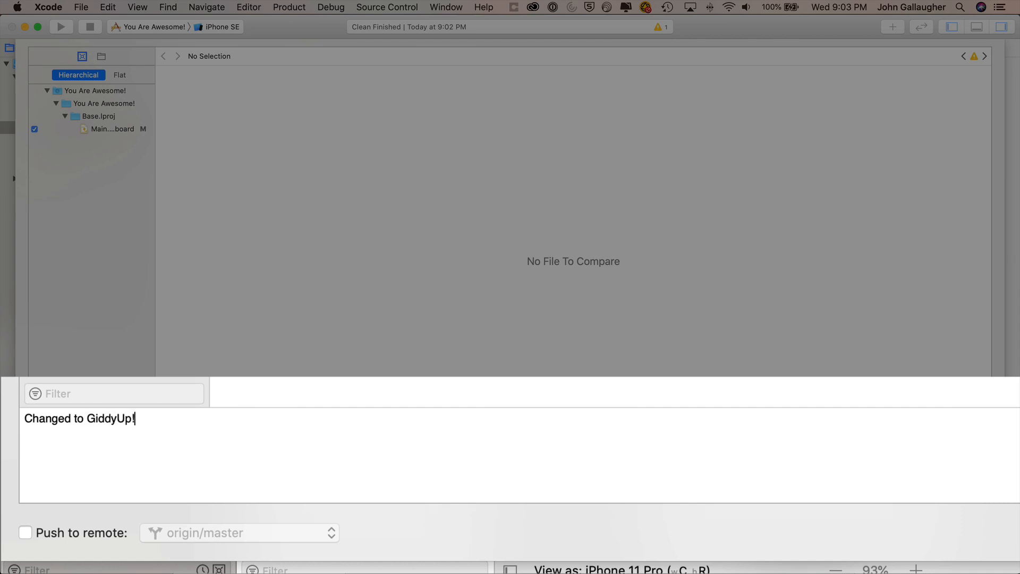
left_click(25, 534)
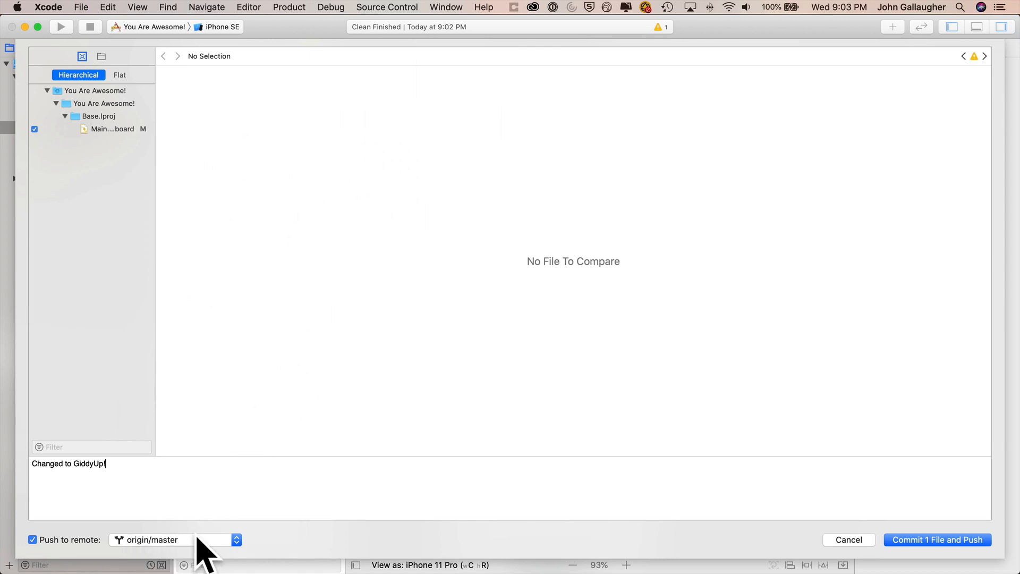
mouse_move(936, 555)
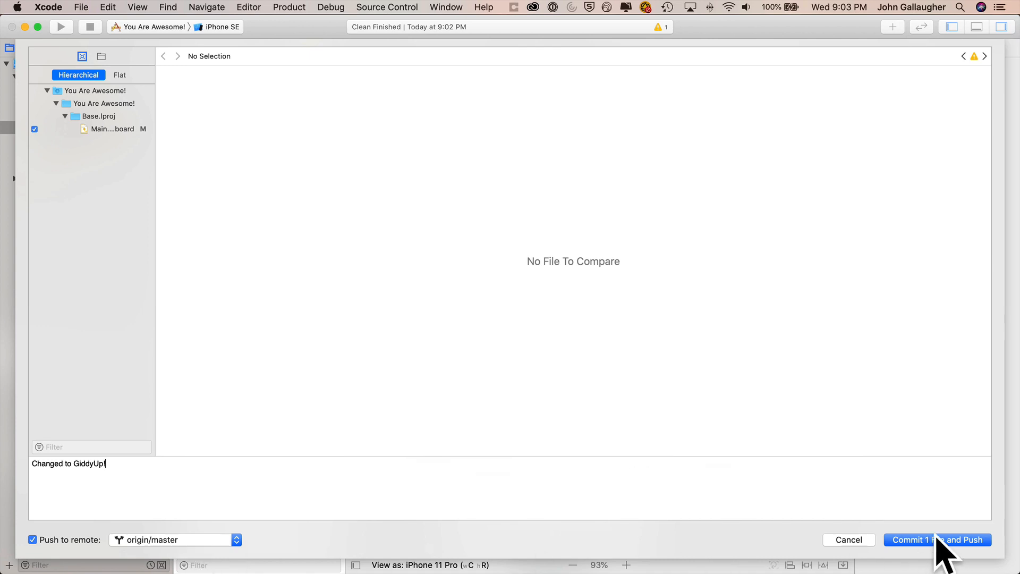
left_click(937, 540)
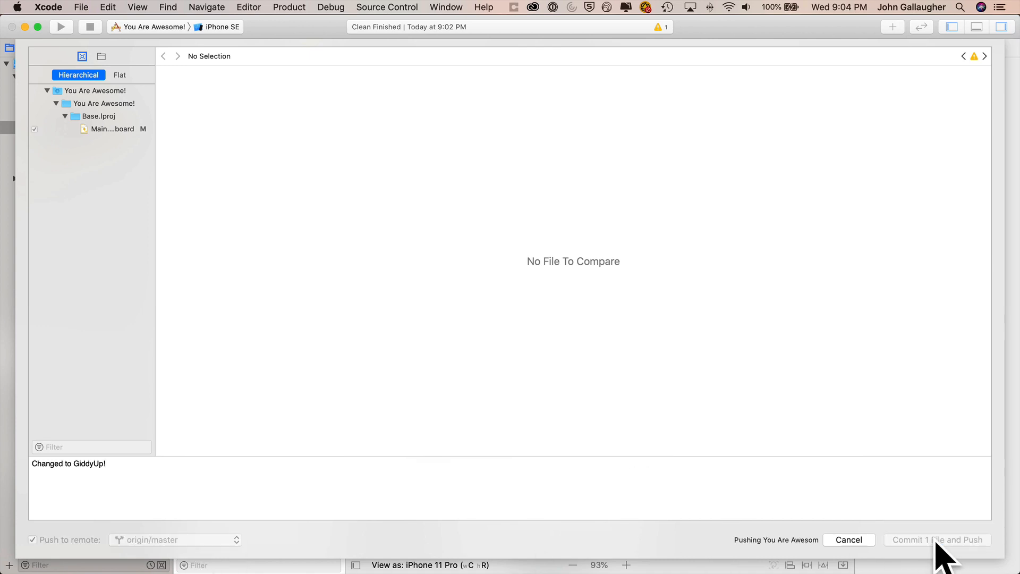
left_click(936, 539)
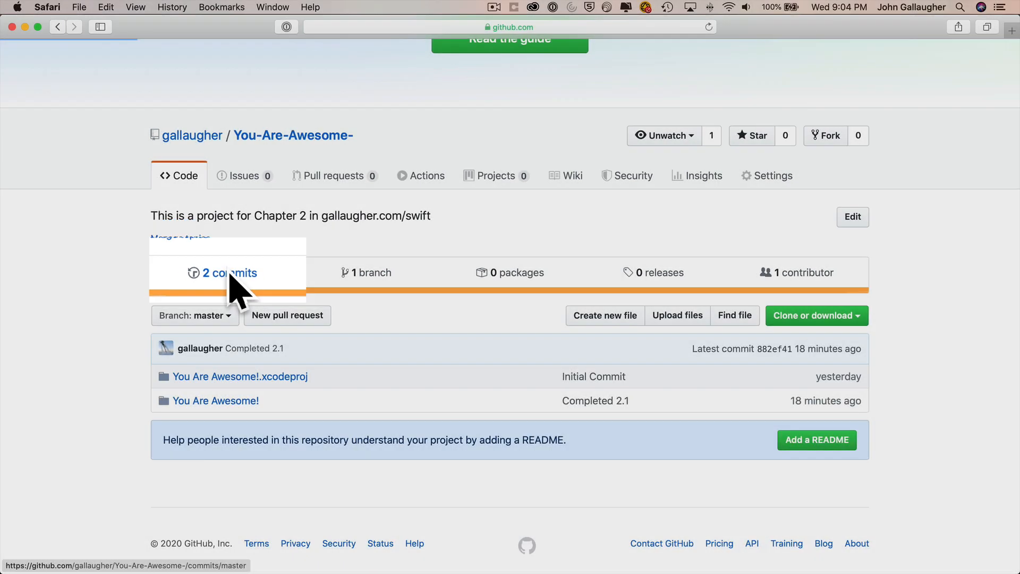
Show the repository's commit history with 'Changed to GiddyUp!' as the newest commit
left_click(229, 272)
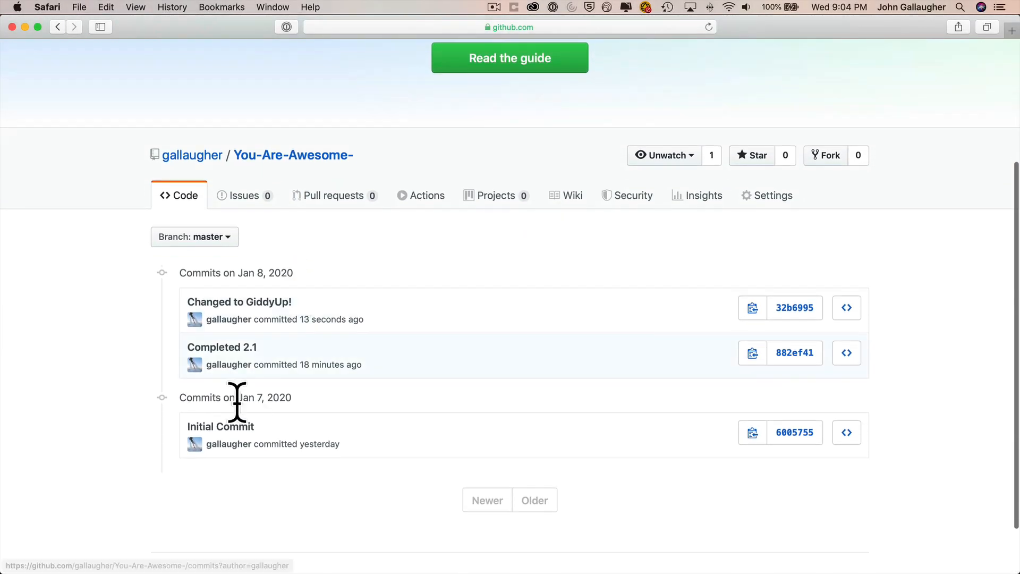
mouse_move(262, 374)
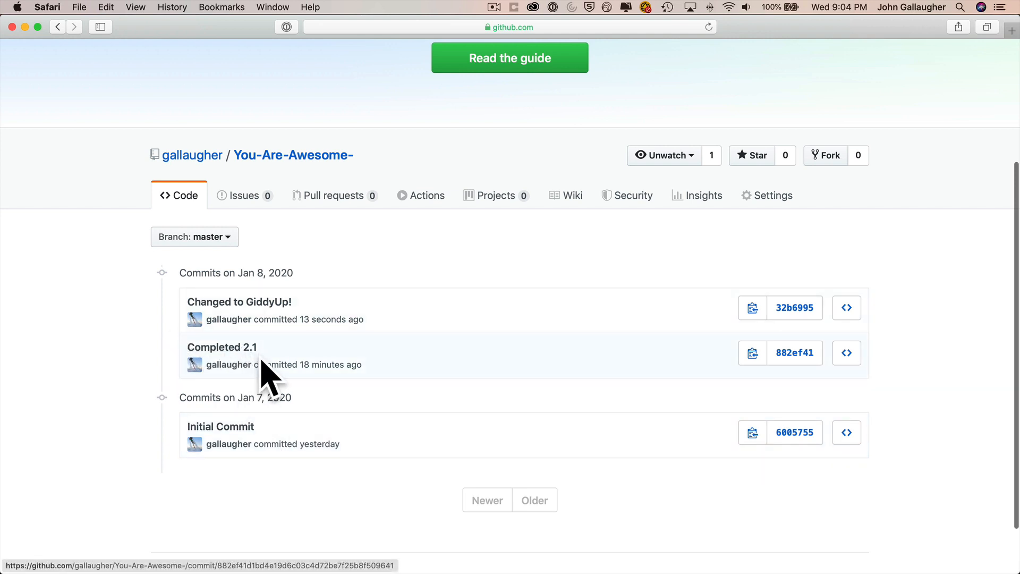
mouse_move(273, 327)
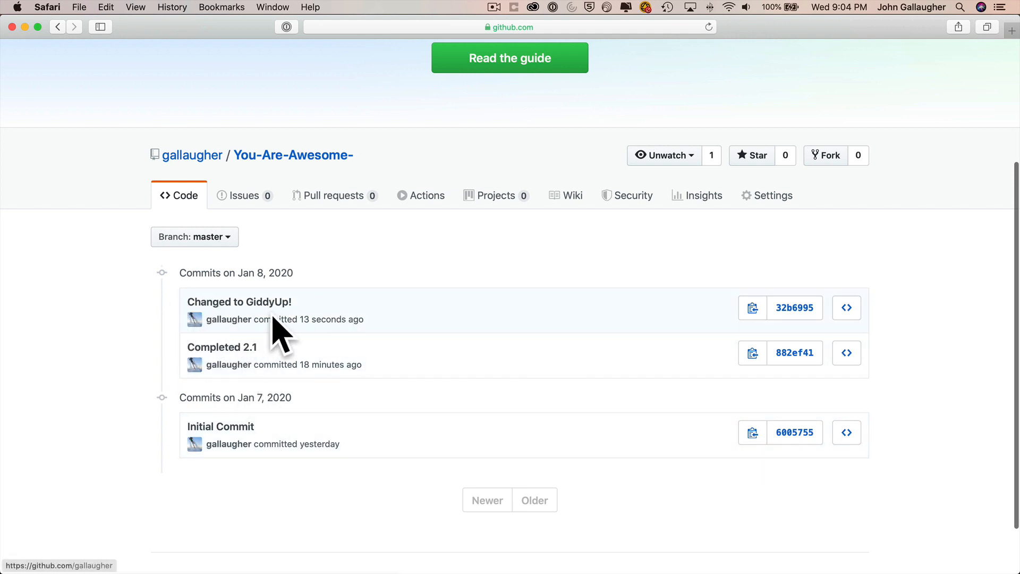
mouse_move(461, 312)
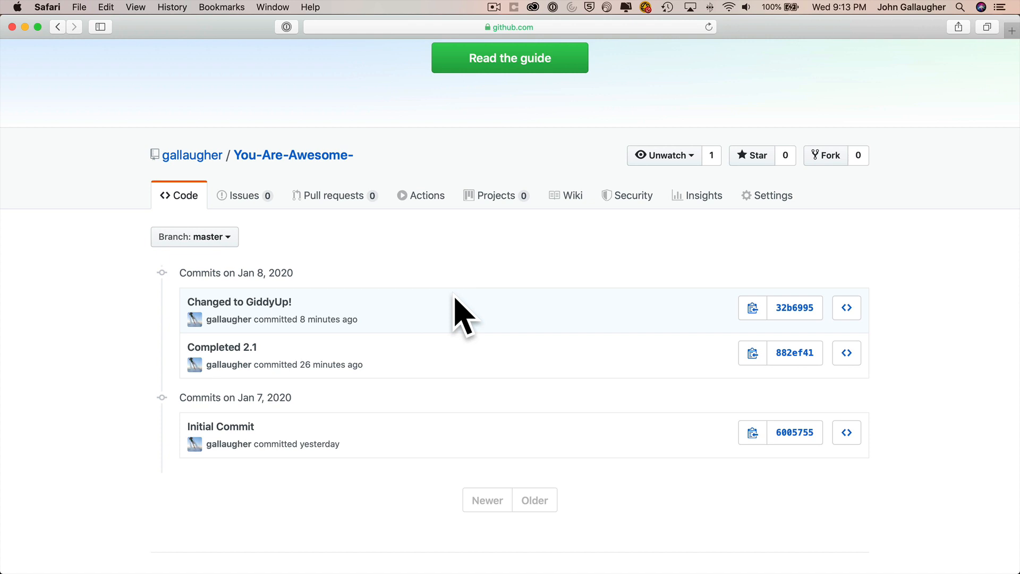
mouse_move(305, 229)
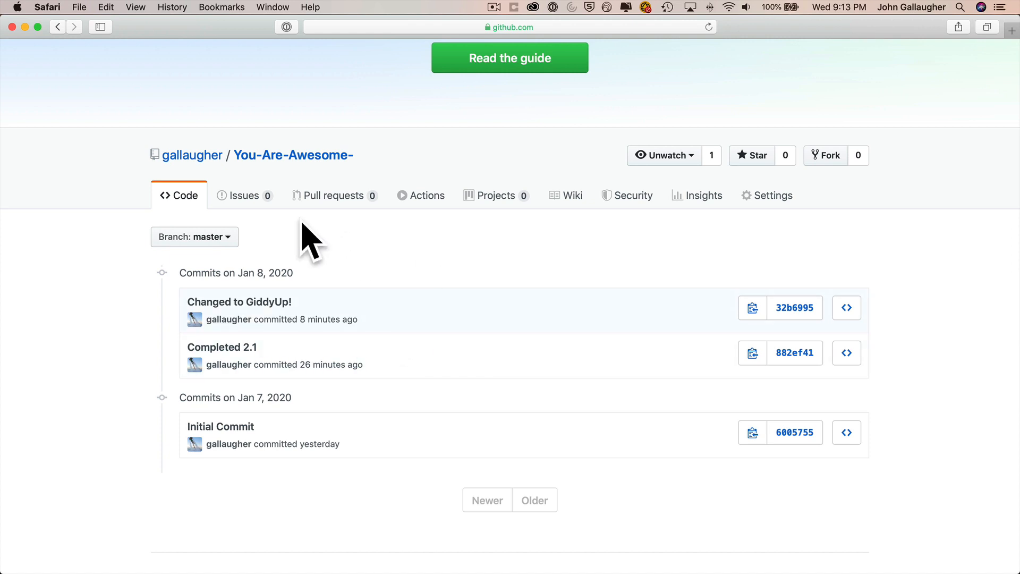
mouse_move(289, 267)
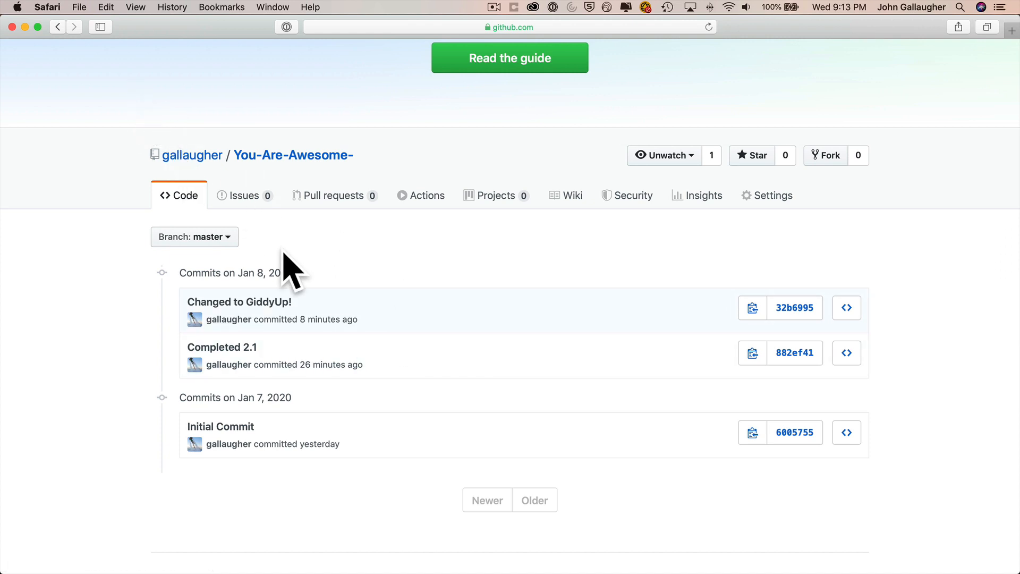
mouse_move(383, 313)
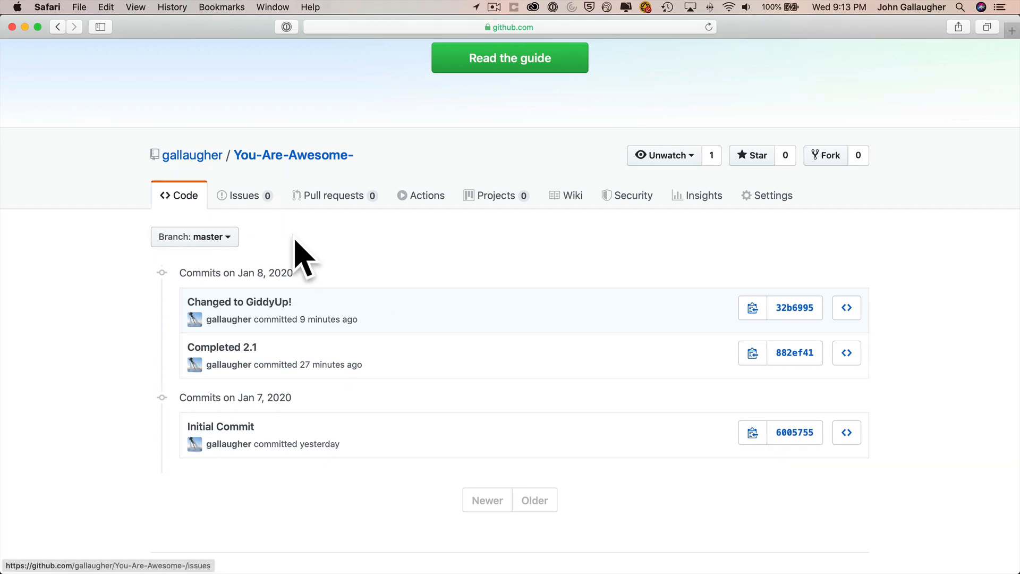
mouse_move(314, 253)
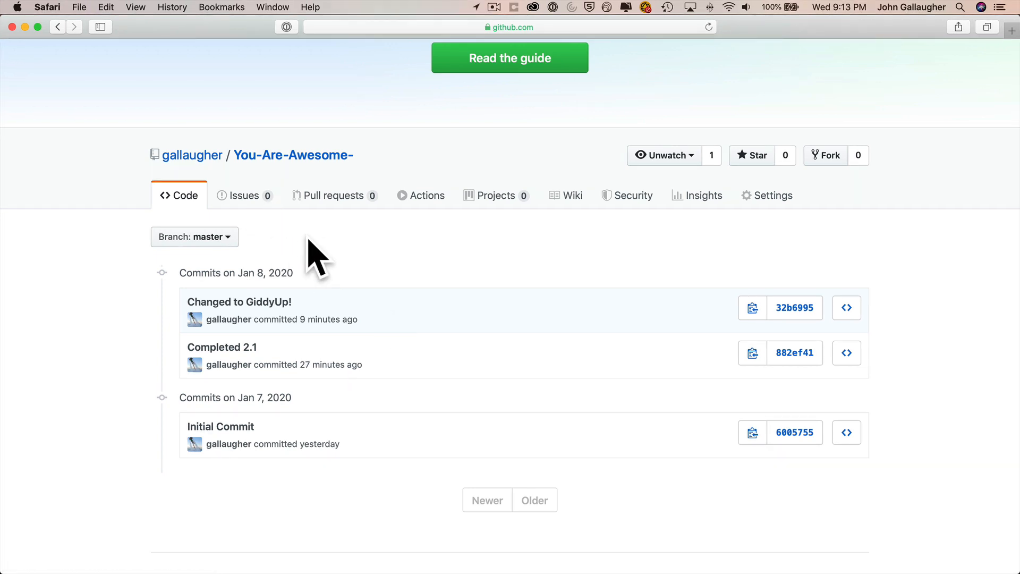
mouse_move(271, 168)
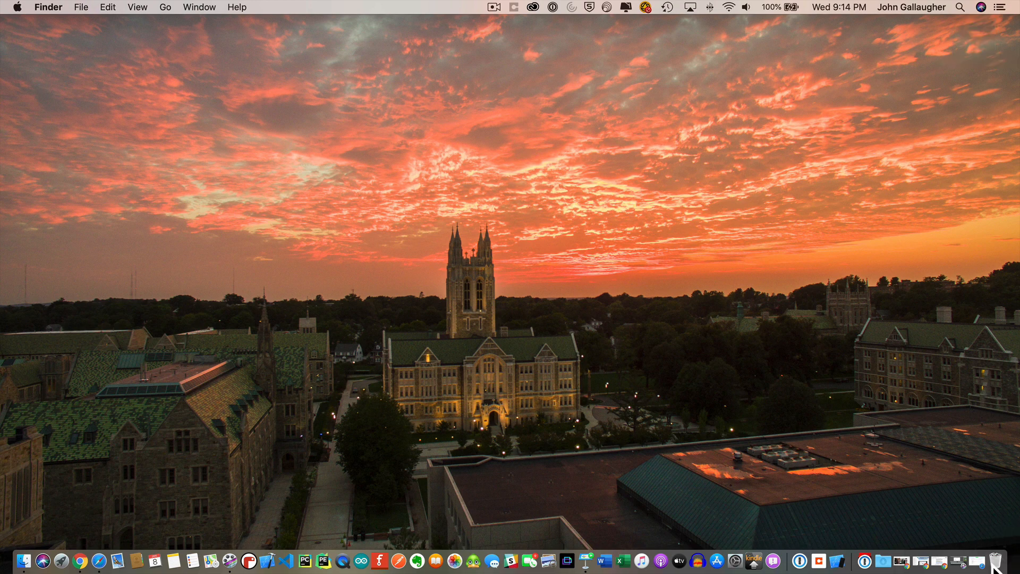
mouse_move(307, 327)
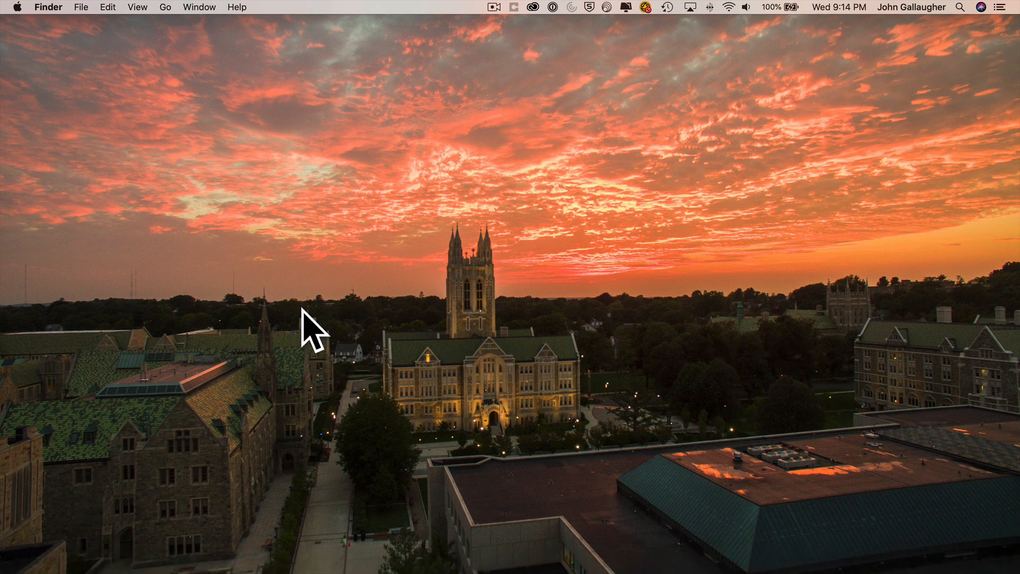
mouse_move(1007, 565)
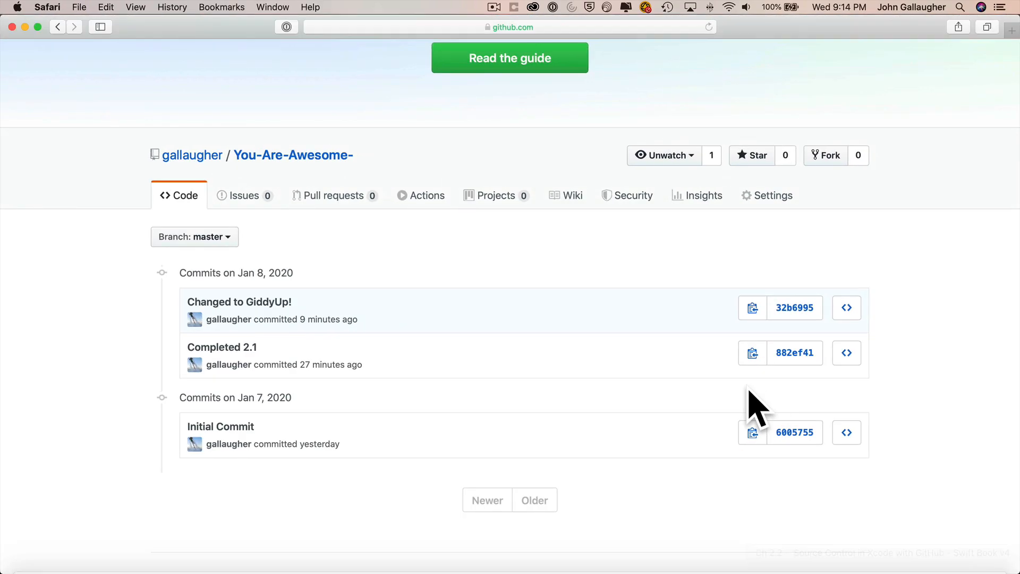
mouse_move(289, 160)
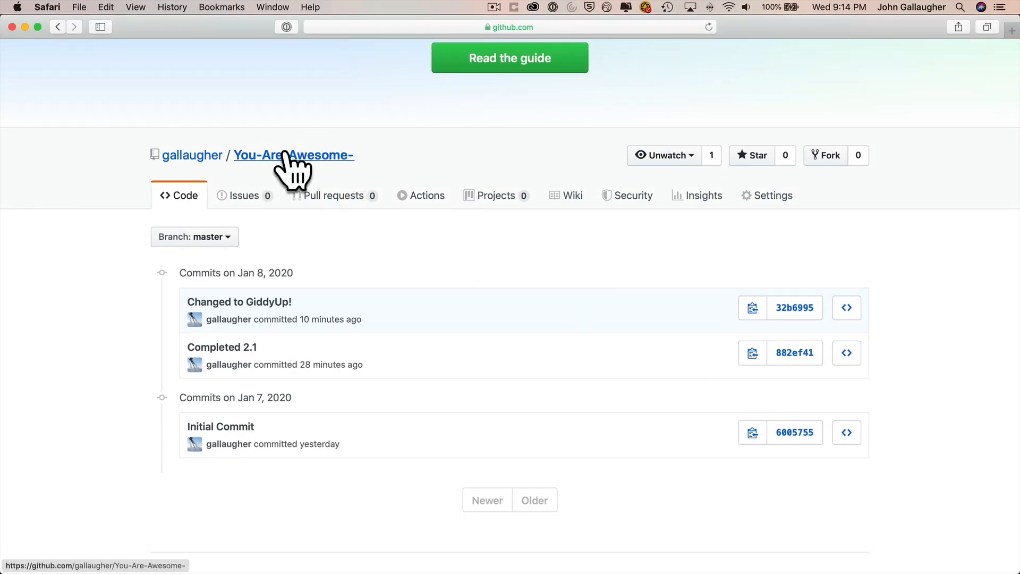
Reach the You-Are-Awesome- repository's main page via the profile's Repositories list
left_click(293, 155)
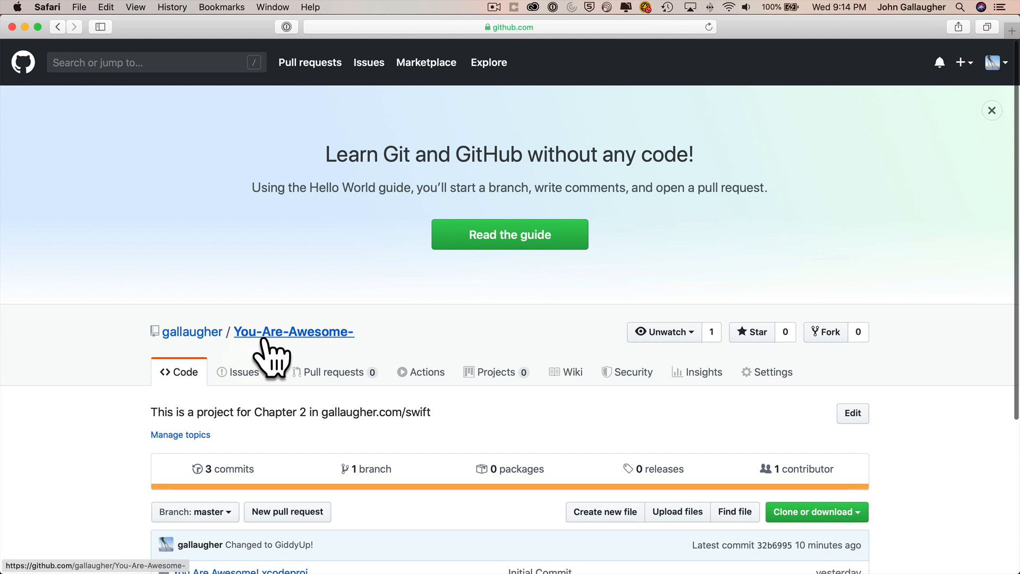
mouse_move(191, 332)
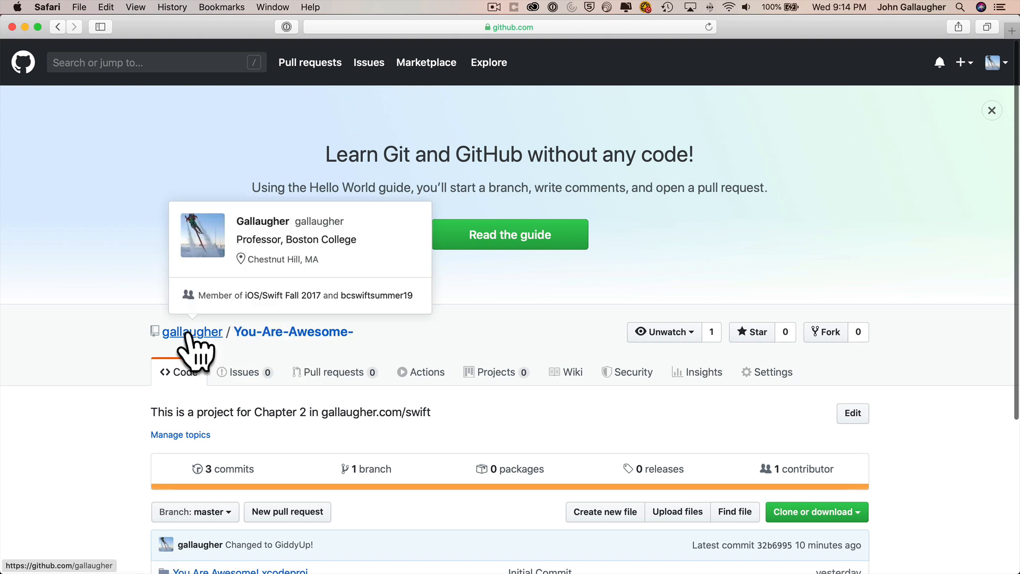
left_click(192, 332)
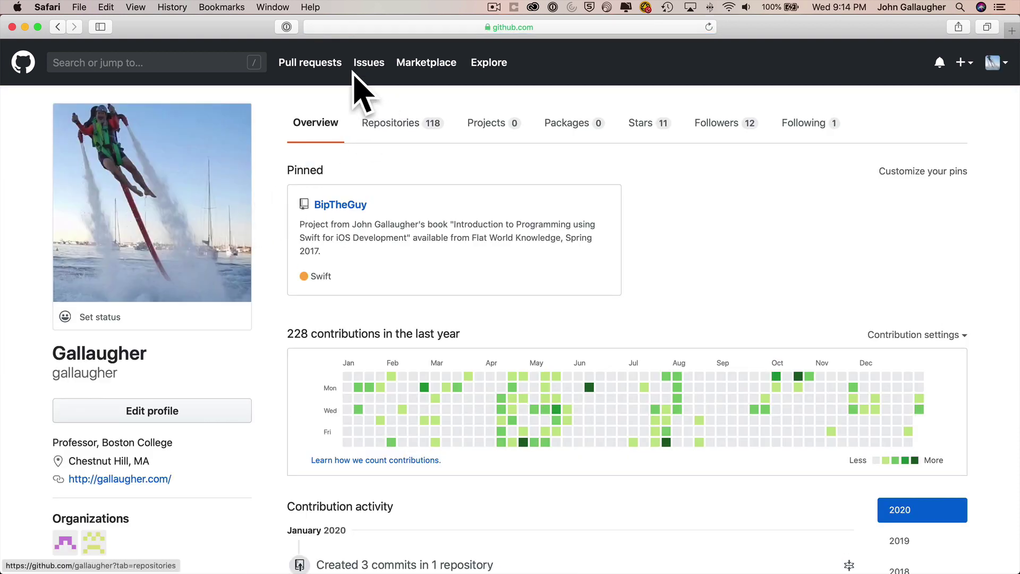
left_click(391, 123)
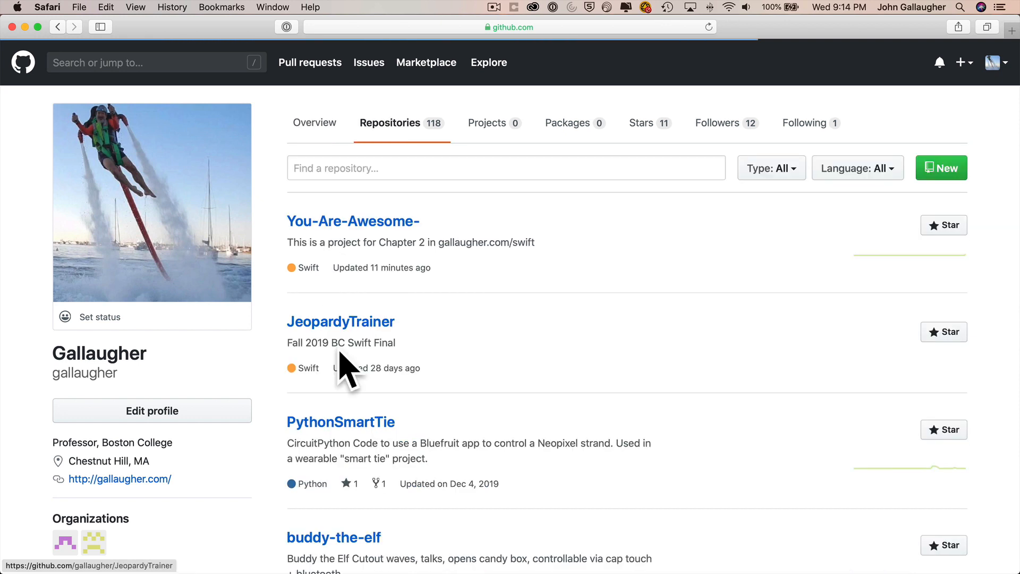
left_click(509, 28)
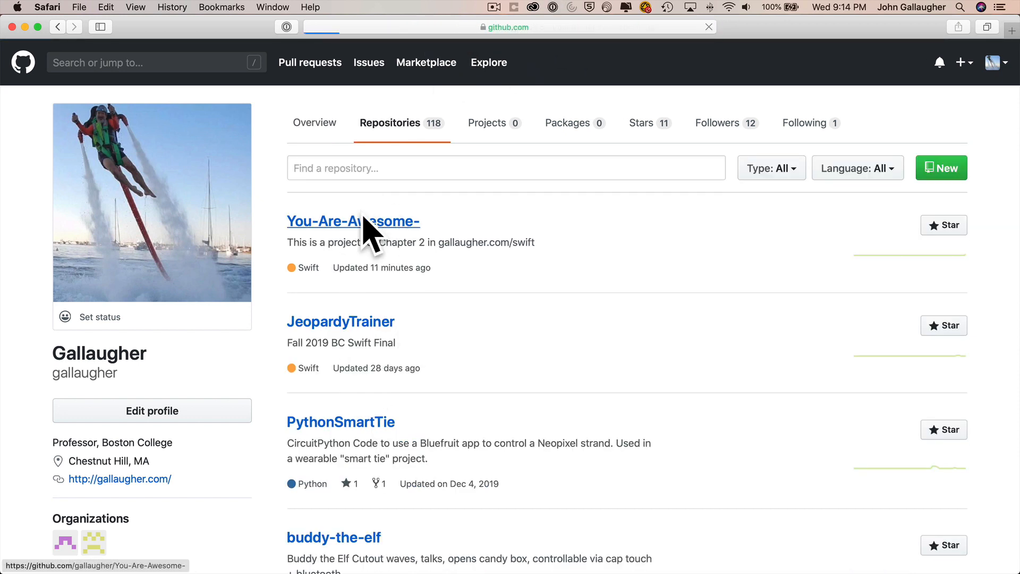
left_click(352, 221)
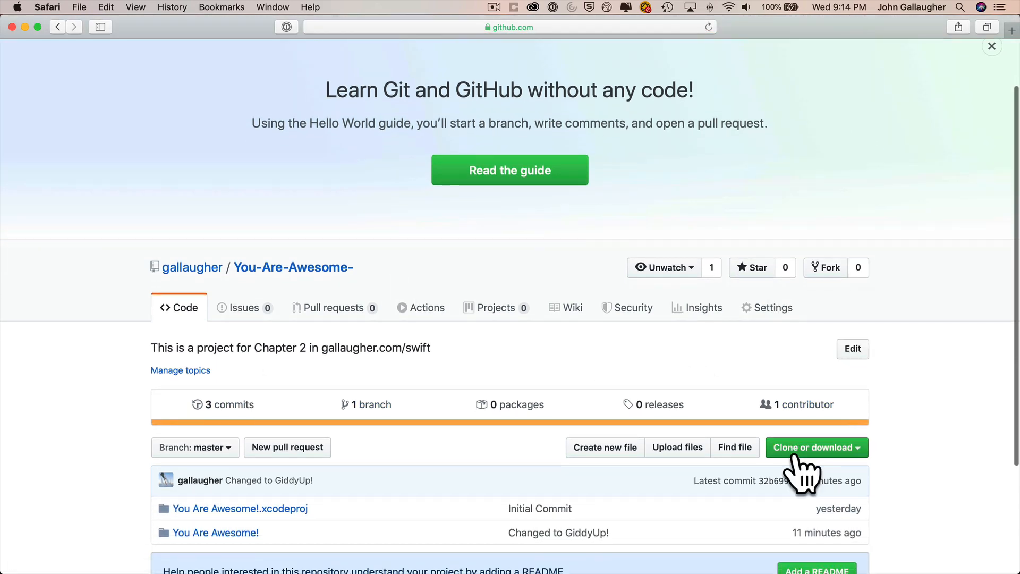
Choose Open in Xcode from Clone or download and allow Safari to launch Xcode
scroll("down", 3)
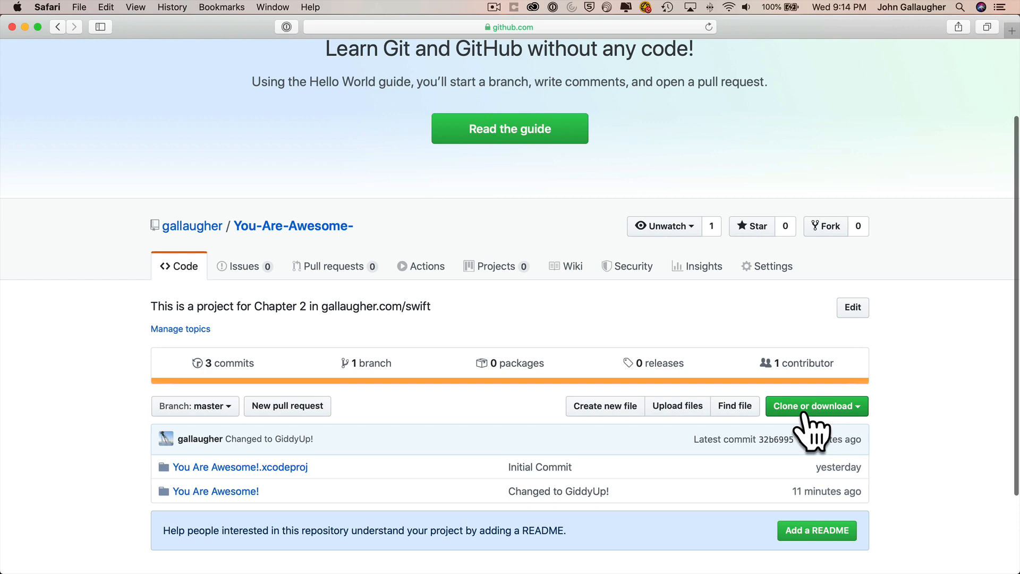
left_click(816, 406)
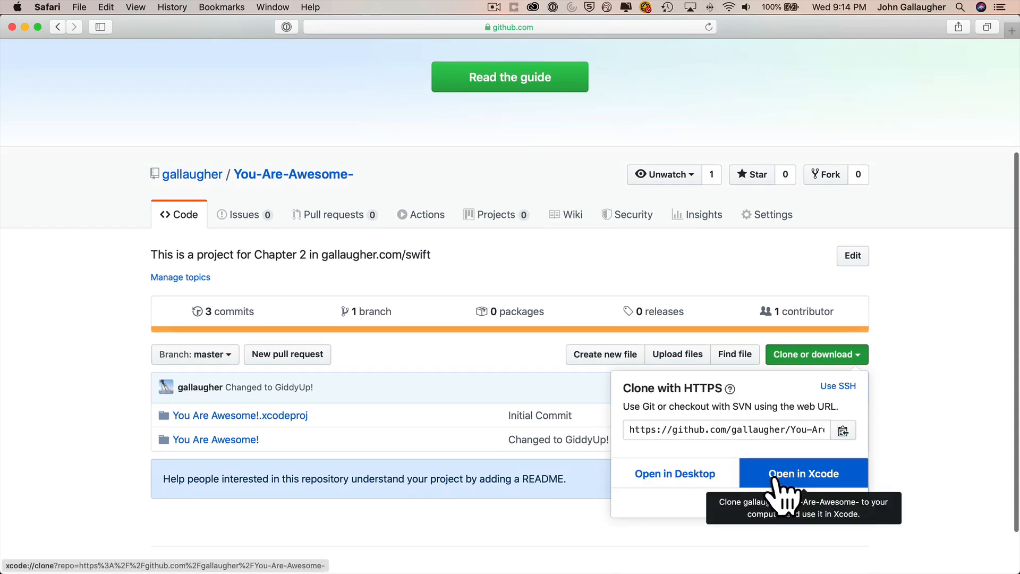
left_click(803, 474)
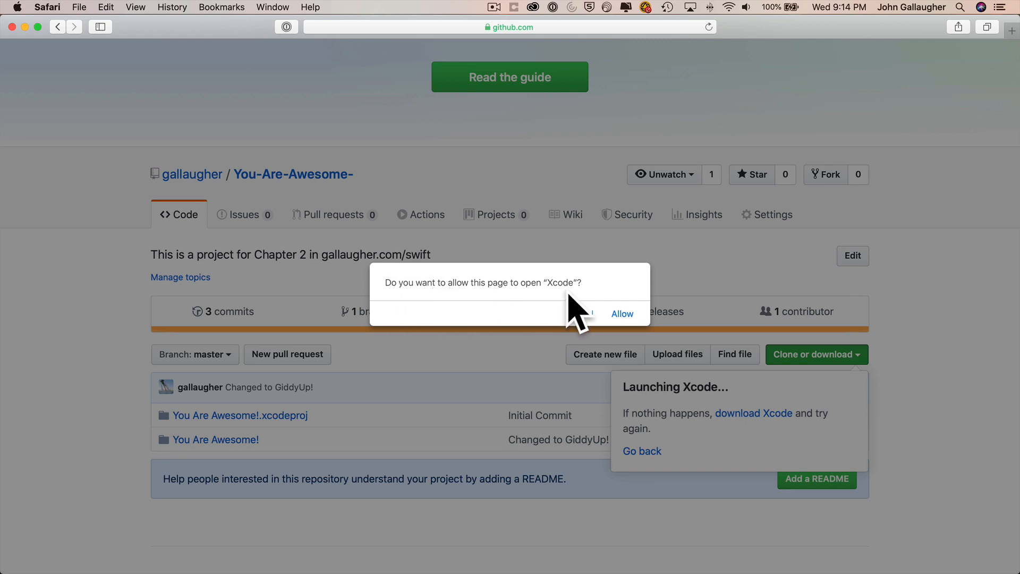
left_click(622, 314)
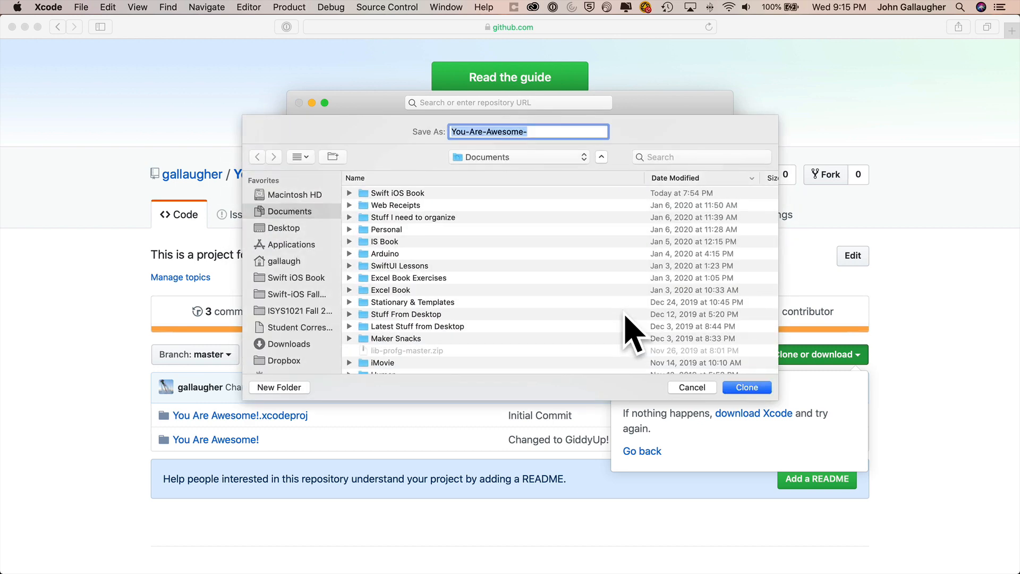
mouse_move(482, 164)
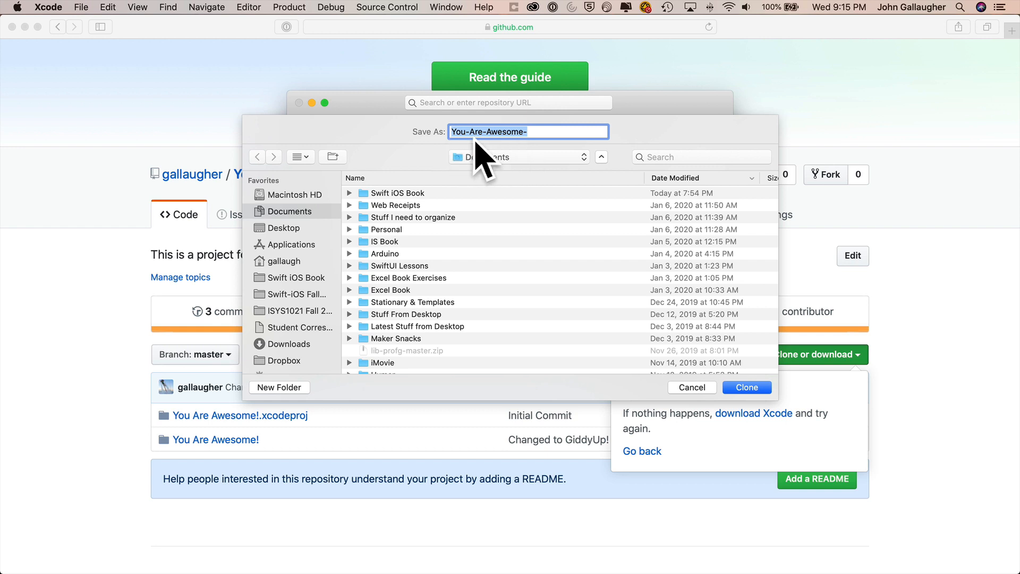
mouse_move(294, 252)
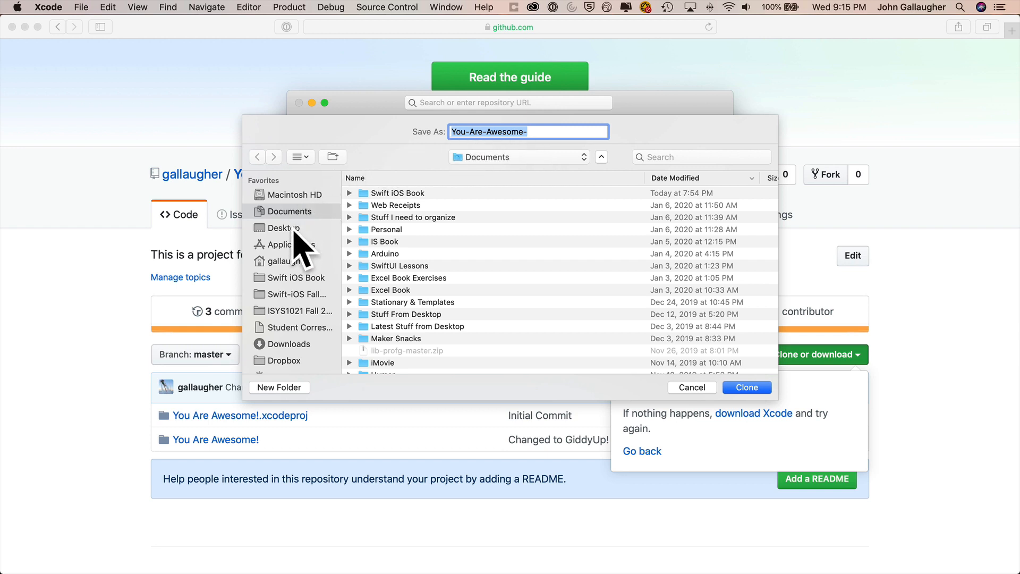
Clone the You-Are-Awesome- repository to the Desktop from Xcode's save sheet
left_click(286, 227)
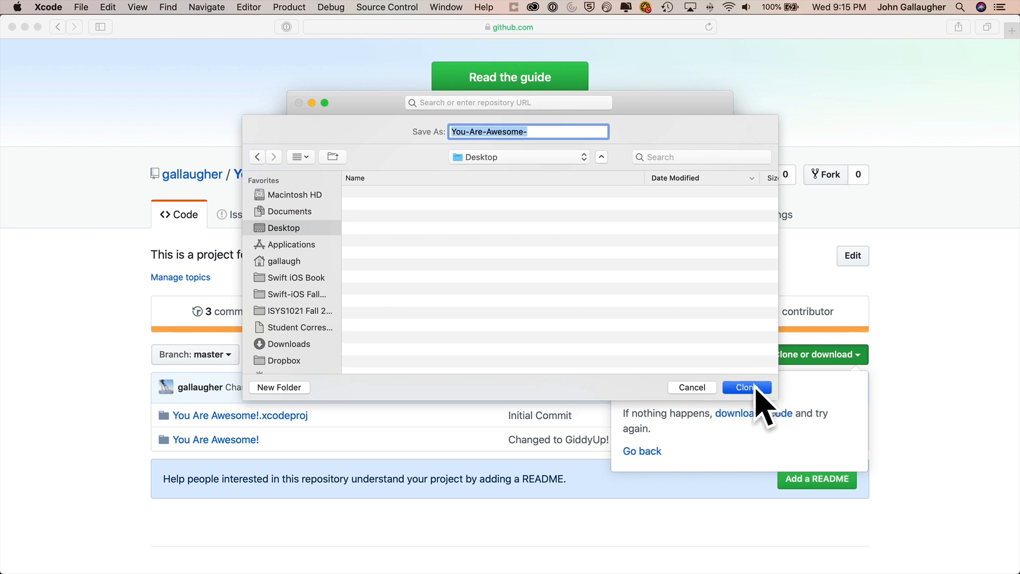
left_click(747, 386)
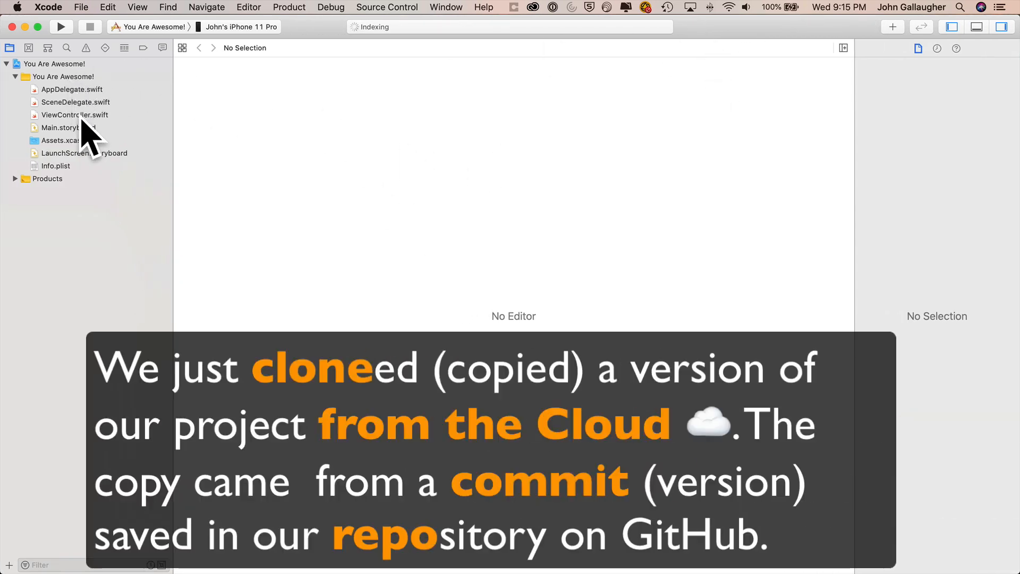
Select Main.storyboard in the cloned project's Project navigator
left_click(64, 128)
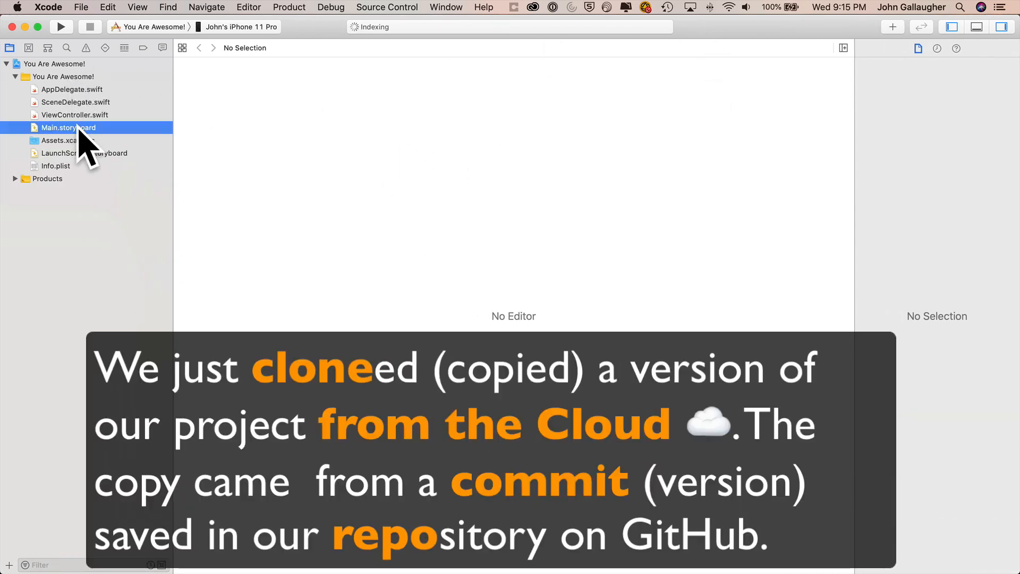
left_click(65, 128)
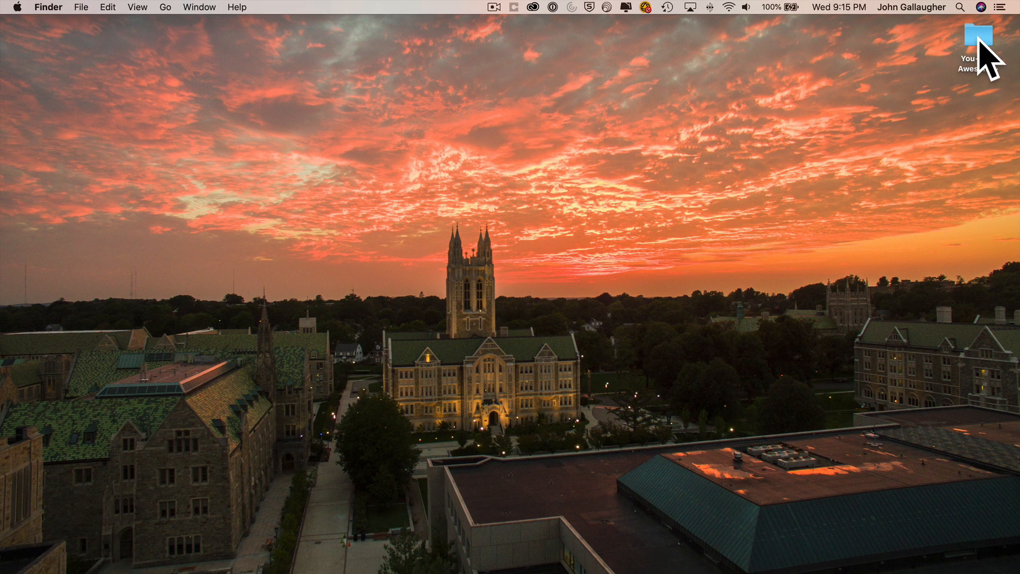
Open You Are Awesome!.xcodeproj from the cloned desktop folder in Finder
double_click(977, 34)
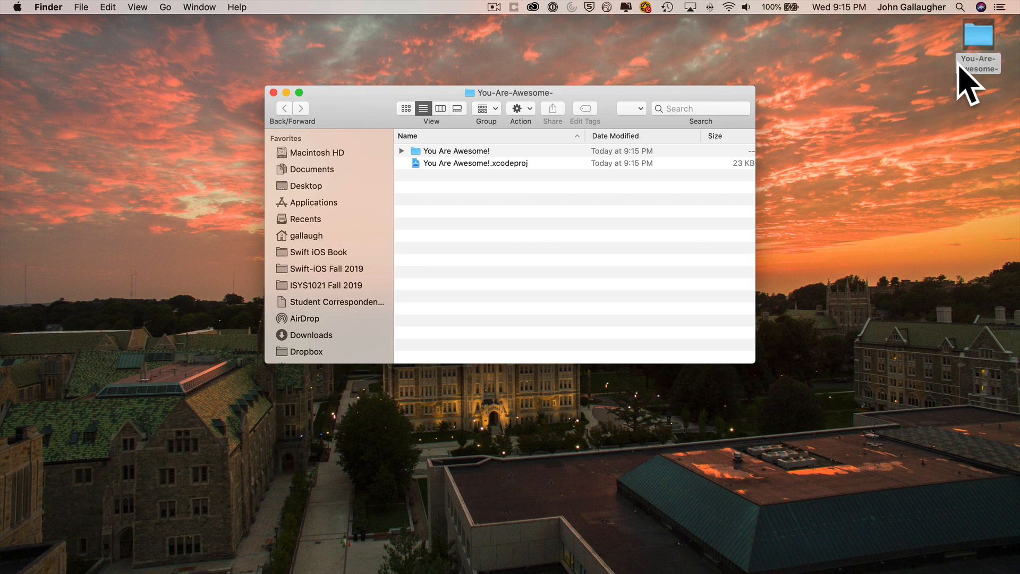
mouse_move(960, 59)
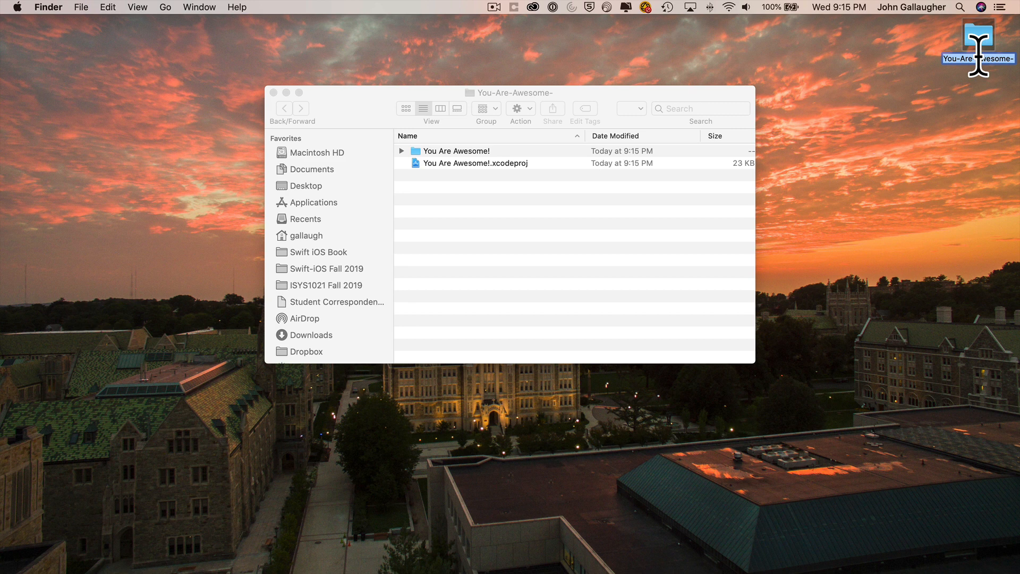
mouse_move(973, 57)
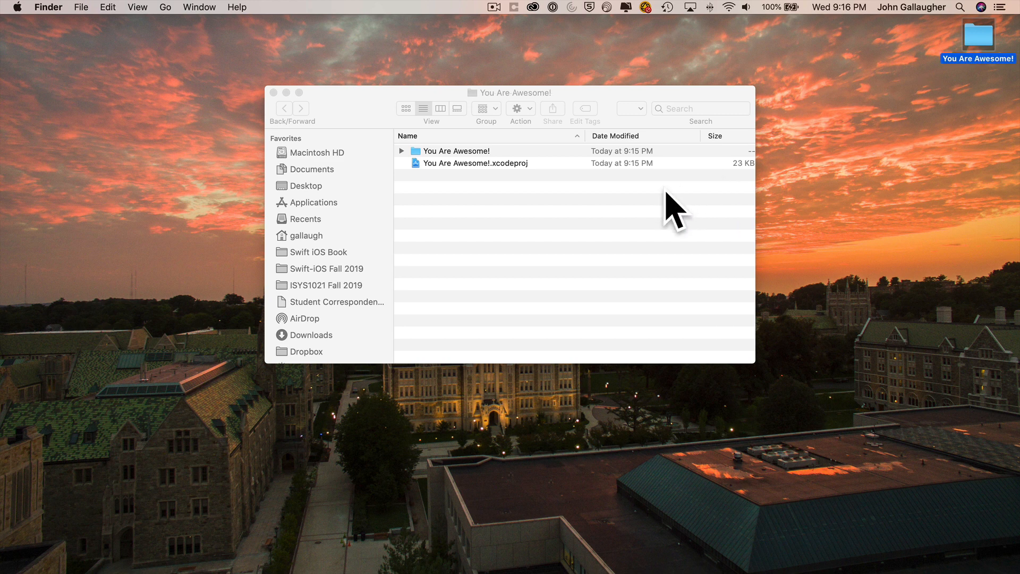
left_click(476, 163)
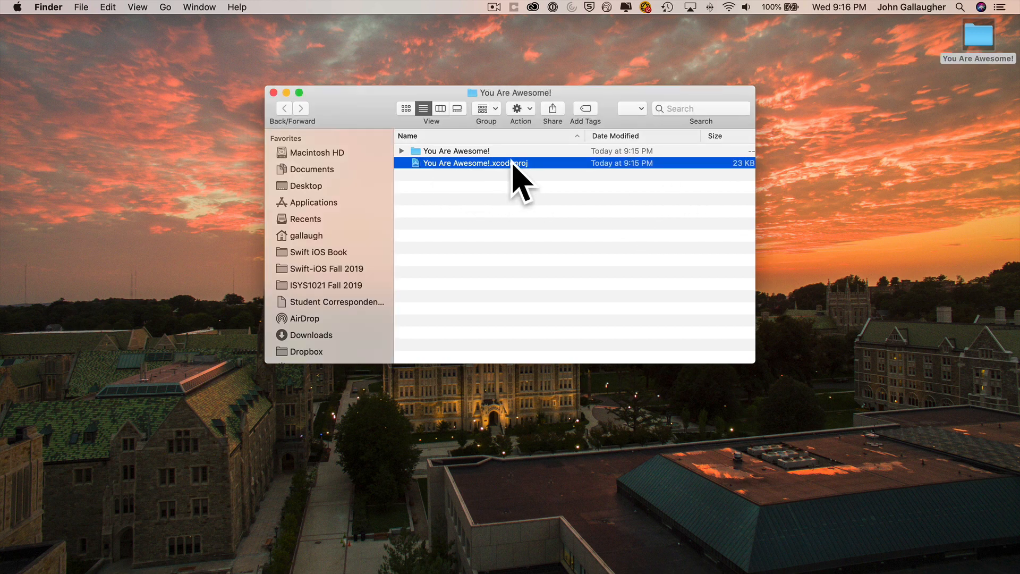
double_click(491, 163)
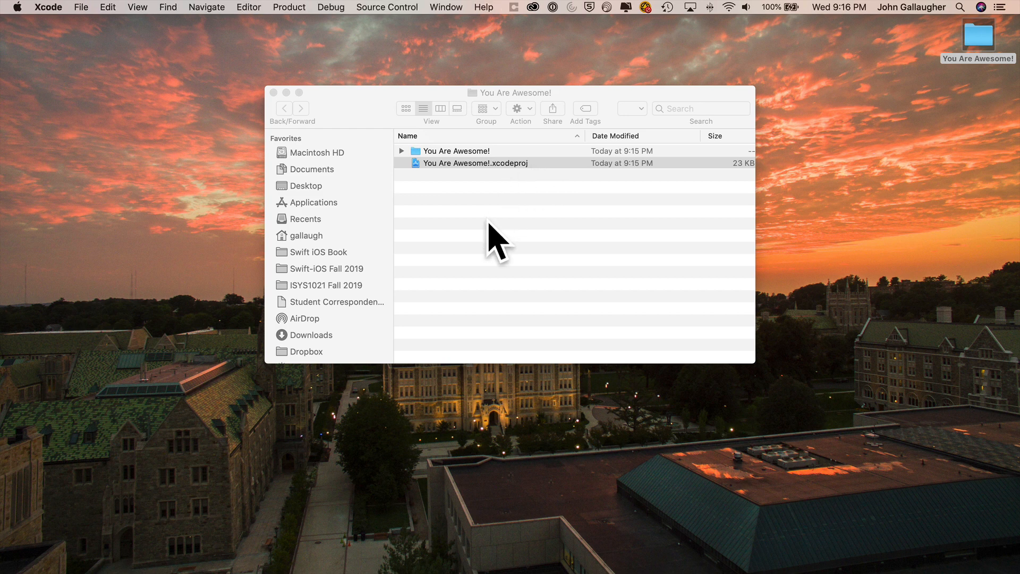
Launch the project in Xcode showing Main.storyboard's green GiddyUp! label
double_click(476, 164)
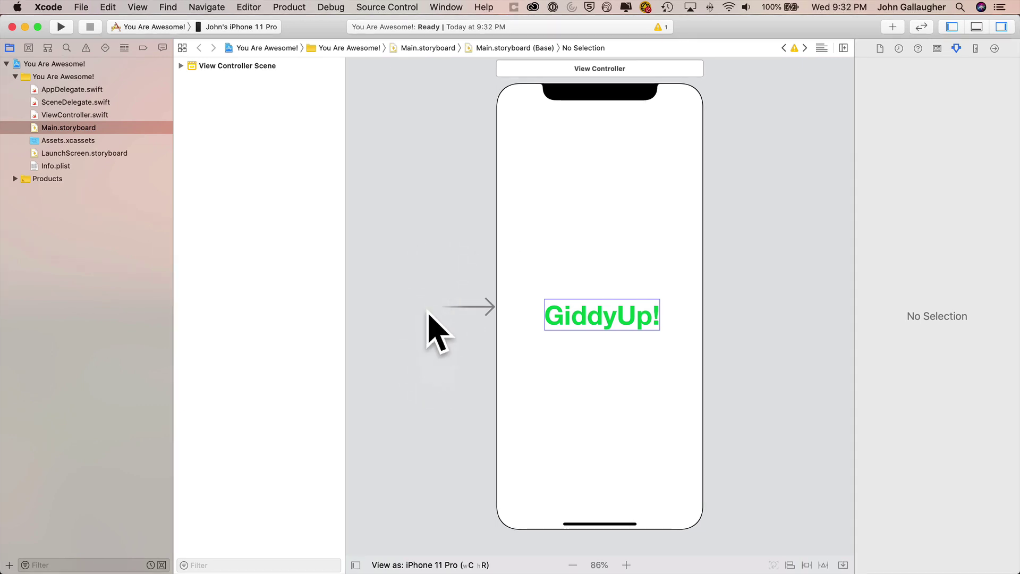
mouse_move(413, 150)
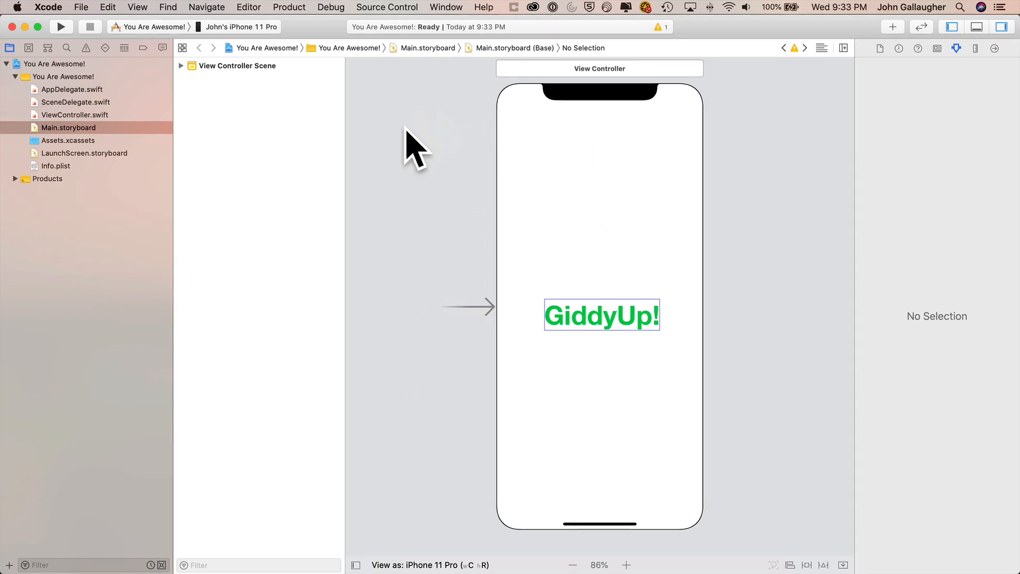
mouse_move(465, 304)
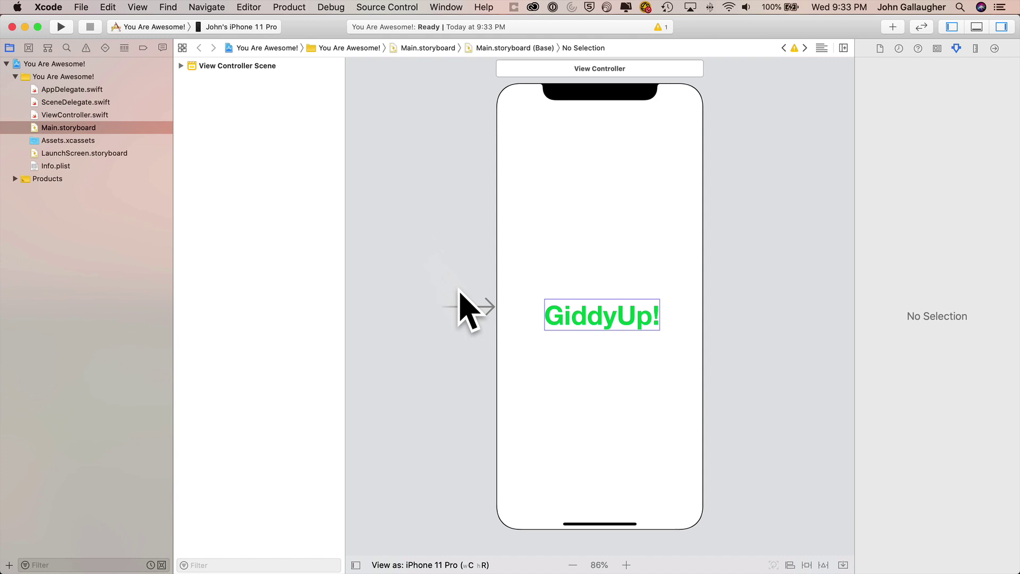
mouse_move(448, 285)
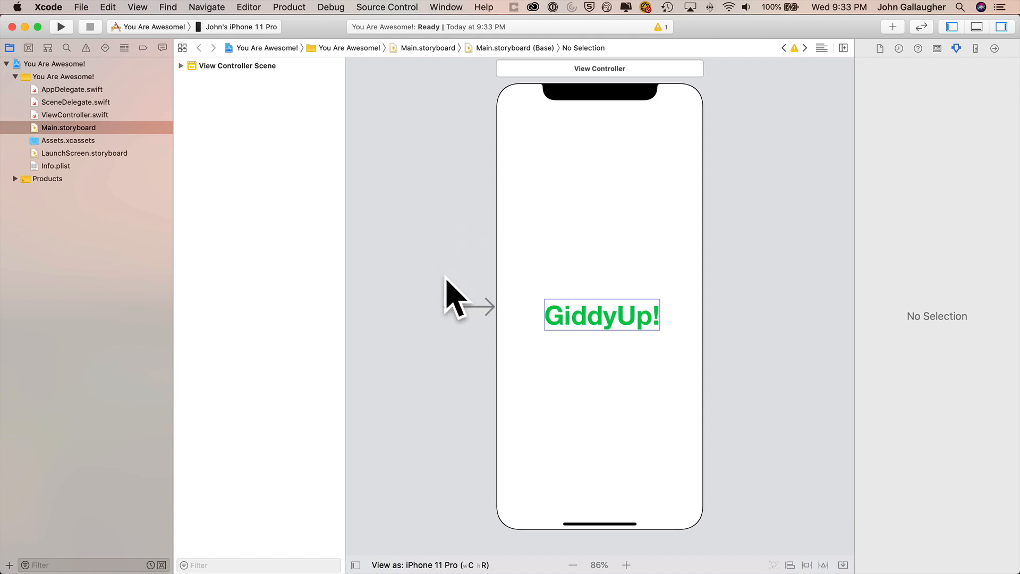
mouse_move(444, 261)
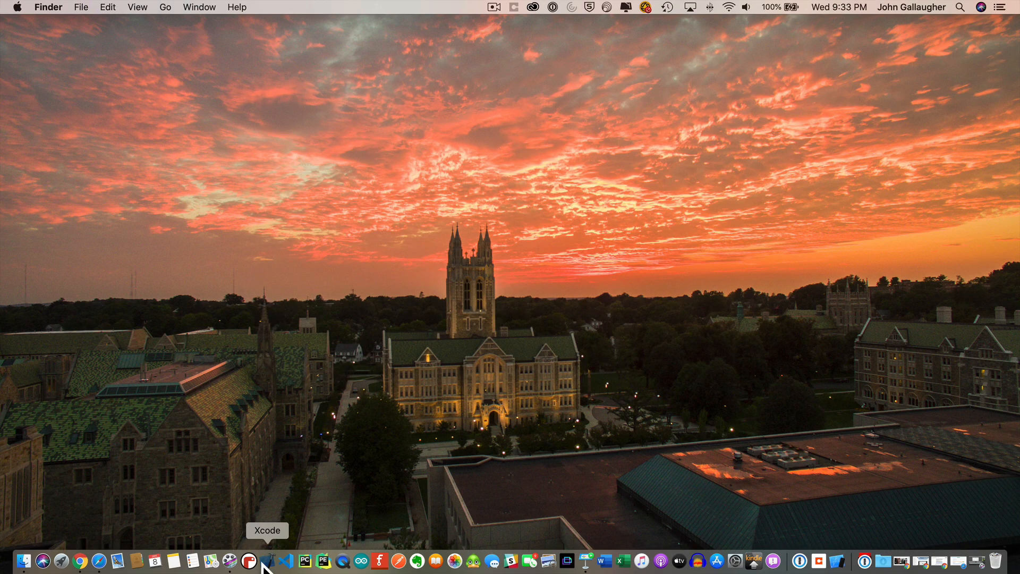
mouse_move(378, 280)
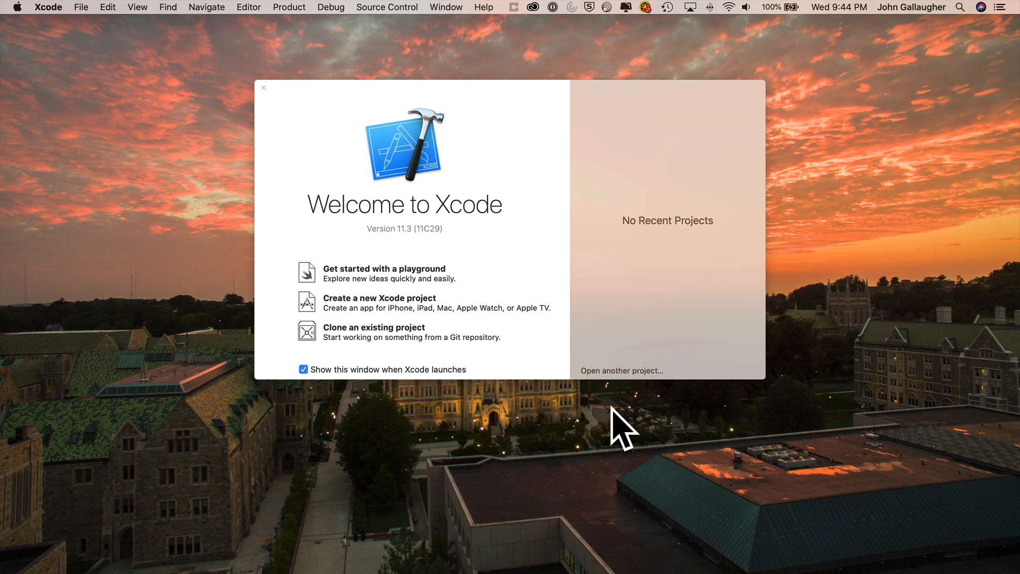
mouse_move(594, 454)
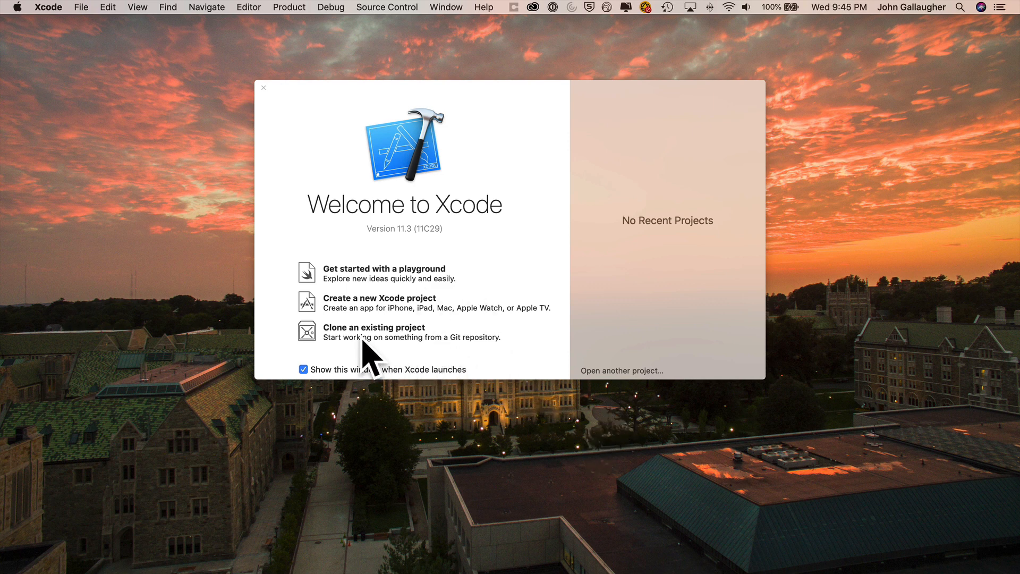
Choose Clone an existing project from the Welcome to Xcode window
left_click(374, 328)
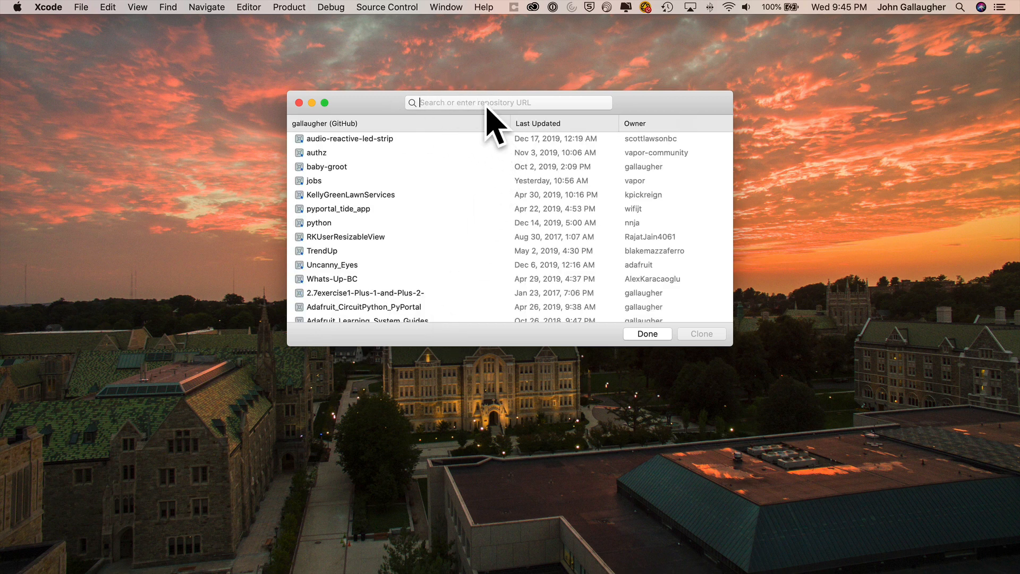
mouse_move(475, 122)
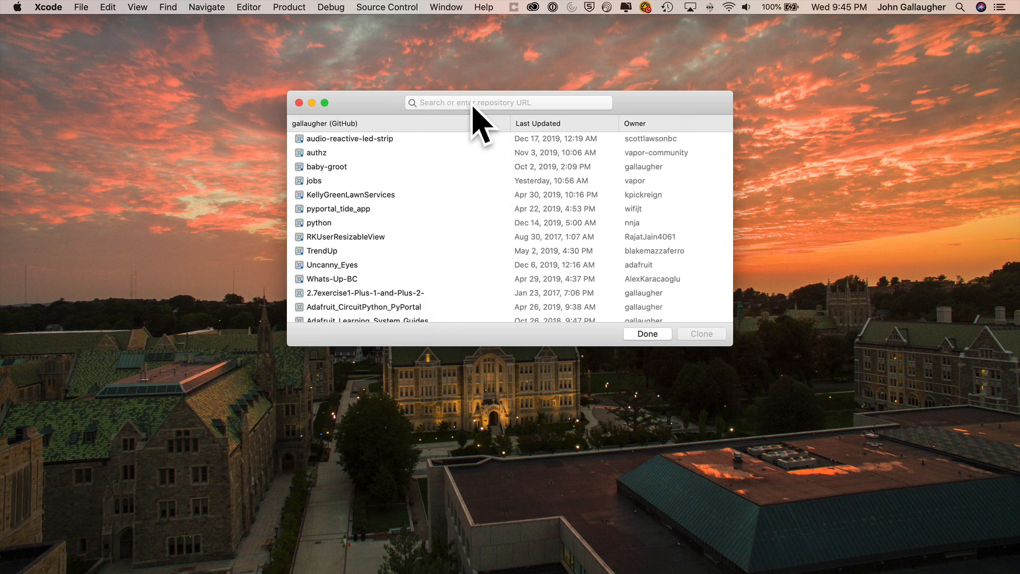
Search YouAreAwesome, then paste the GitHub https URL and clone that repository
type("YouAreAqwe")
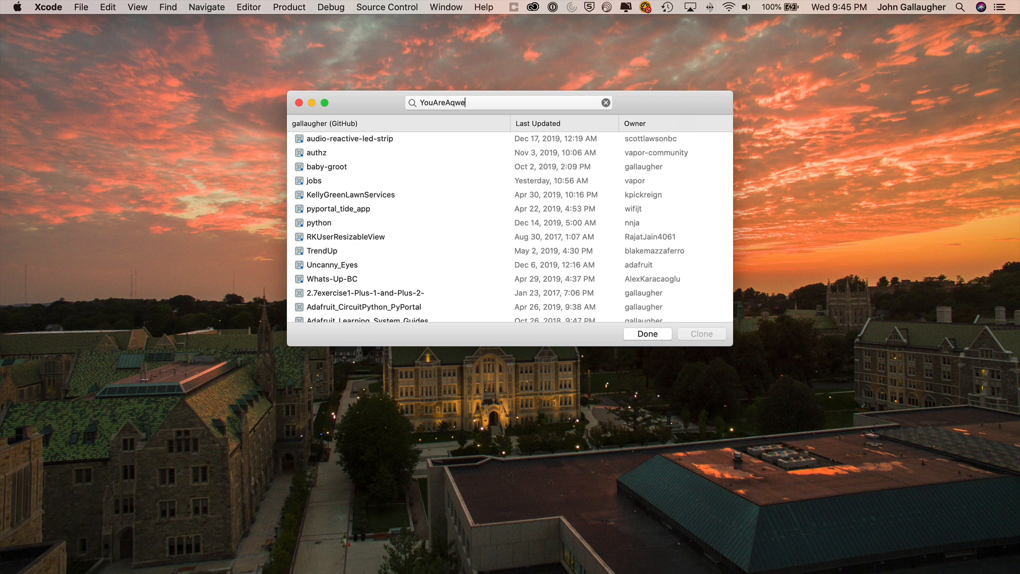
type("YouAreAwesome")
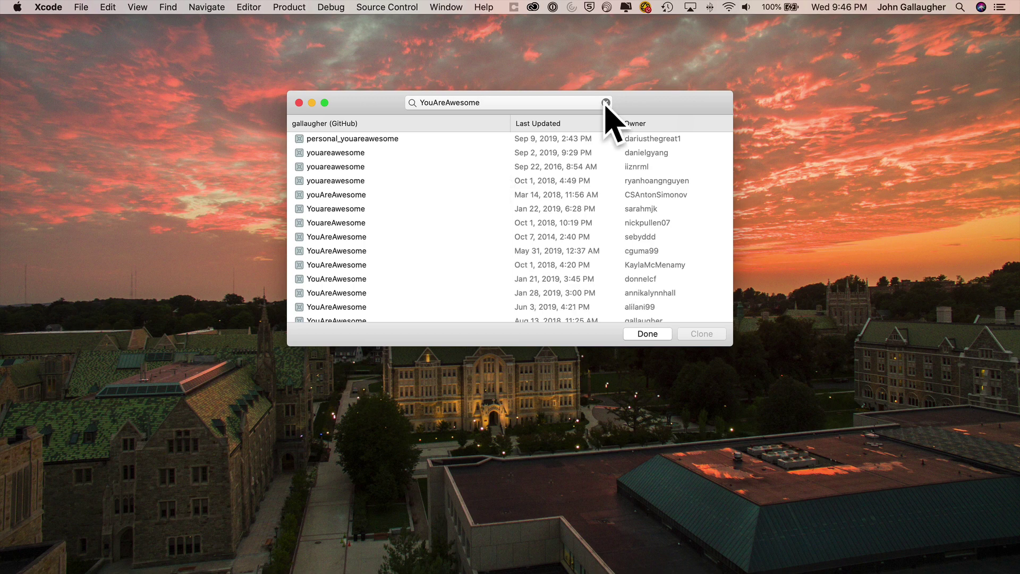
left_click(604, 103)
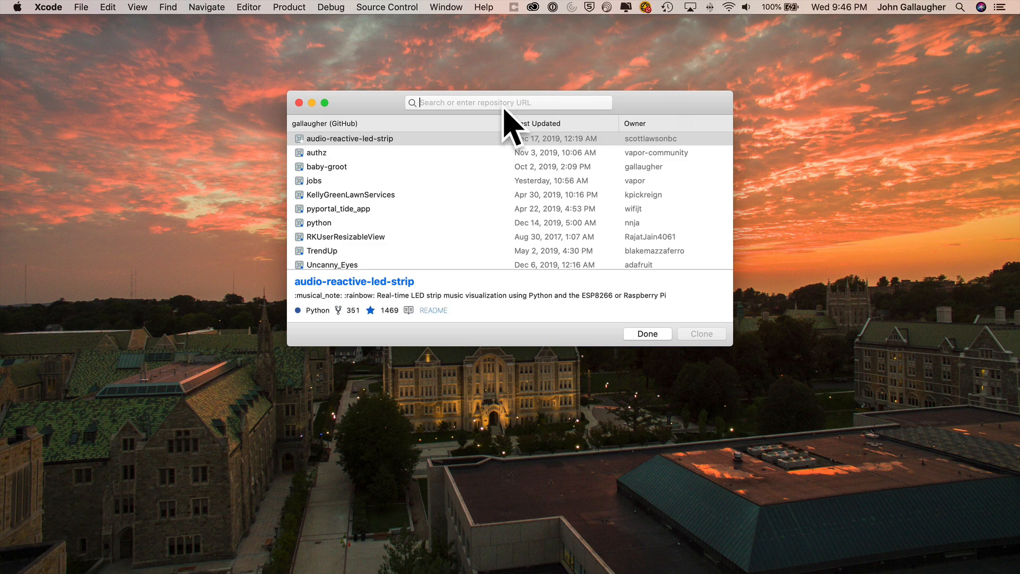
type("https://github.com/gallaugher/You-Are-Awesome-")
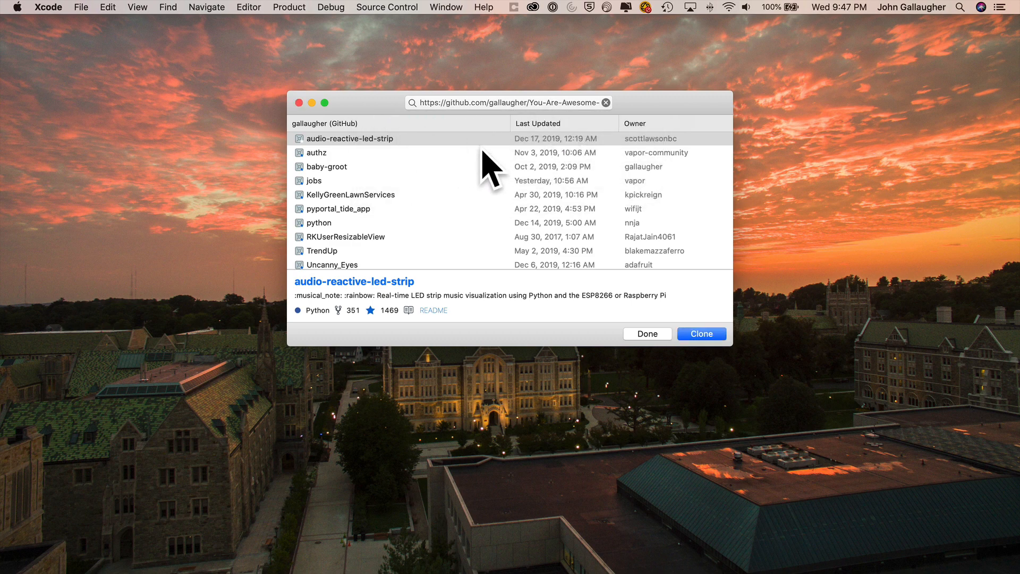
left_click(701, 333)
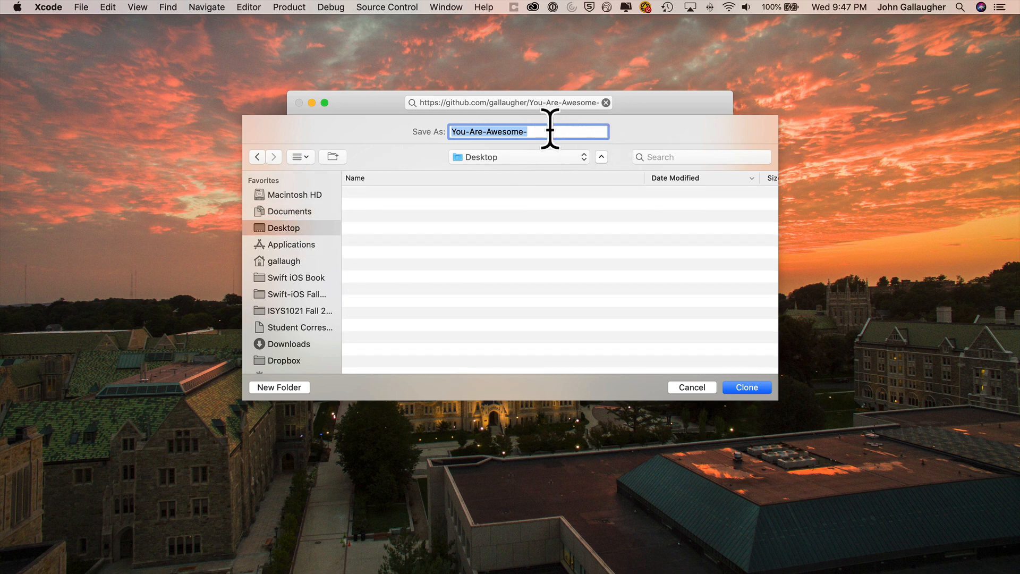
Name the clone 'You Are Awesome' and save it to the Desktop
type("You-Are Awesome")
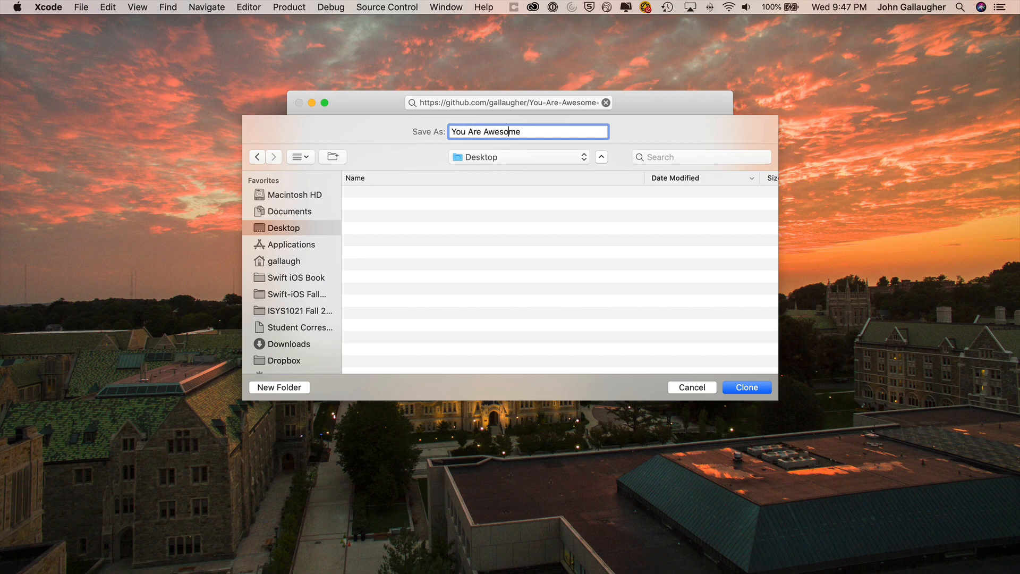
left_click(746, 387)
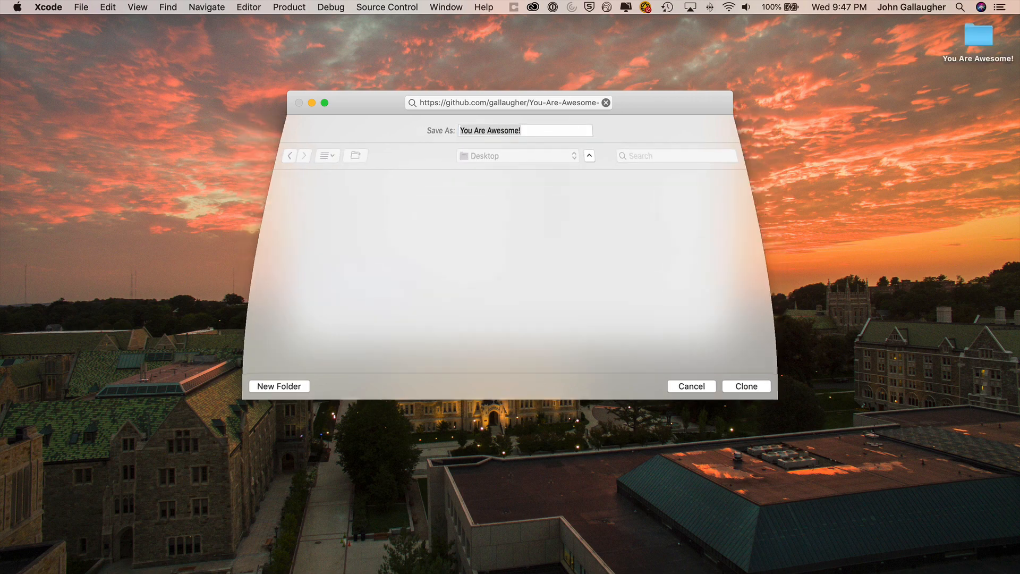
left_click(746, 387)
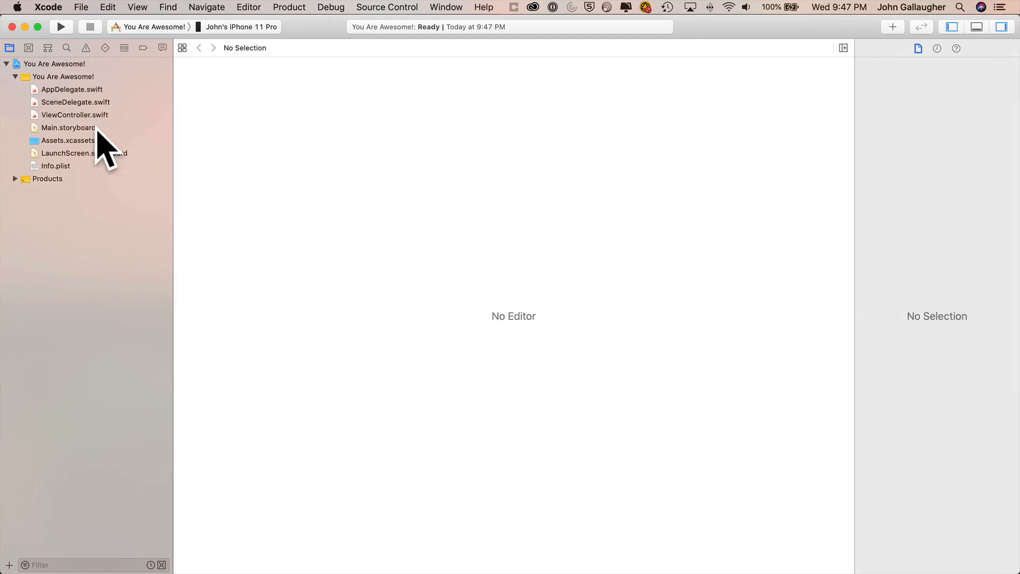
Open the cloned project's Main.storyboard showing the green GiddyUp! label
left_click(66, 127)
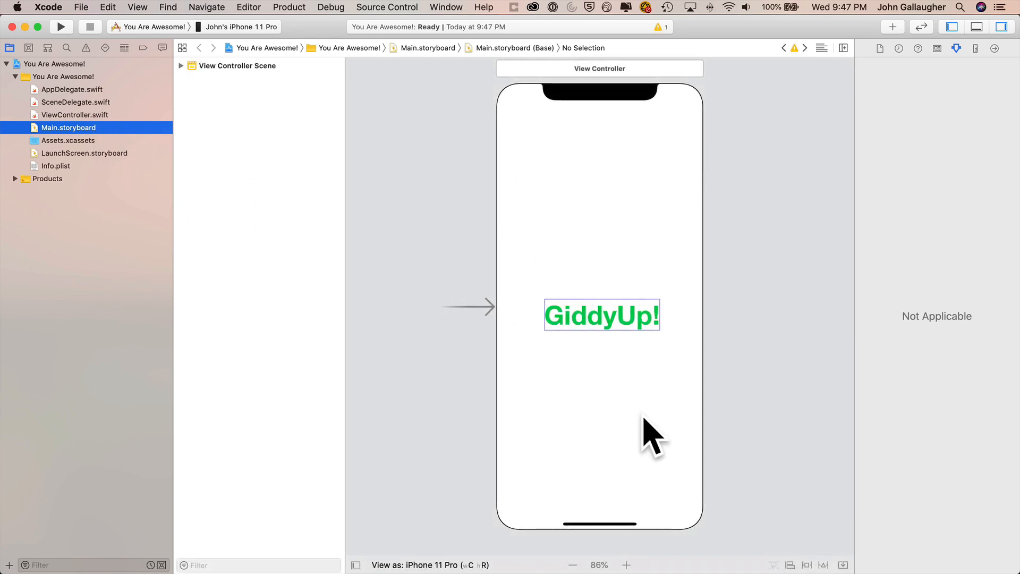
mouse_move(551, 309)
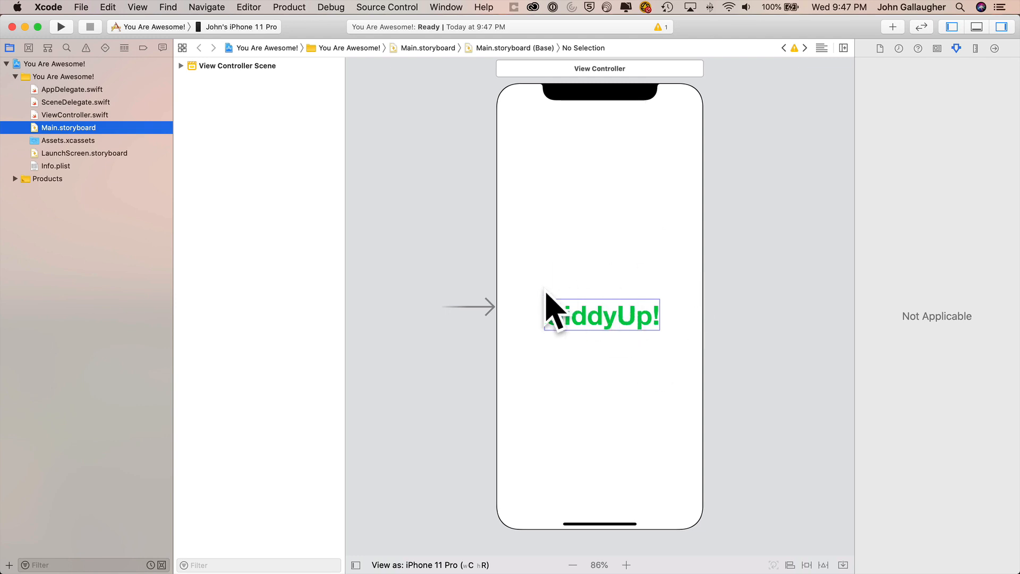
mouse_move(609, 352)
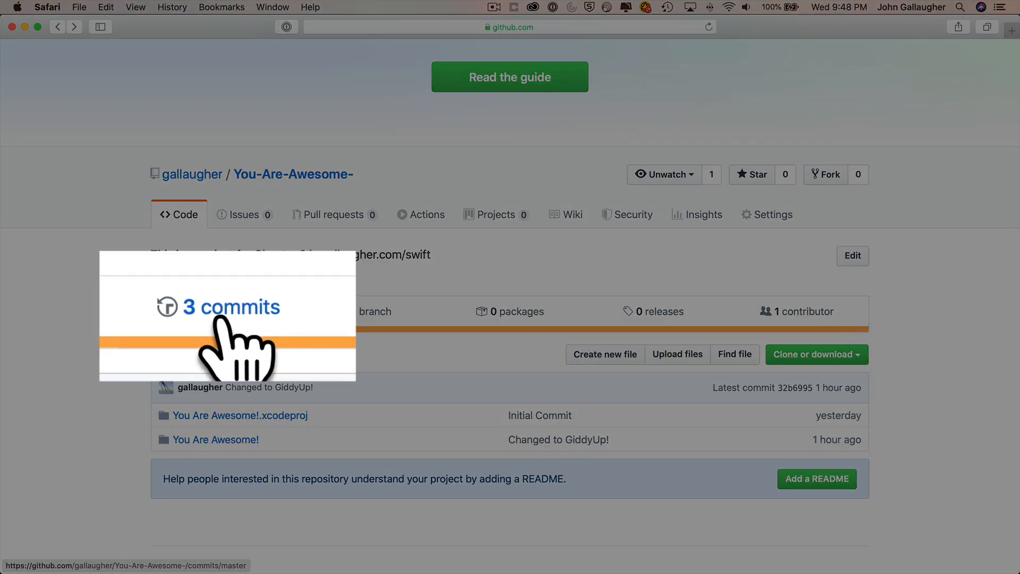
Browse the repository's files at the Completed 2.1 commit and show its HTTPS clone options
left_click(231, 306)
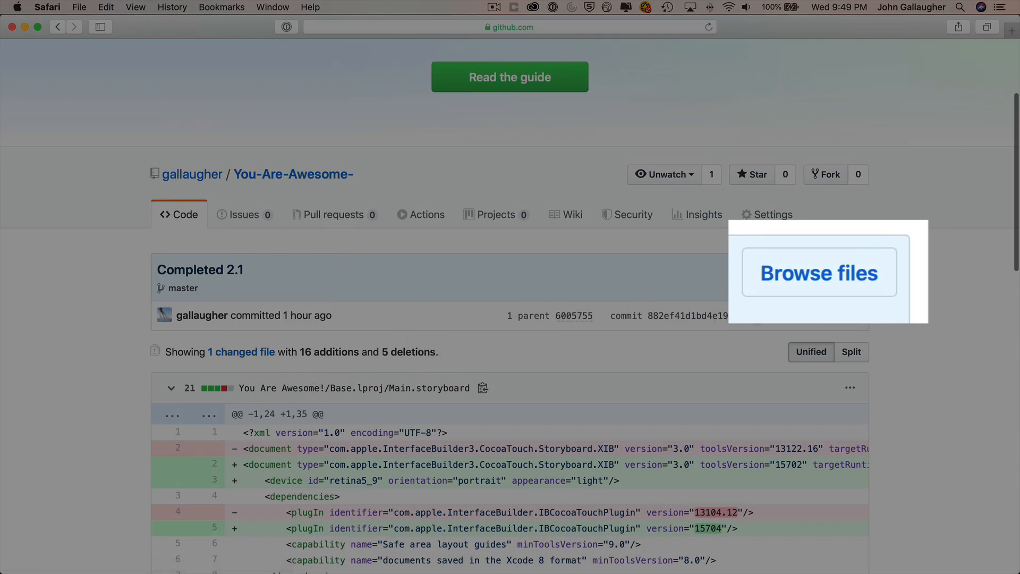
left_click(818, 272)
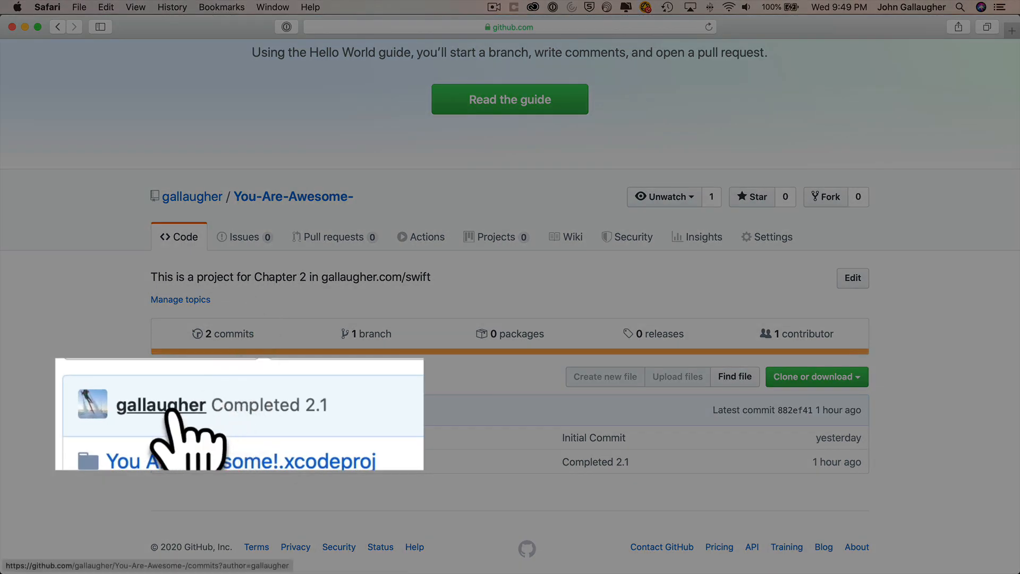
mouse_move(823, 376)
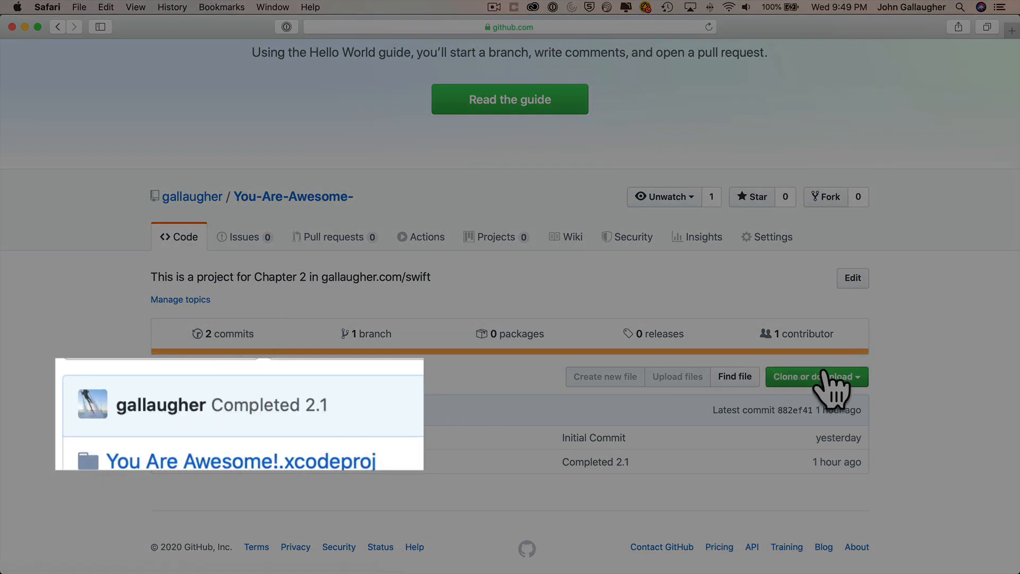
left_click(816, 376)
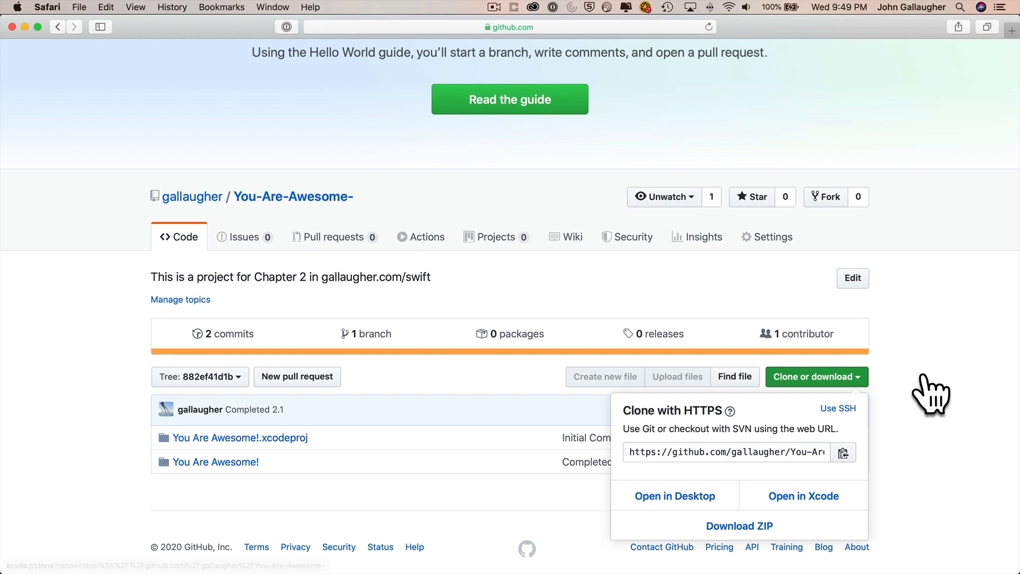
mouse_move(928, 385)
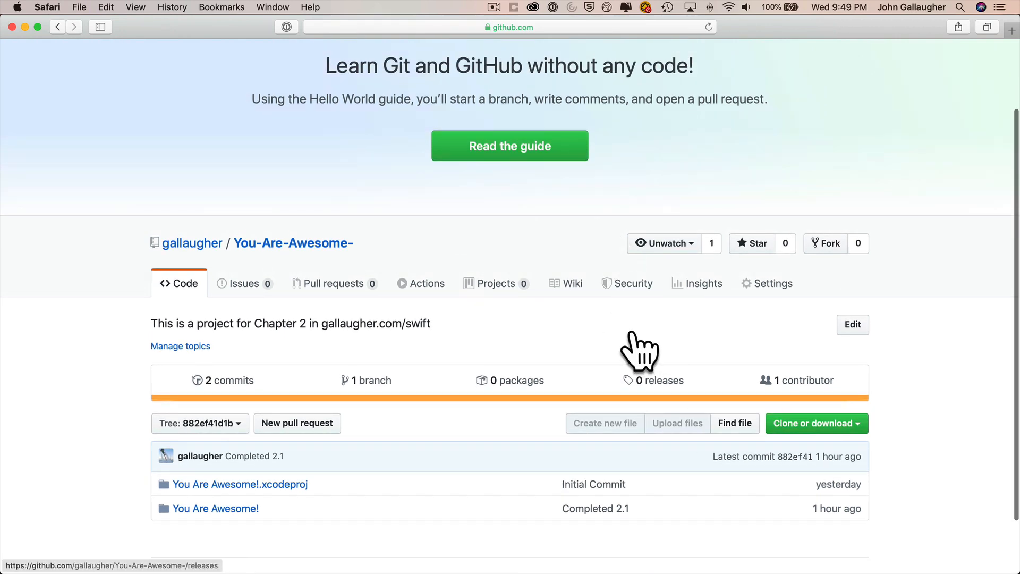
mouse_move(580, 321)
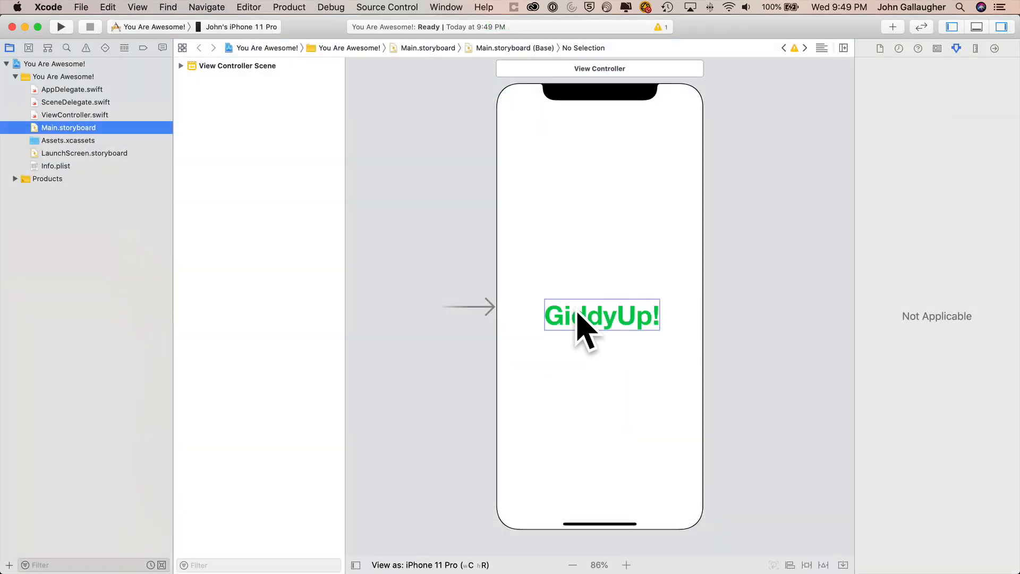
mouse_move(827, 80)
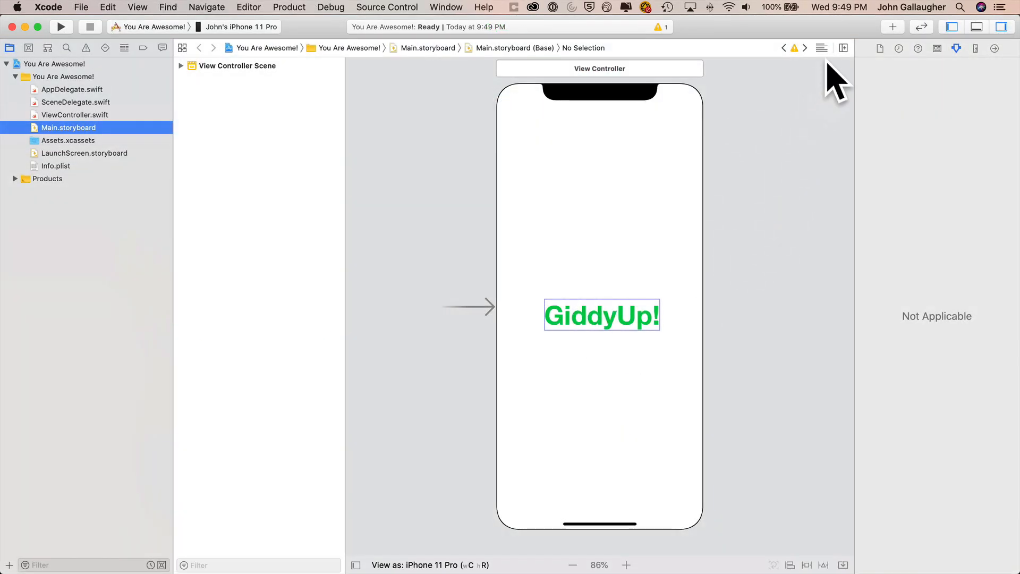
mouse_move(831, 117)
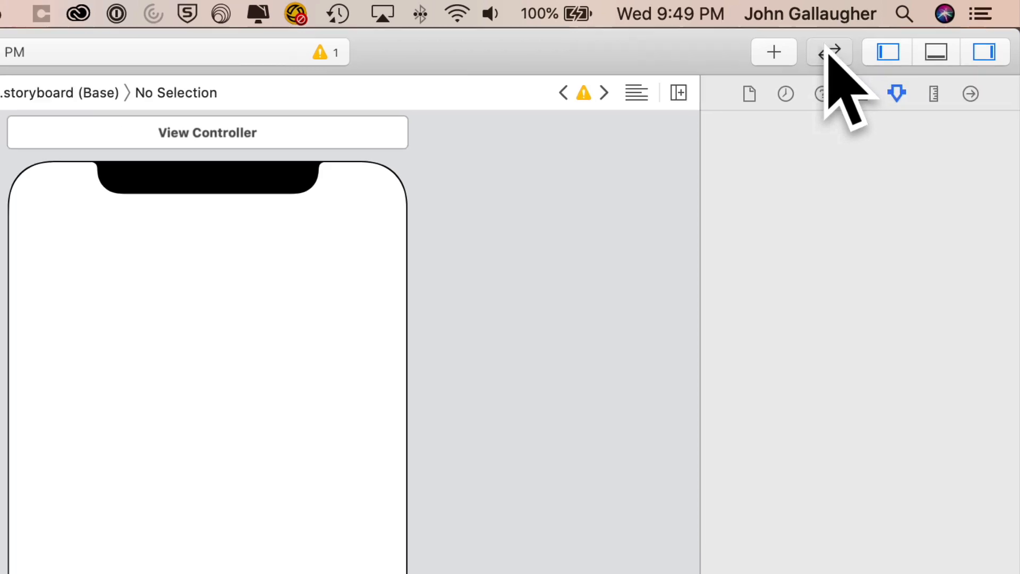
Enable Code Review to compare Main.storyboard with its last committed version
left_click(828, 51)
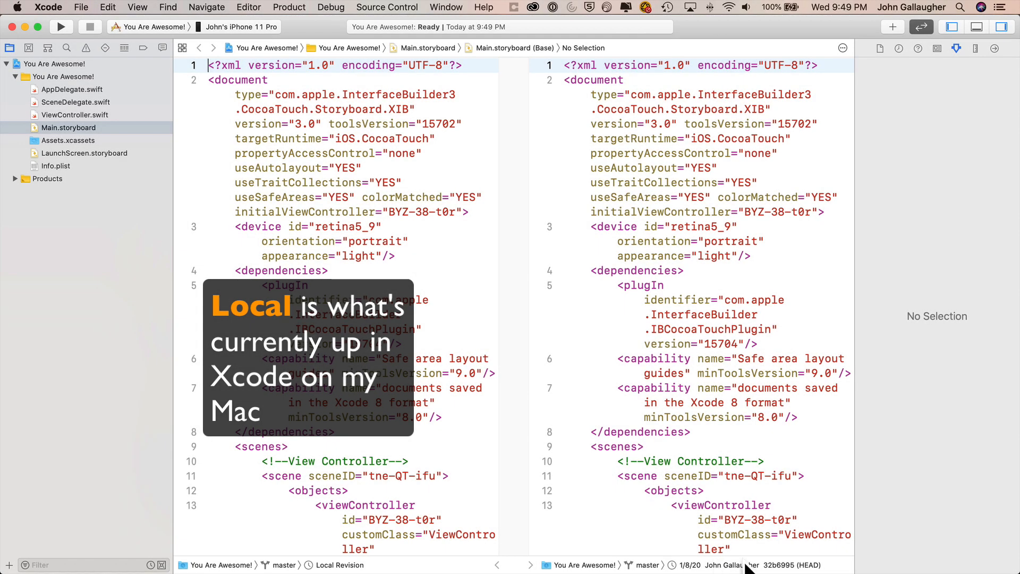
mouse_move(706, 569)
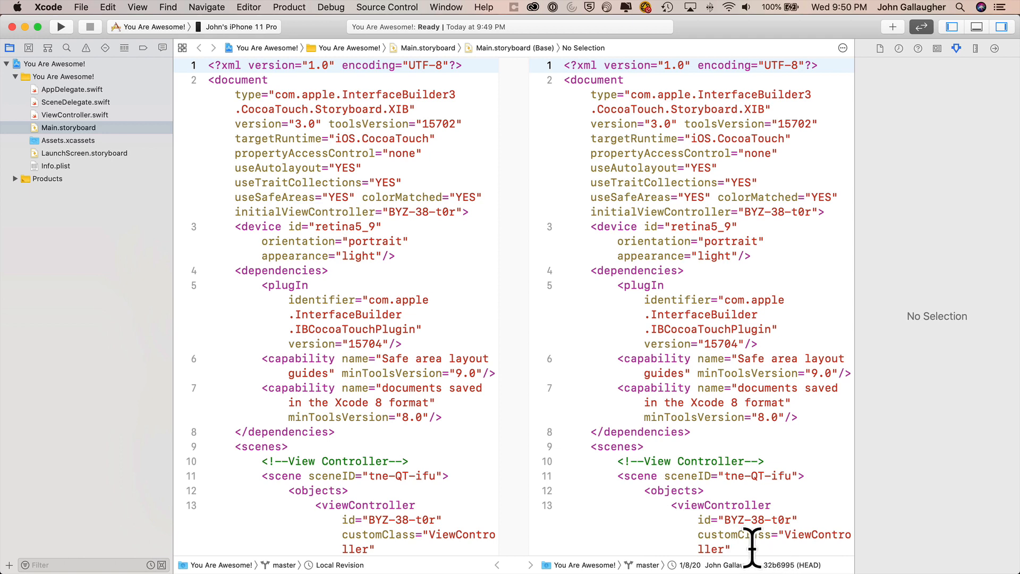
mouse_move(32, 64)
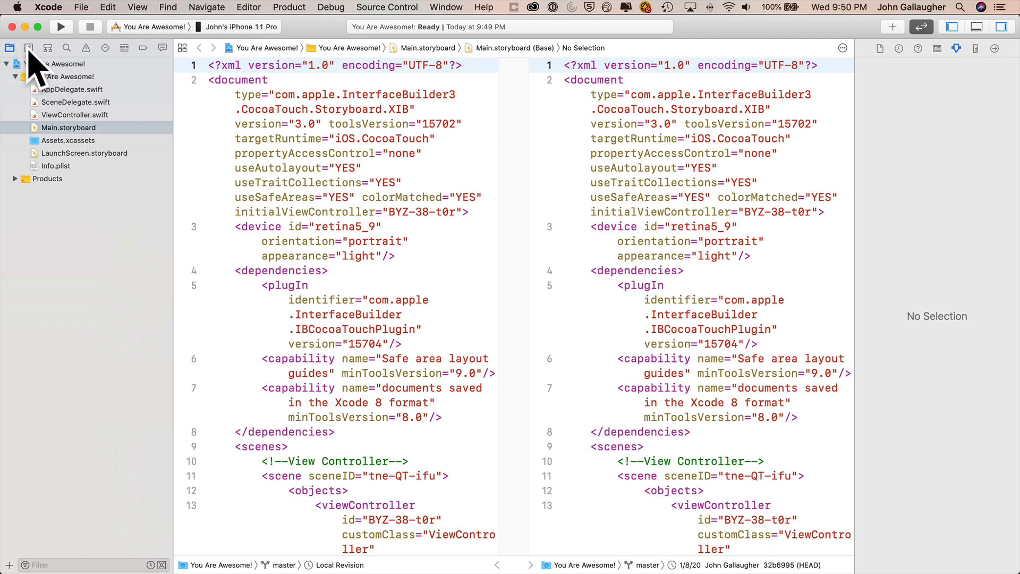
Check the Completed 2.1 commit in Source Control, then list the storyboard revisions available for comparison
left_click(43, 49)
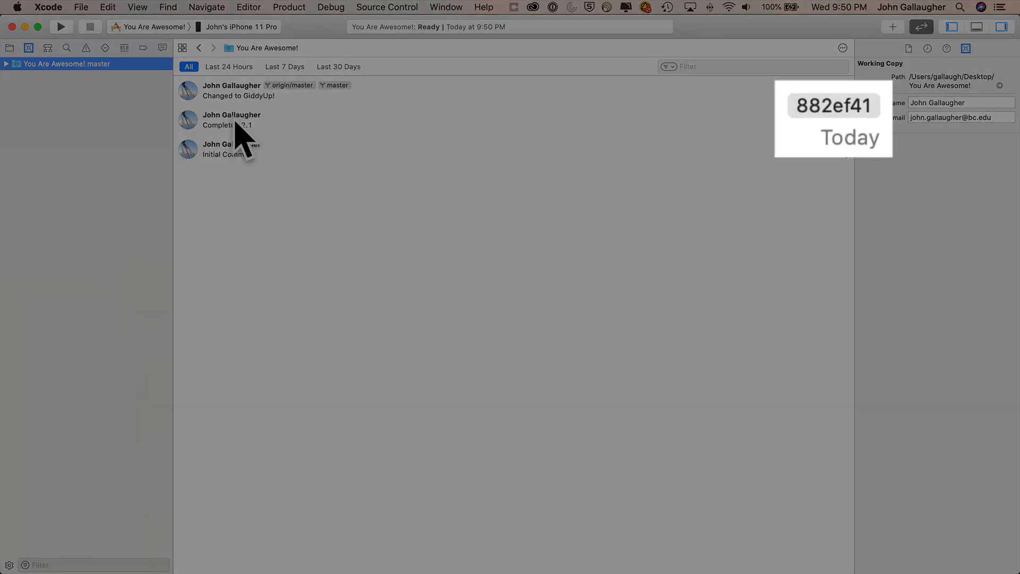
left_click(244, 120)
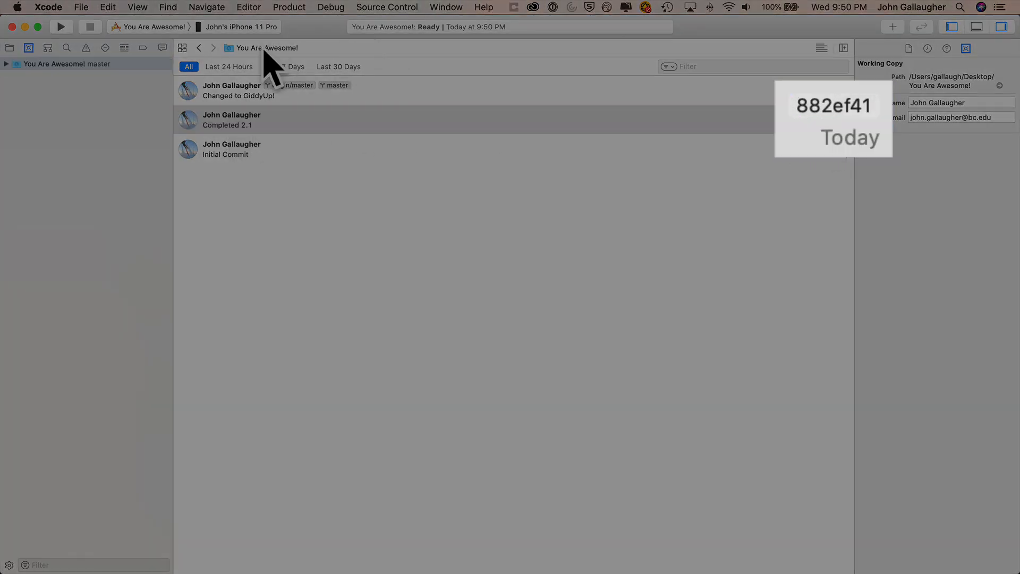
left_click(8, 47)
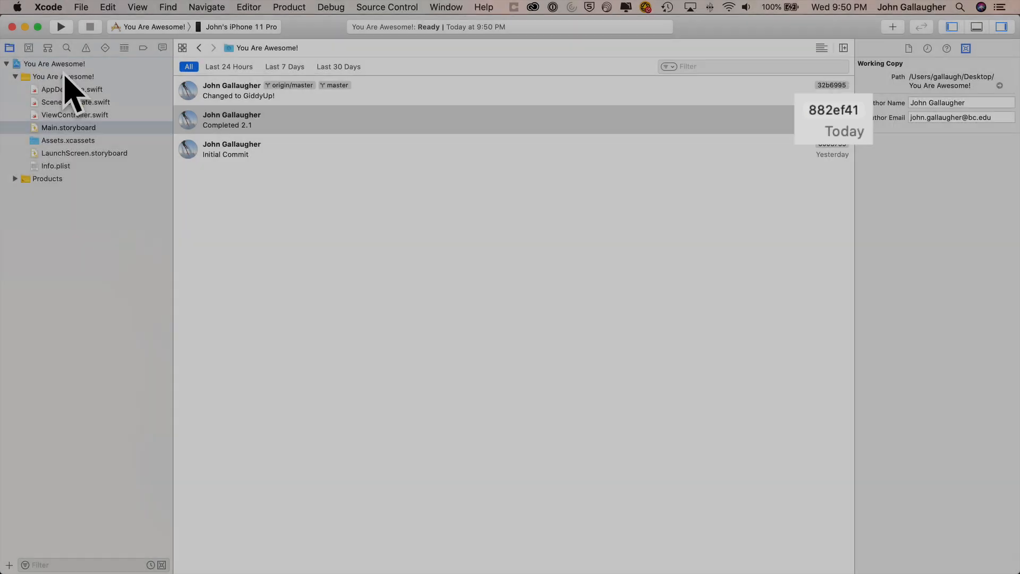
left_click(68, 128)
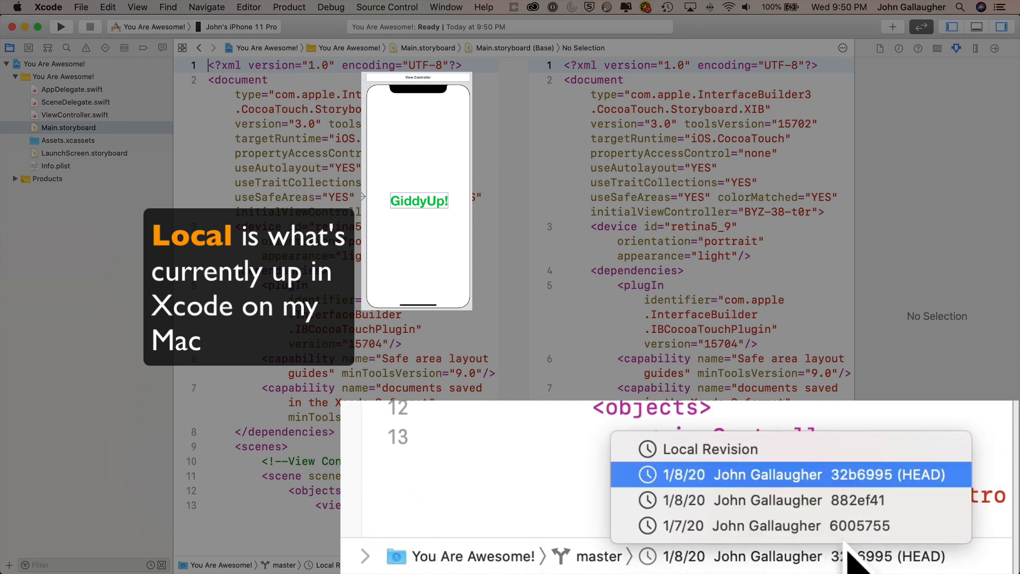
Compare against revision 882ef41 and discard the GiddyUp! text and green colour changes
left_click(788, 499)
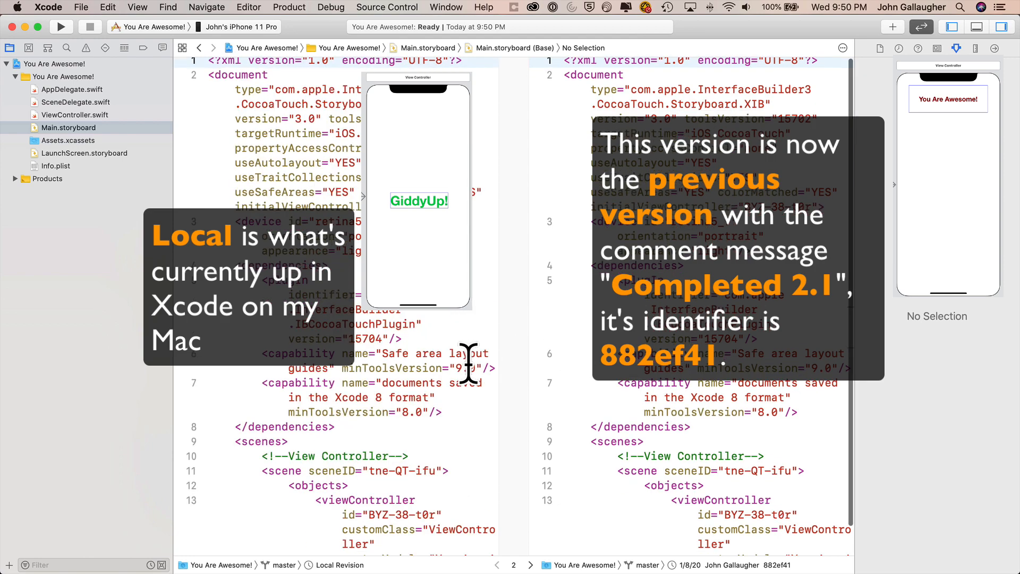
scroll("down", 3)
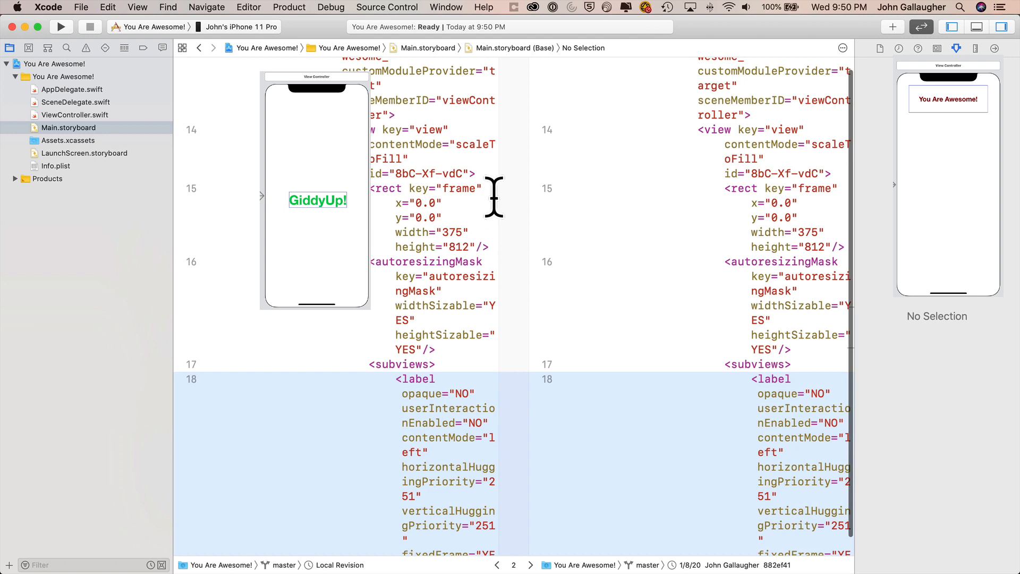
scroll("down", 3)
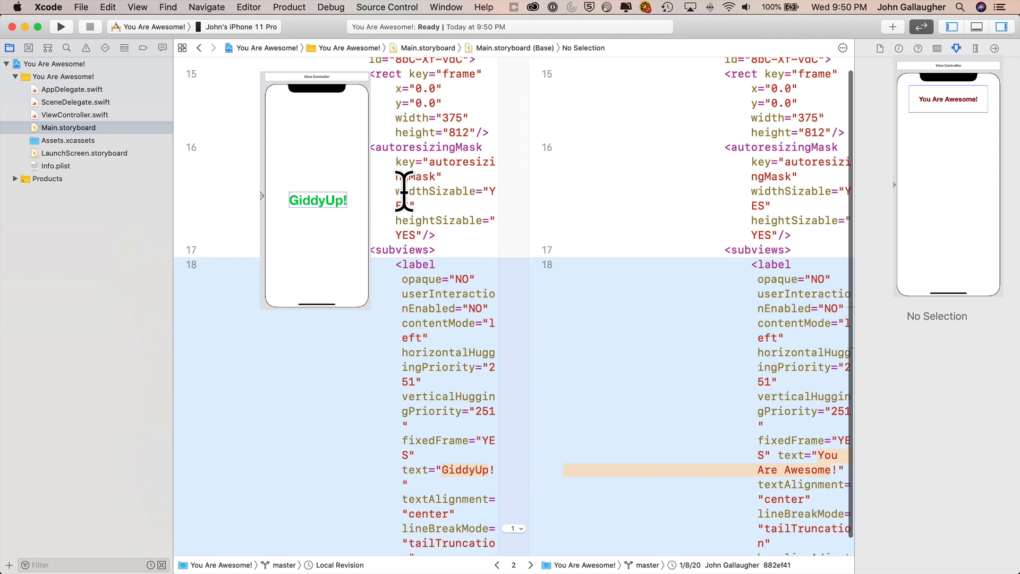
scroll("down", 3)
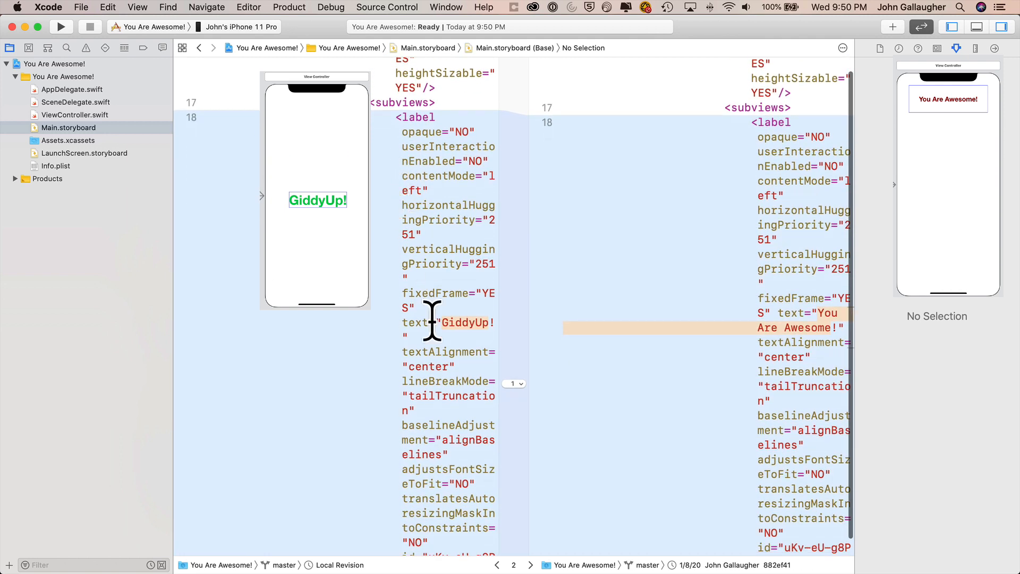
mouse_move(638, 340)
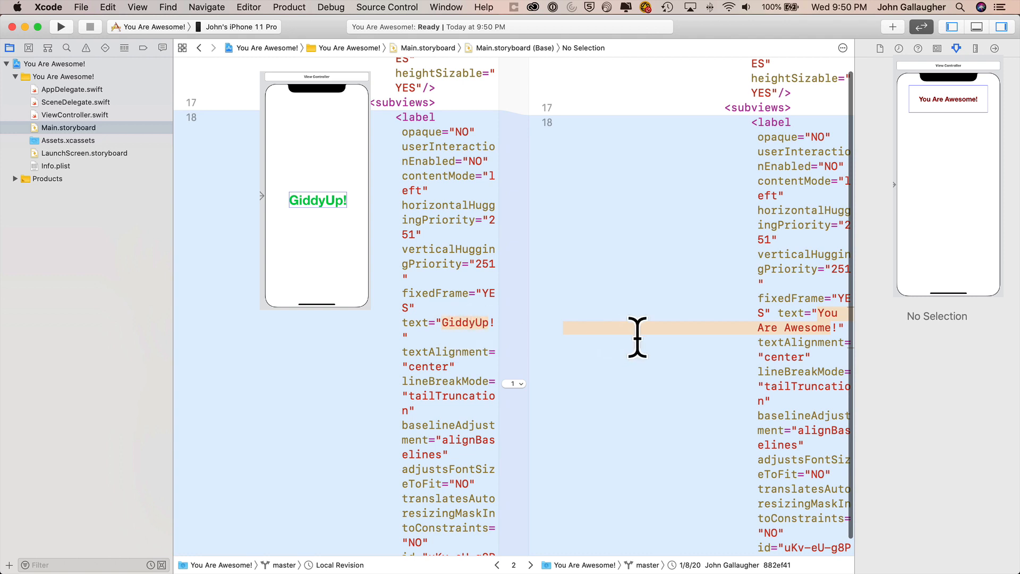
scroll("down", 3)
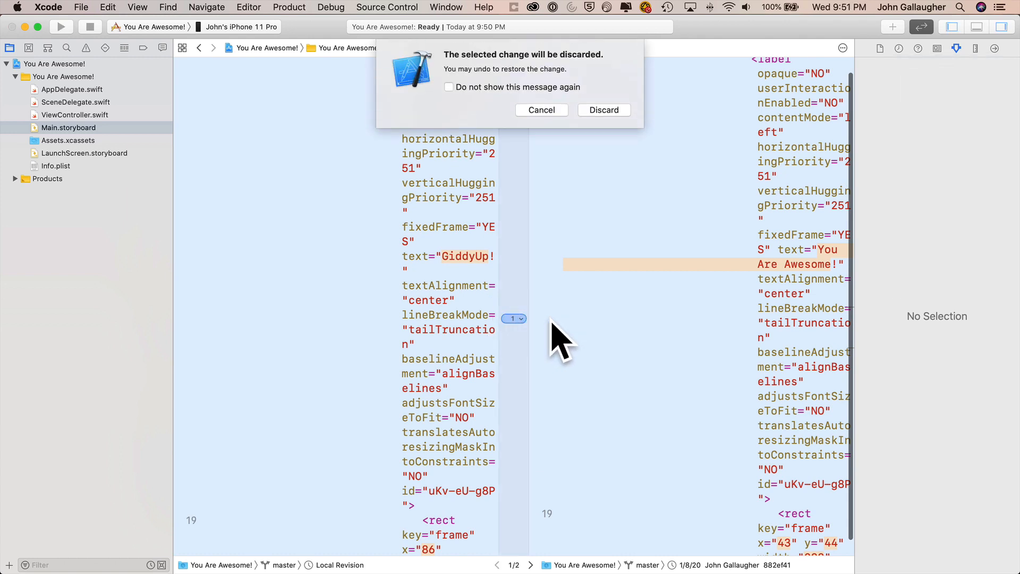
left_click(604, 109)
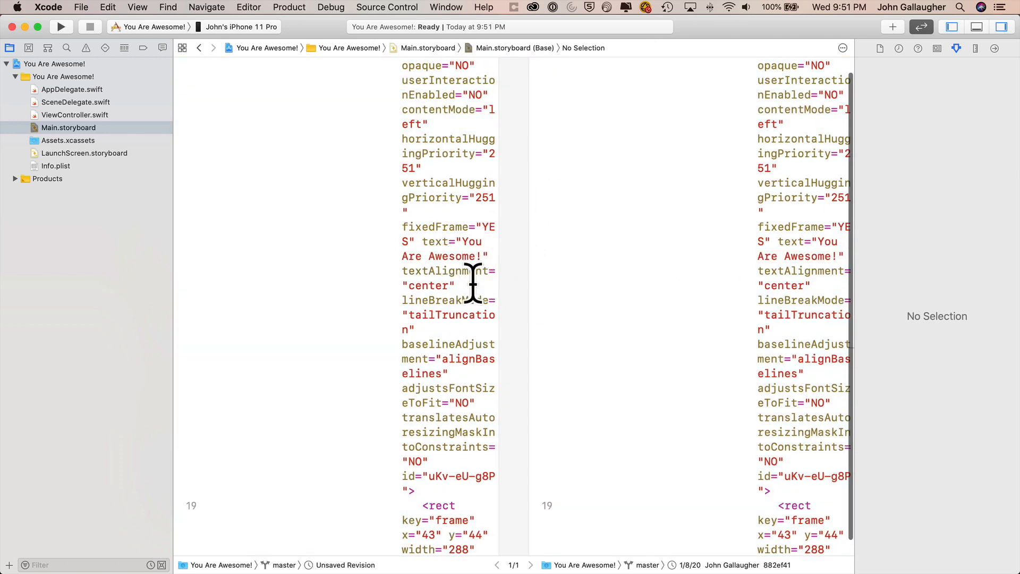
scroll("down", 3)
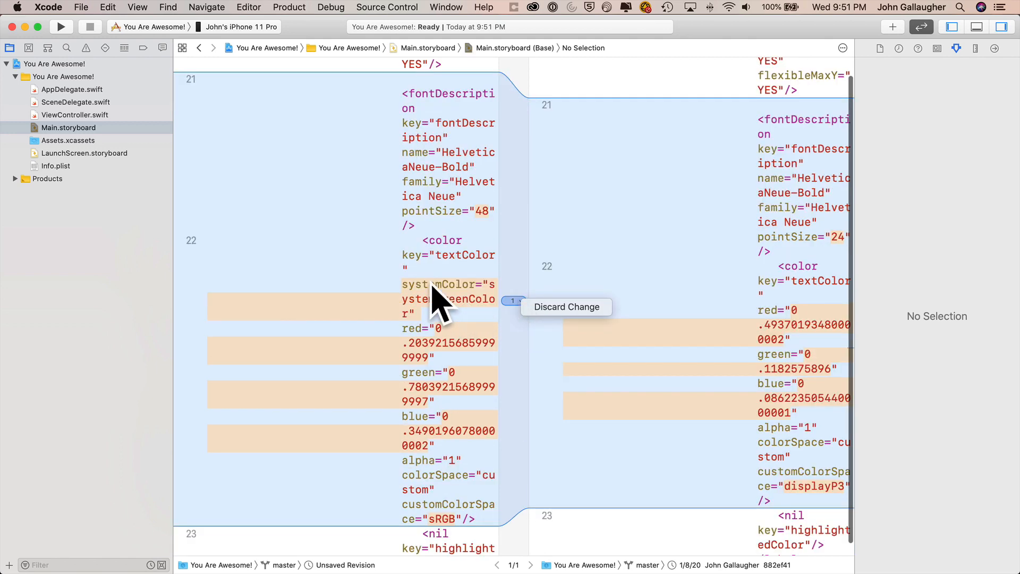
mouse_move(777, 349)
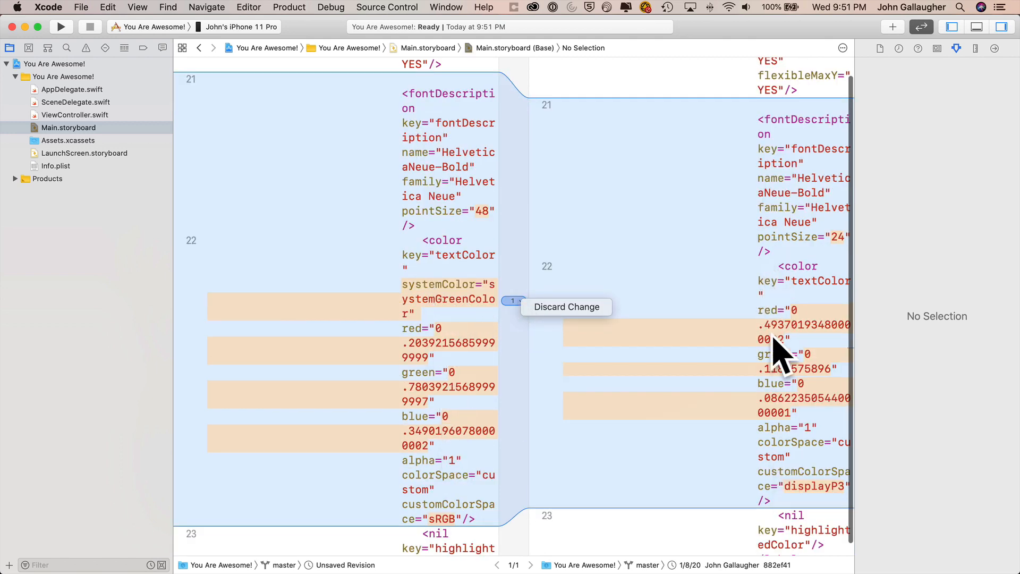
mouse_move(566, 306)
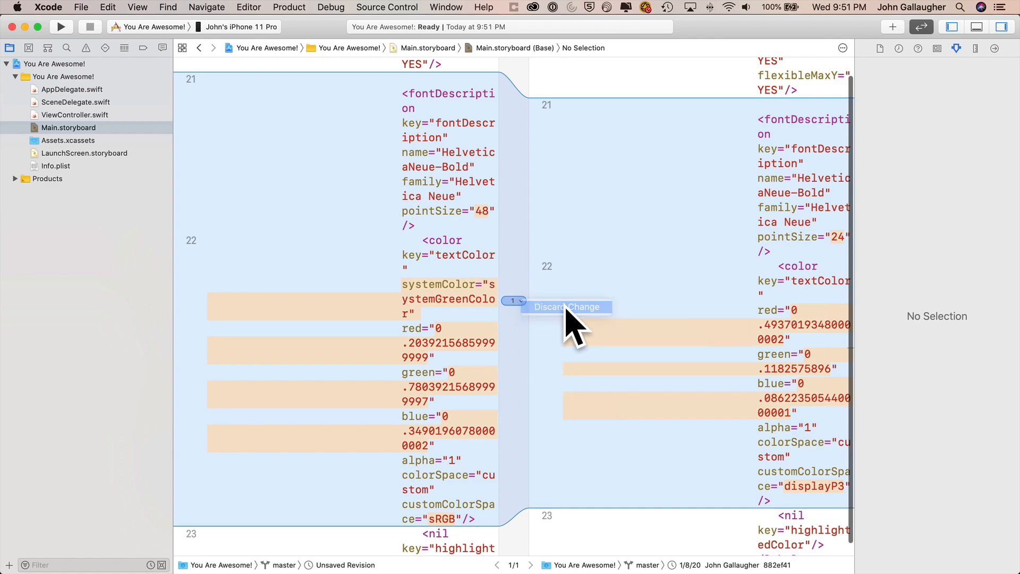
left_click(565, 307)
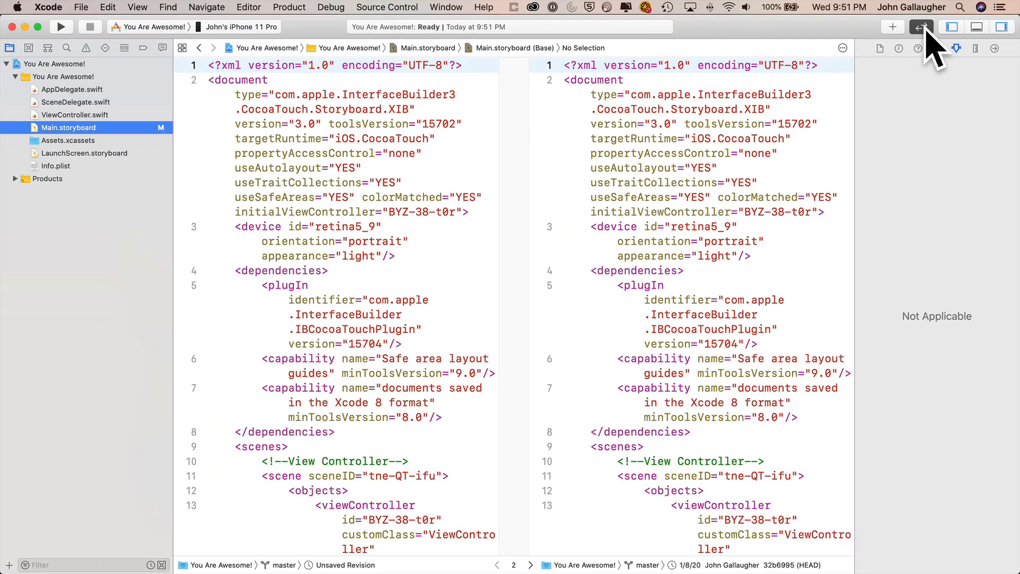
Return to the standard editor showing the maroon You Are Awesome! label
left_click(921, 27)
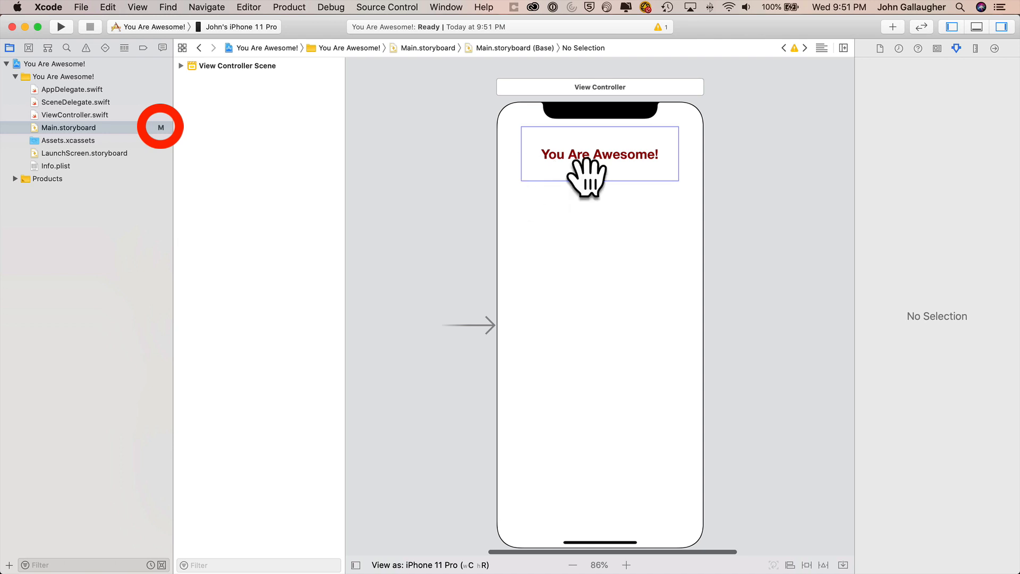
left_click(386, 7)
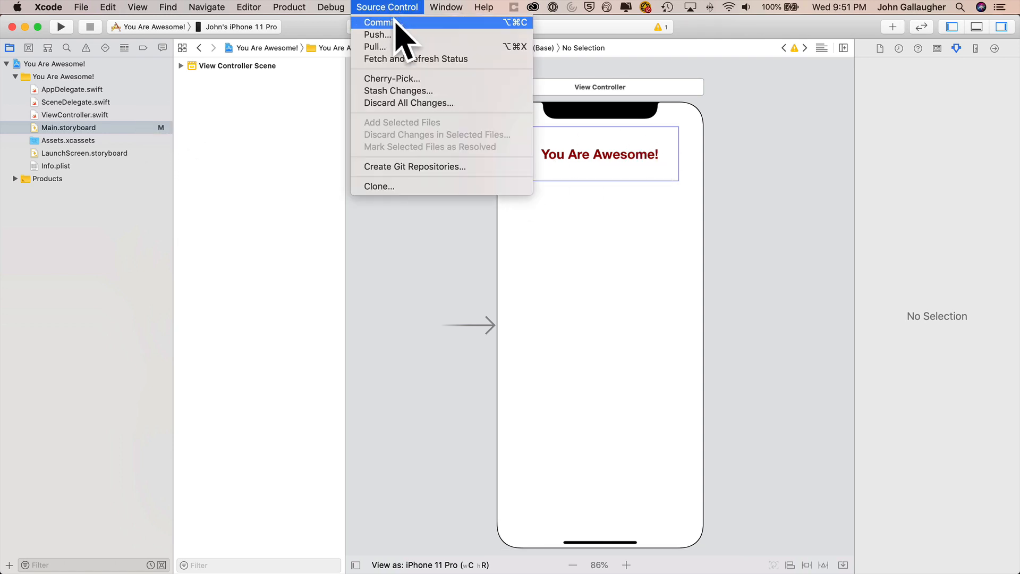
Commit Main.storyboard as 'Restored You Are Awesome in Maroon' with Push to remote ticked
left_click(380, 23)
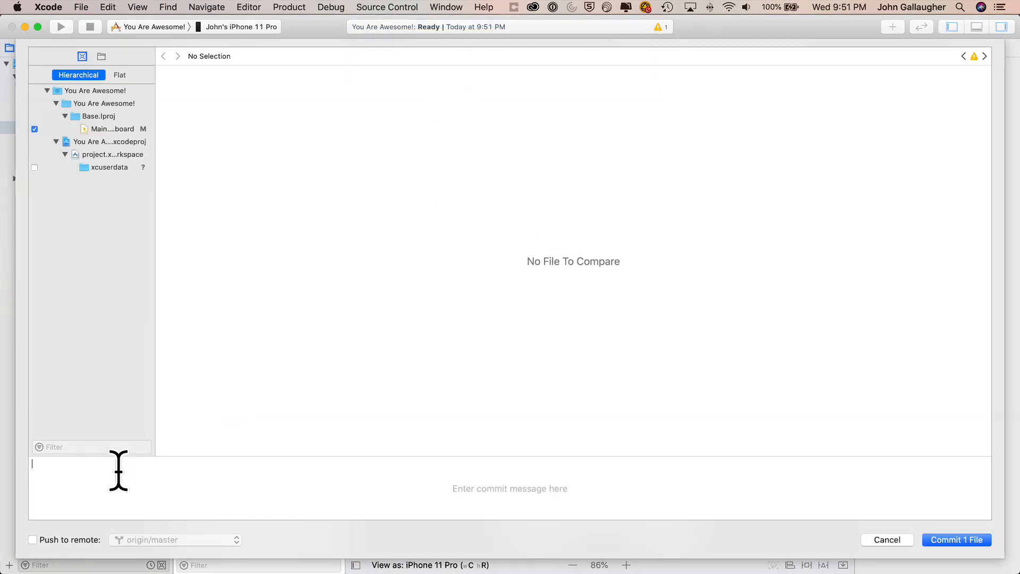
type("Restored You Are Awesome in Maroon")
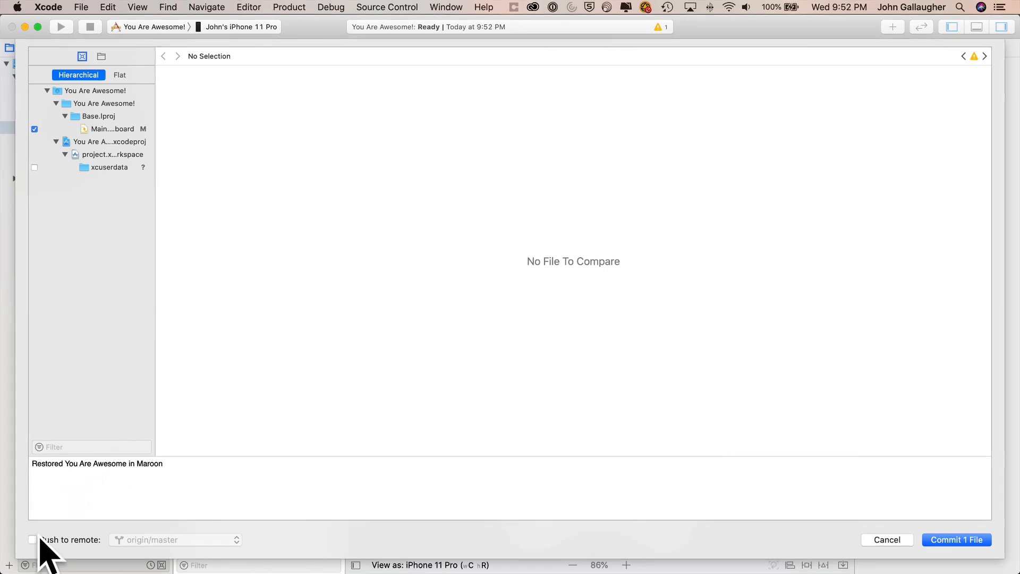
left_click(33, 539)
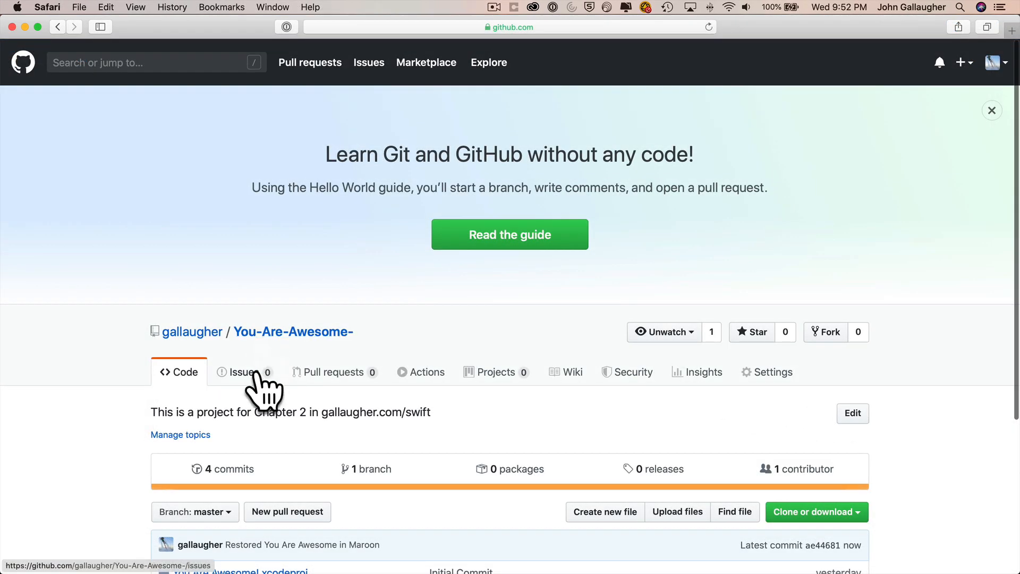
mouse_move(237, 485)
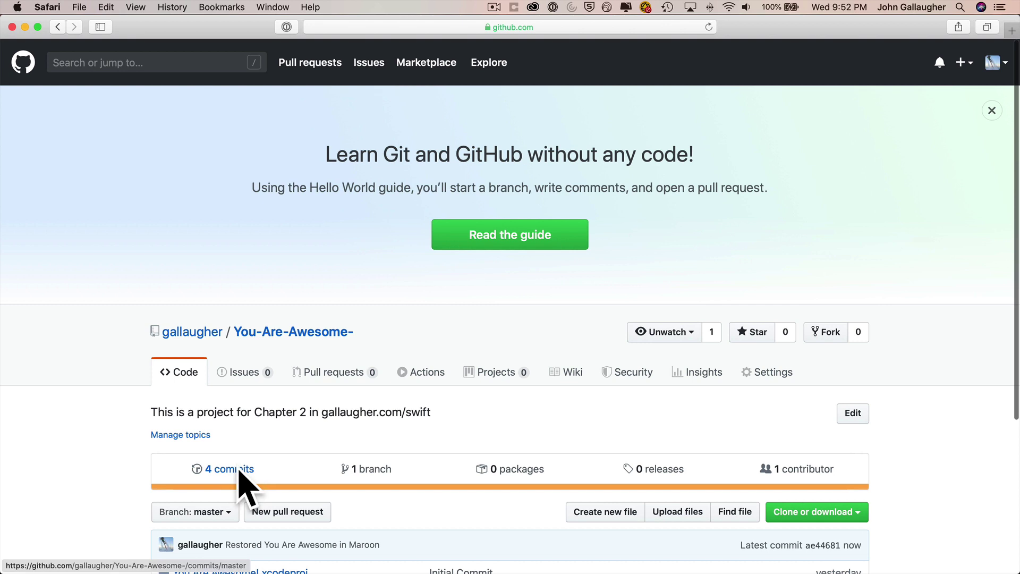
View the repository's commit history to confirm the Restored You Are Awesome in Maroon commit
left_click(230, 469)
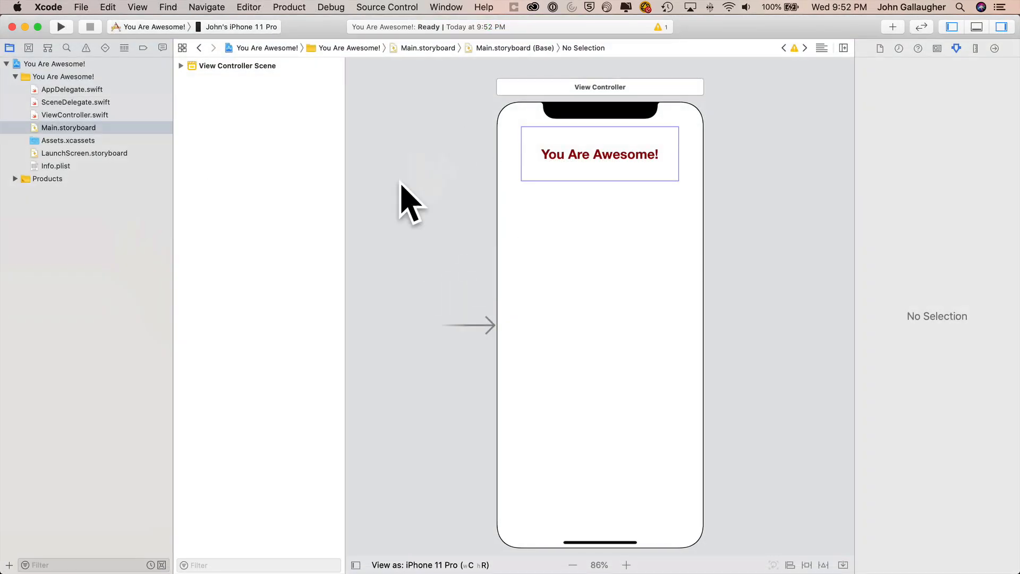
mouse_move(449, 236)
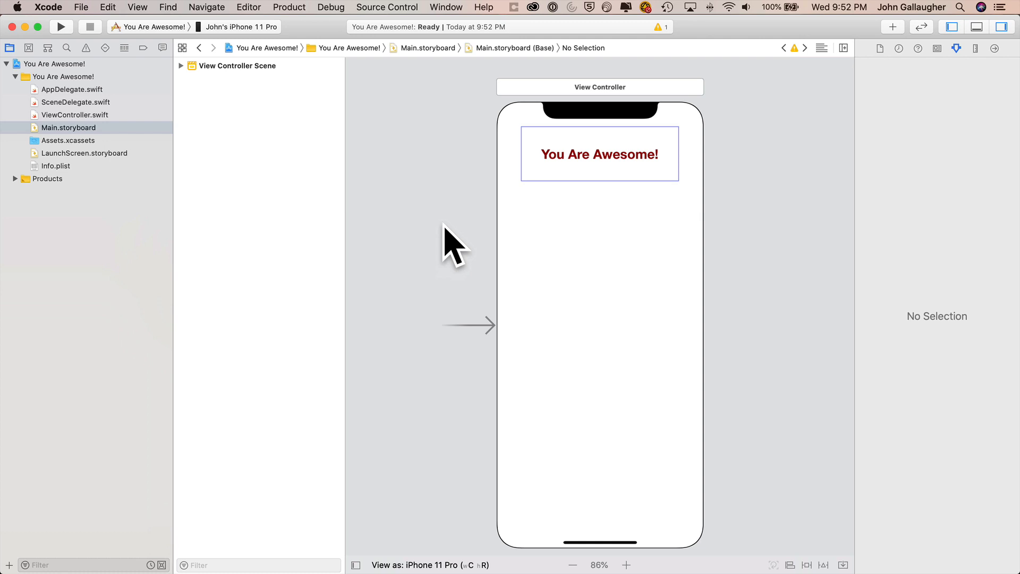